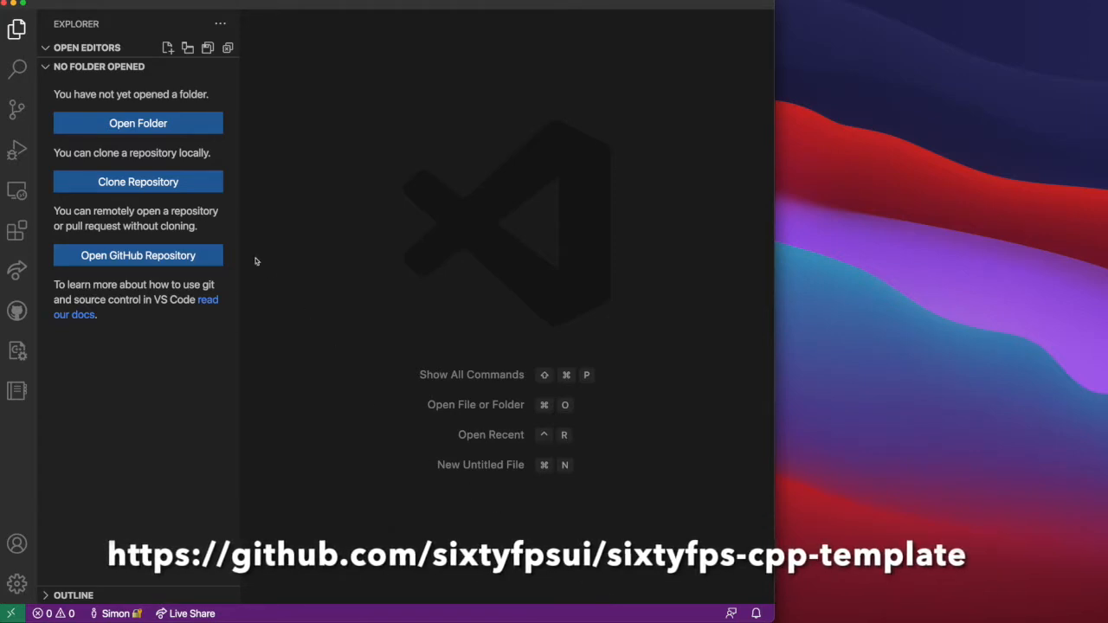
# Clone the sixtyfps-cpp-template repository from GitHub into a chosen local folder.
pyautogui.click(139, 182)
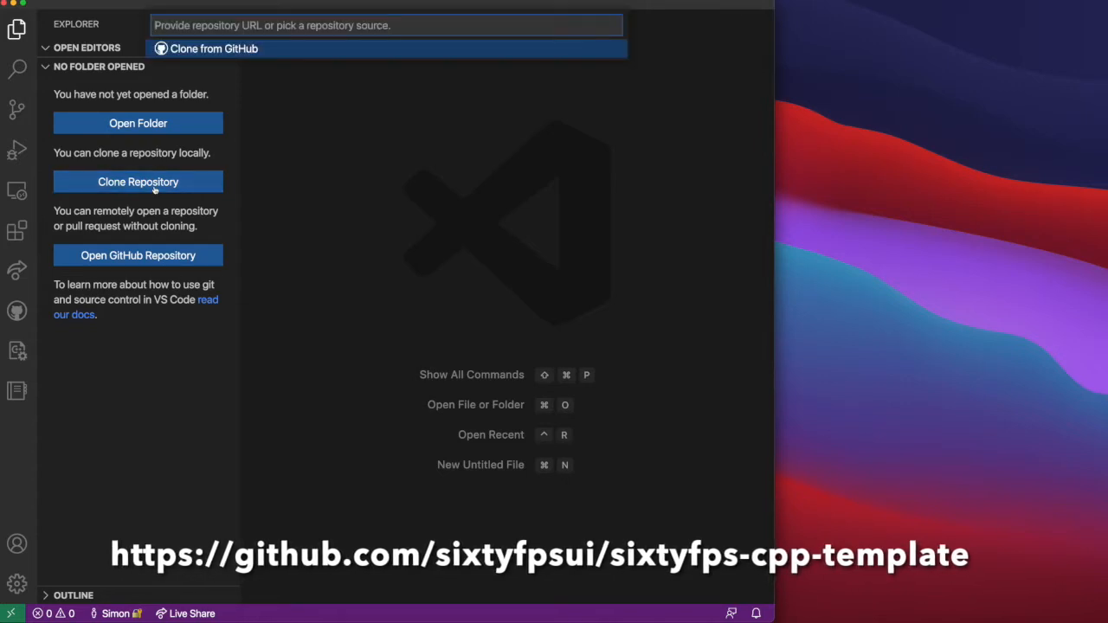
pyautogui.write('sixtyfps-cpp-')
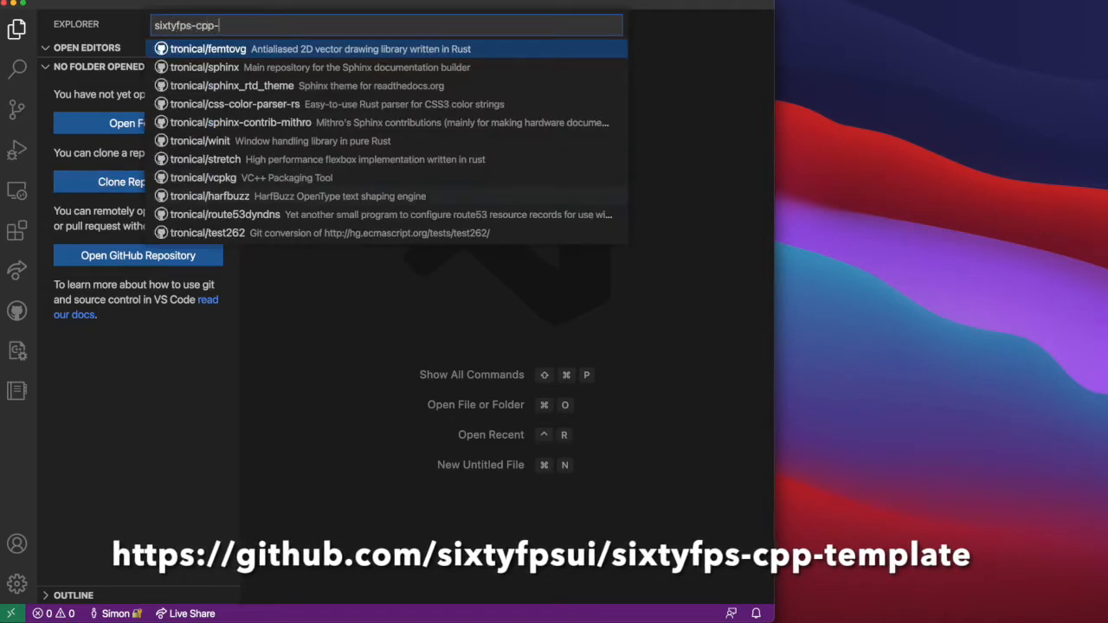
pyautogui.write('template')
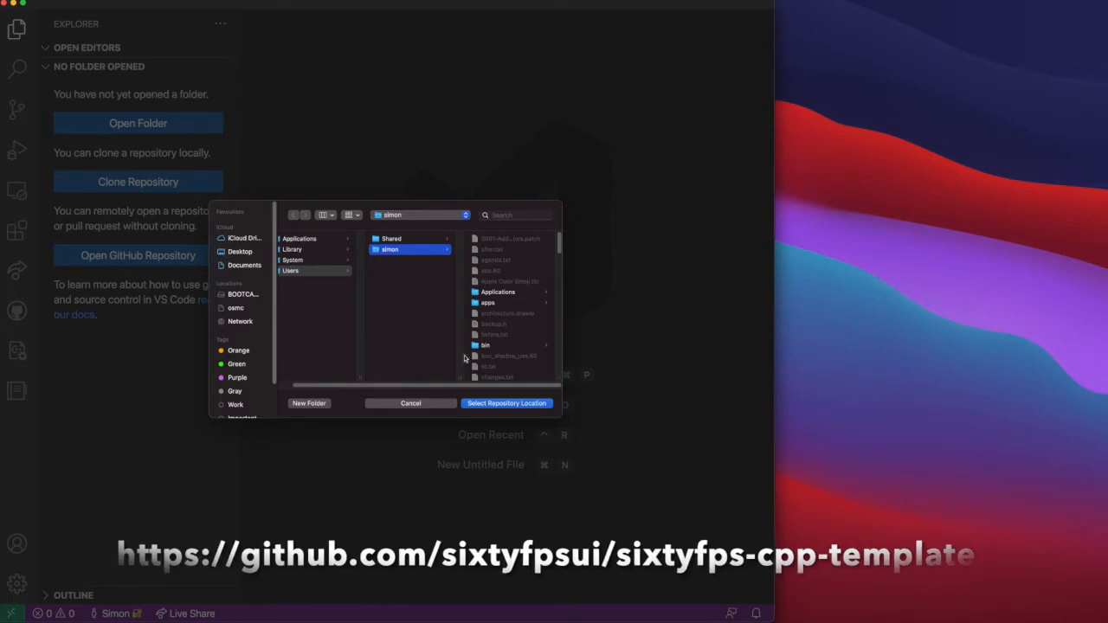
pyautogui.click(506, 403)
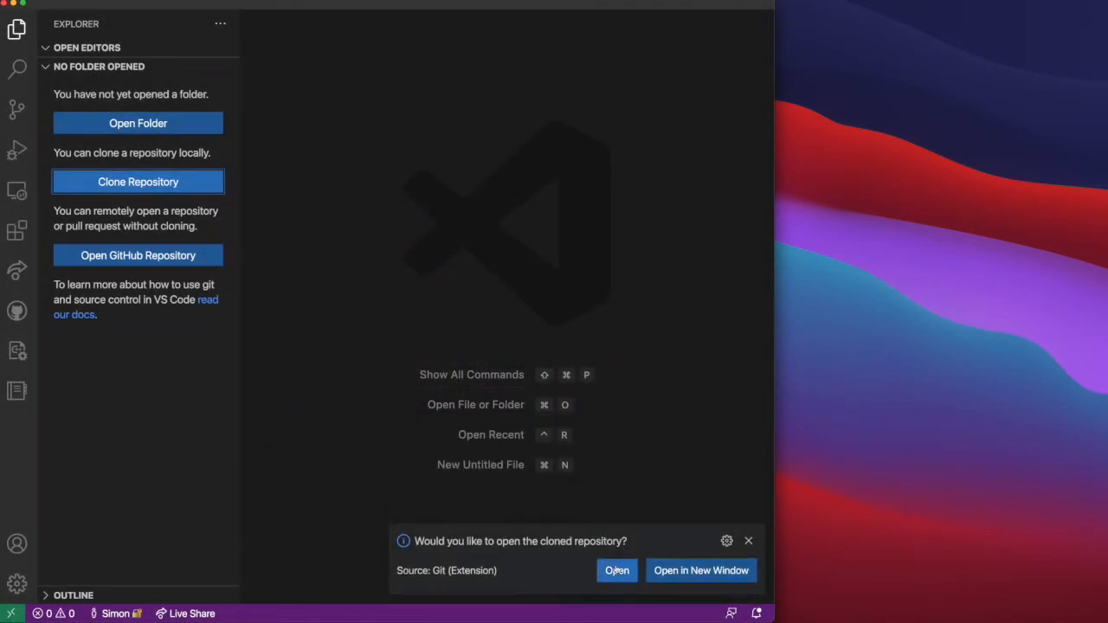
# Open the cloned folder, trust its authors, and install the recommended SixtyFPS, CMake Tools and CodeLLDB extensions.
pyautogui.click(616, 571)
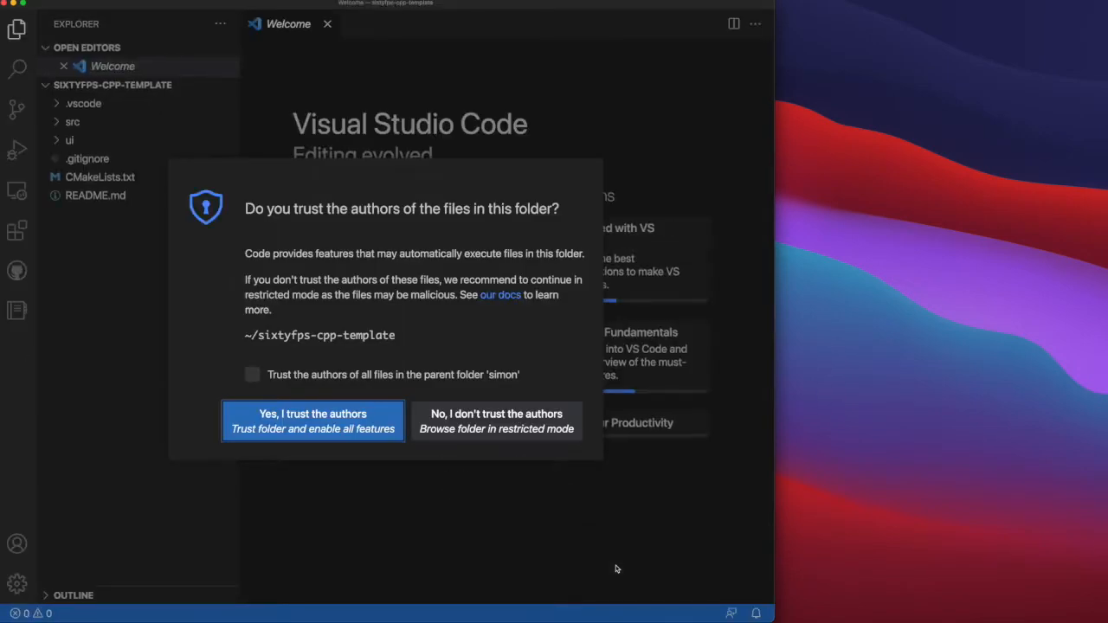
pyautogui.click(313, 420)
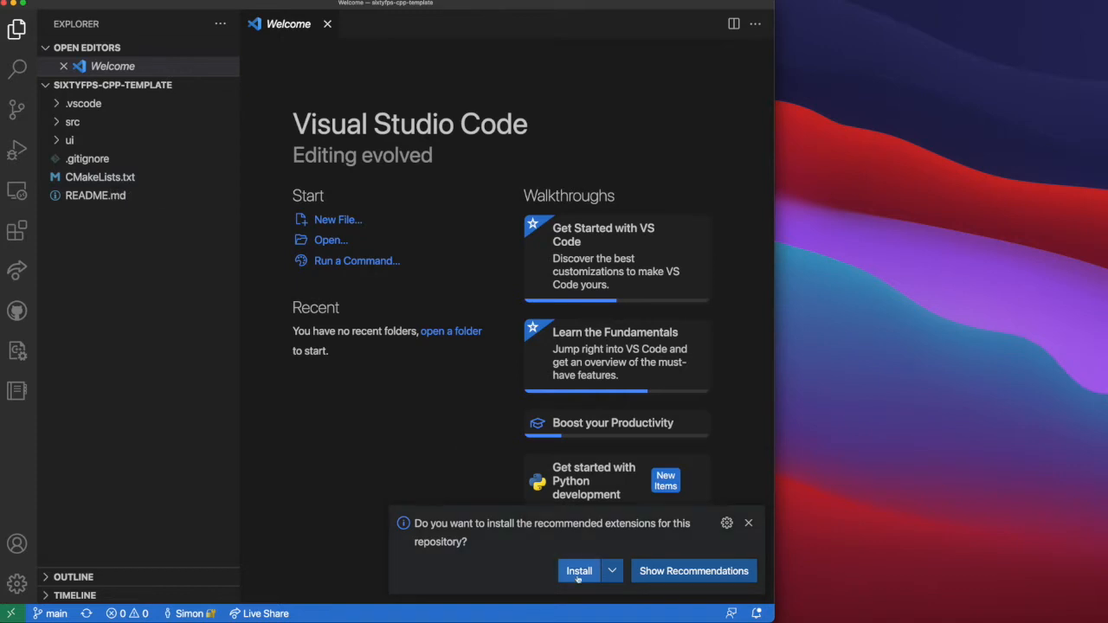
pyautogui.click(579, 571)
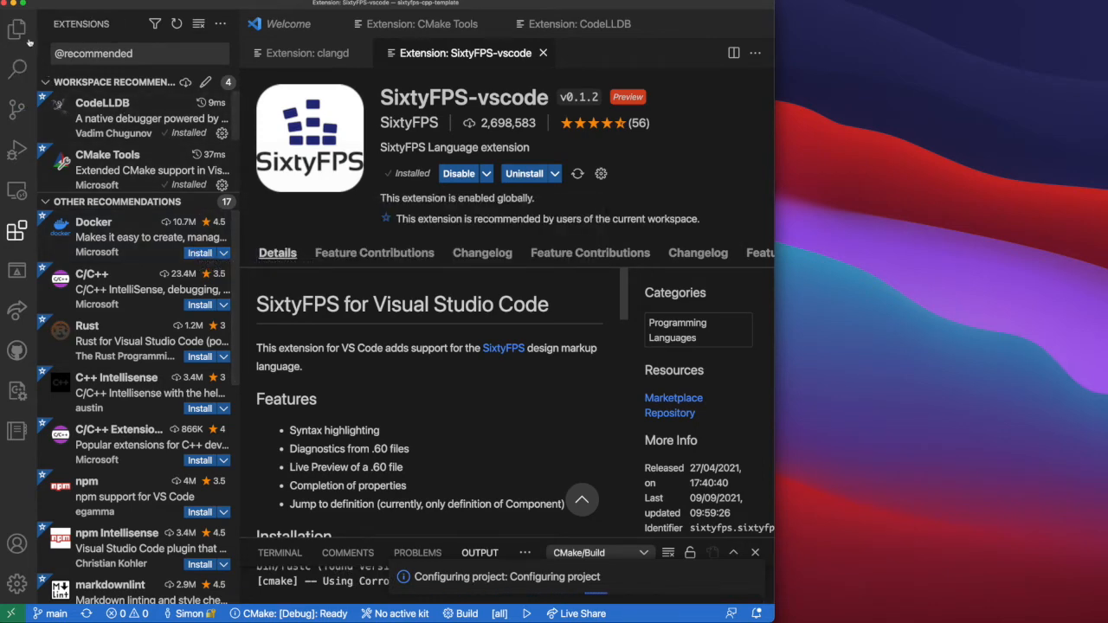
pyautogui.click(10, 34)
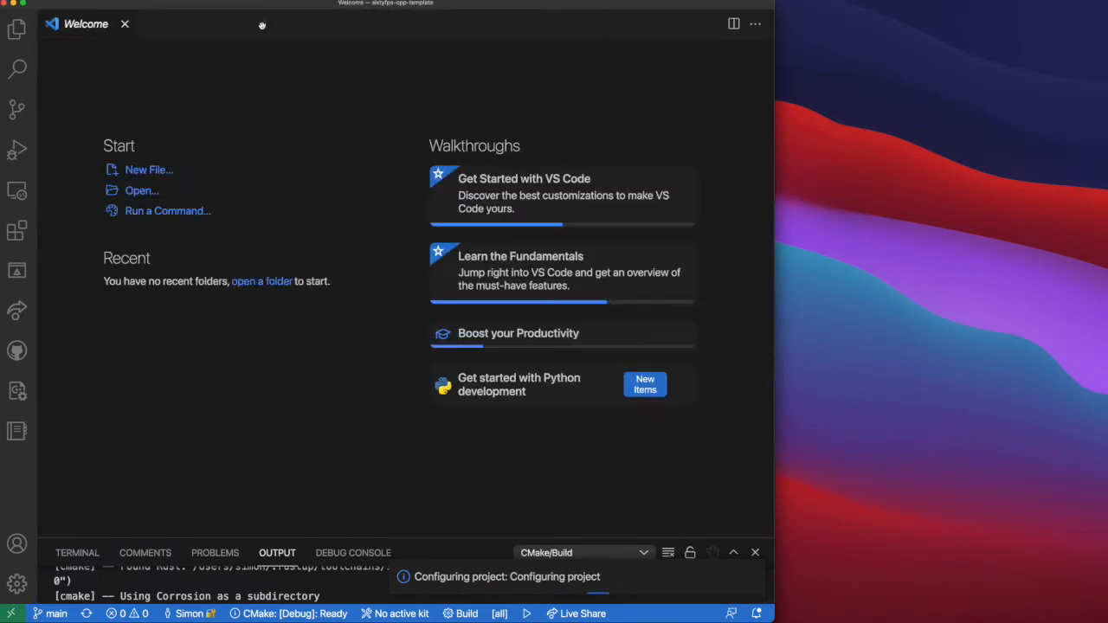
# Show the template's project files in the Explorer to review CMakeLists.txt and main.cpp.
pyautogui.click(14, 28)
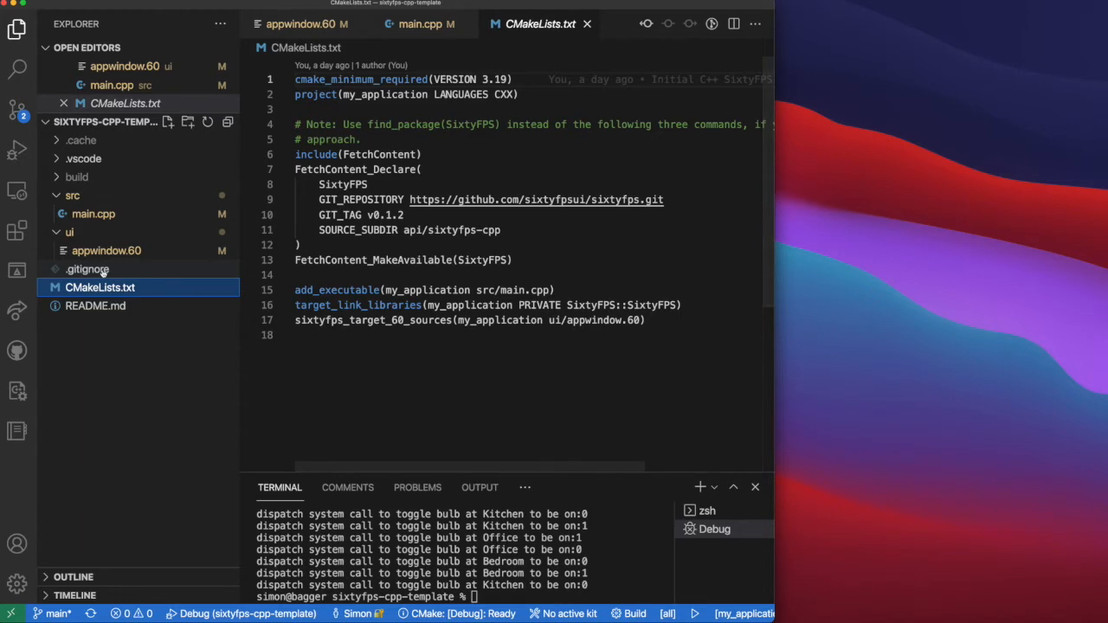
pyautogui.moveTo(100, 270)
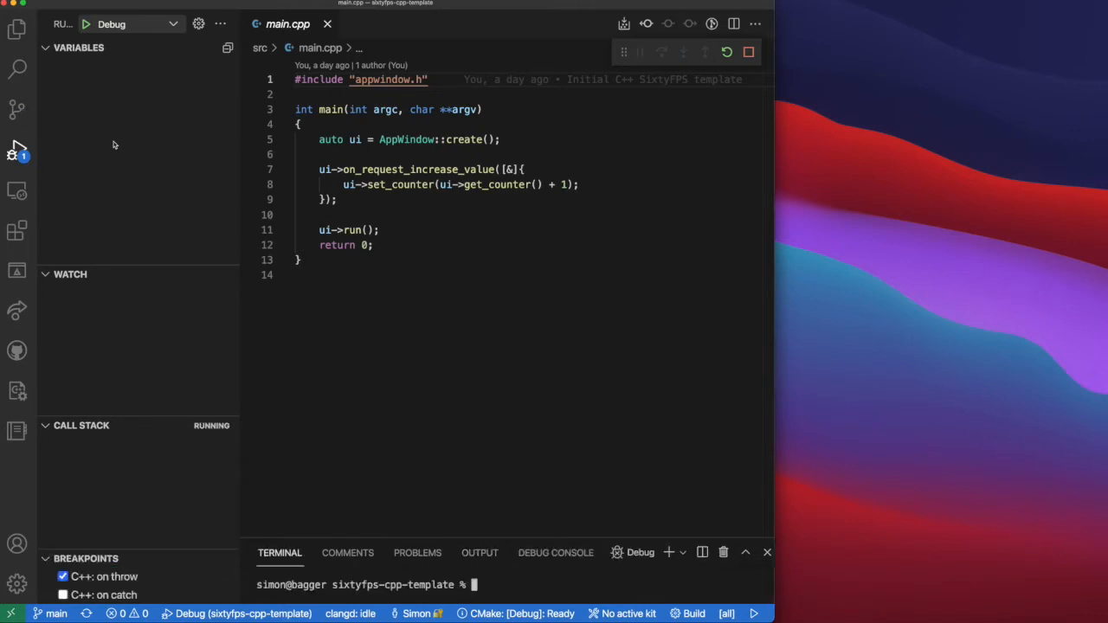
# Launch the template app under the debugger, bump its counter a few times, quit it and return to the Explorer.
pyautogui.click(90, 25)
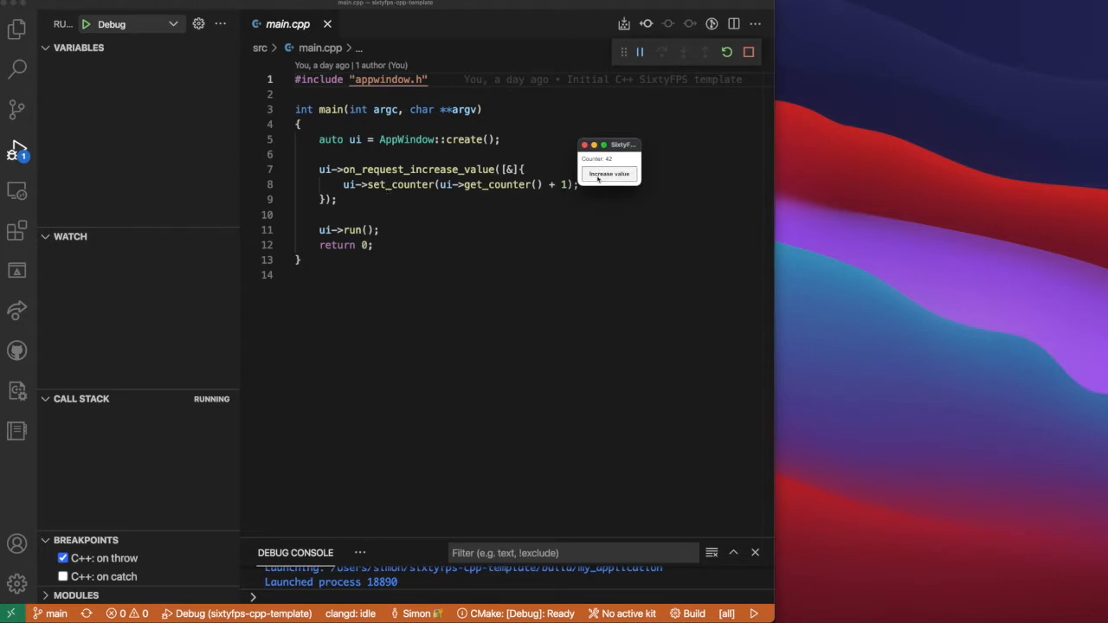
pyautogui.click(609, 173)
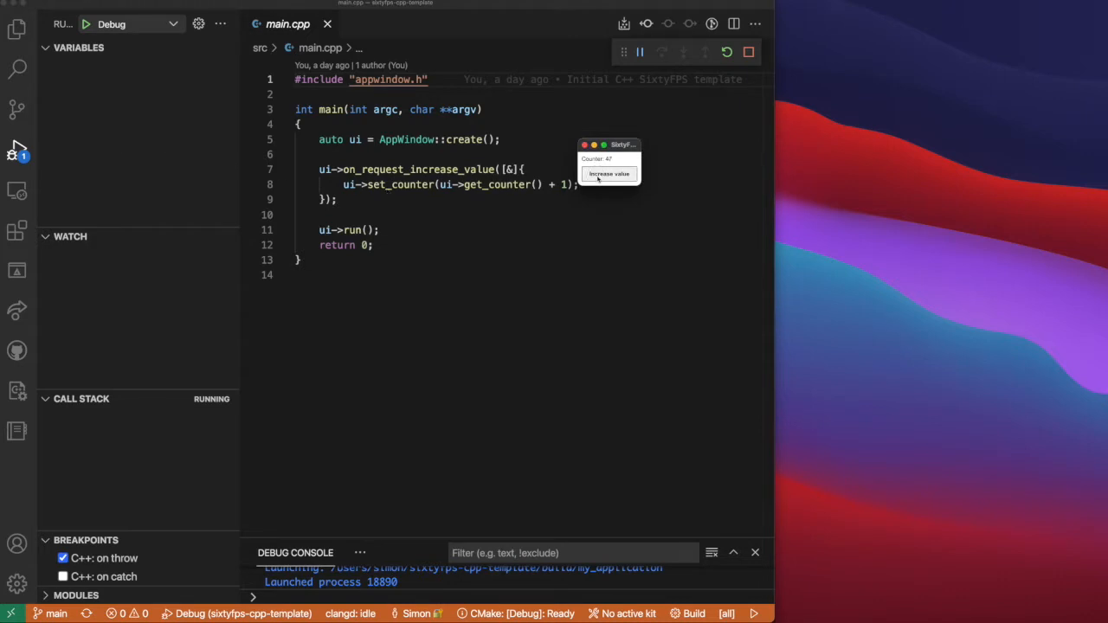
pyautogui.click(609, 173)
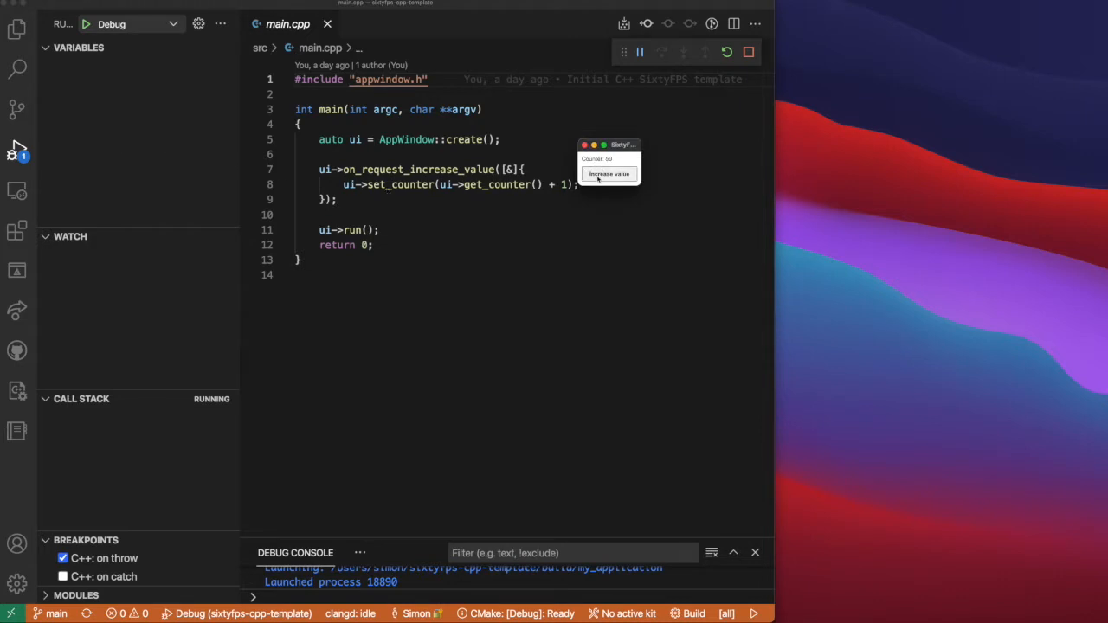
pyautogui.click(748, 52)
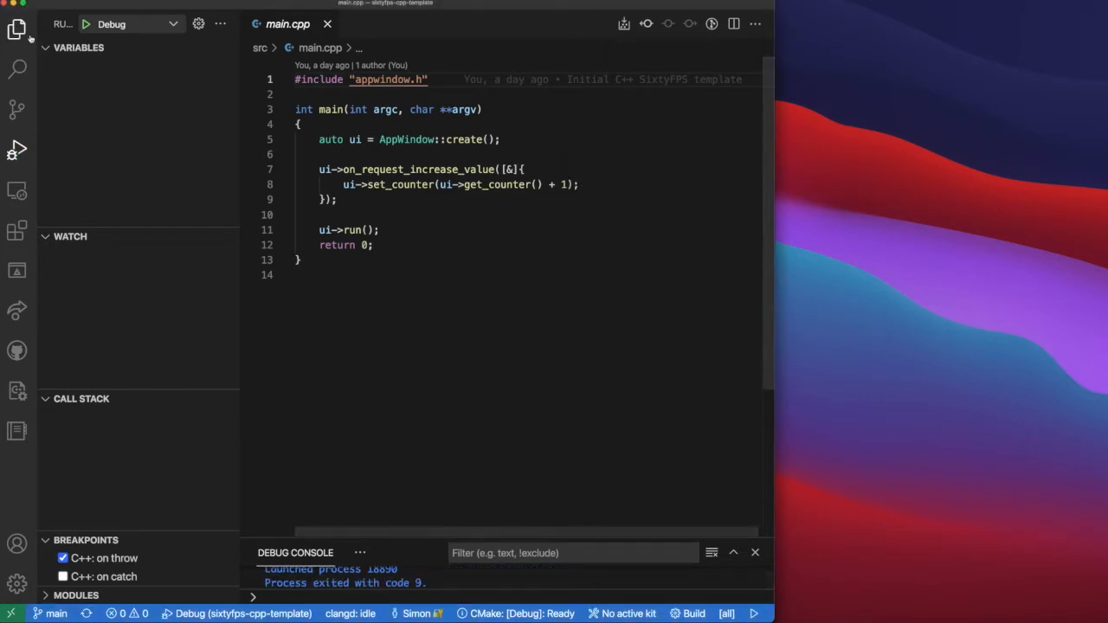
pyautogui.click(18, 31)
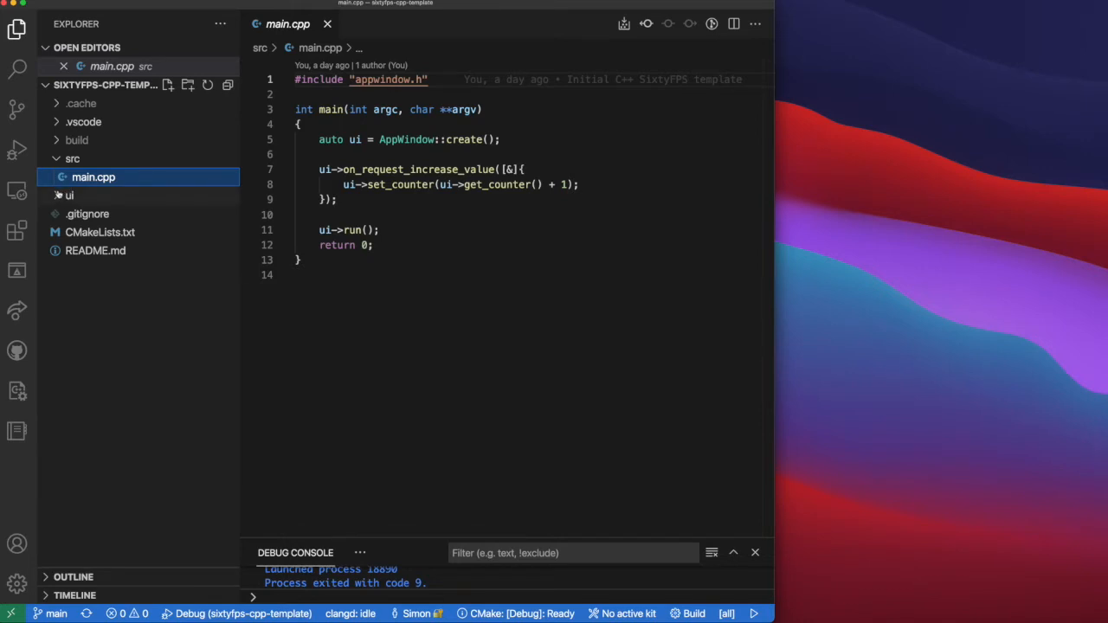
# Open appwindow.60 and show the live SixtyFPS preview of its counter window.
pyautogui.click(106, 215)
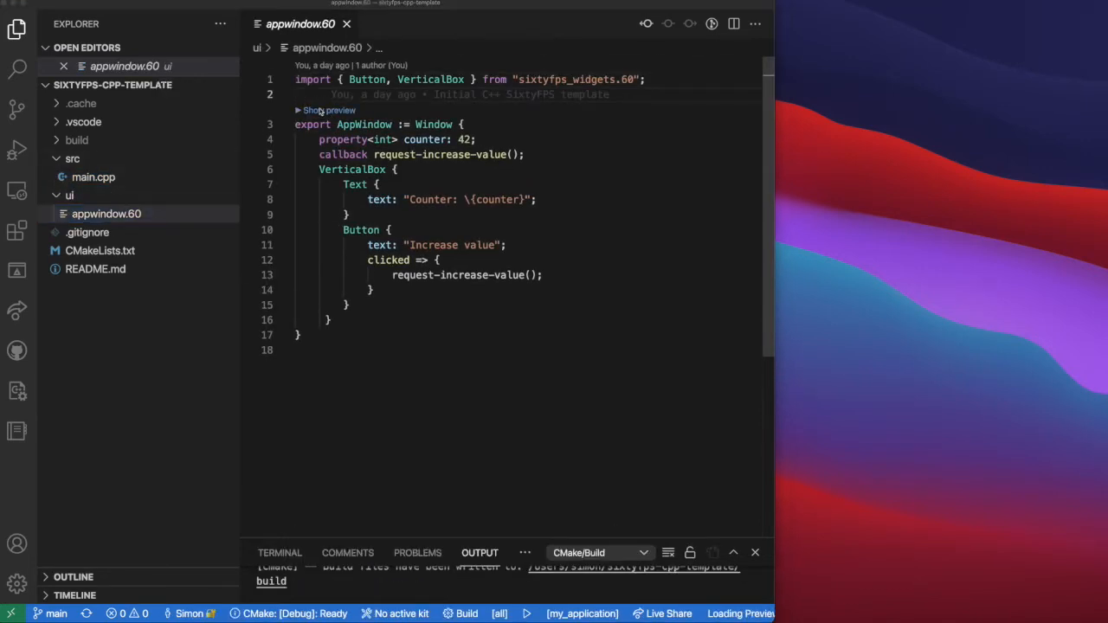
pyautogui.click(329, 111)
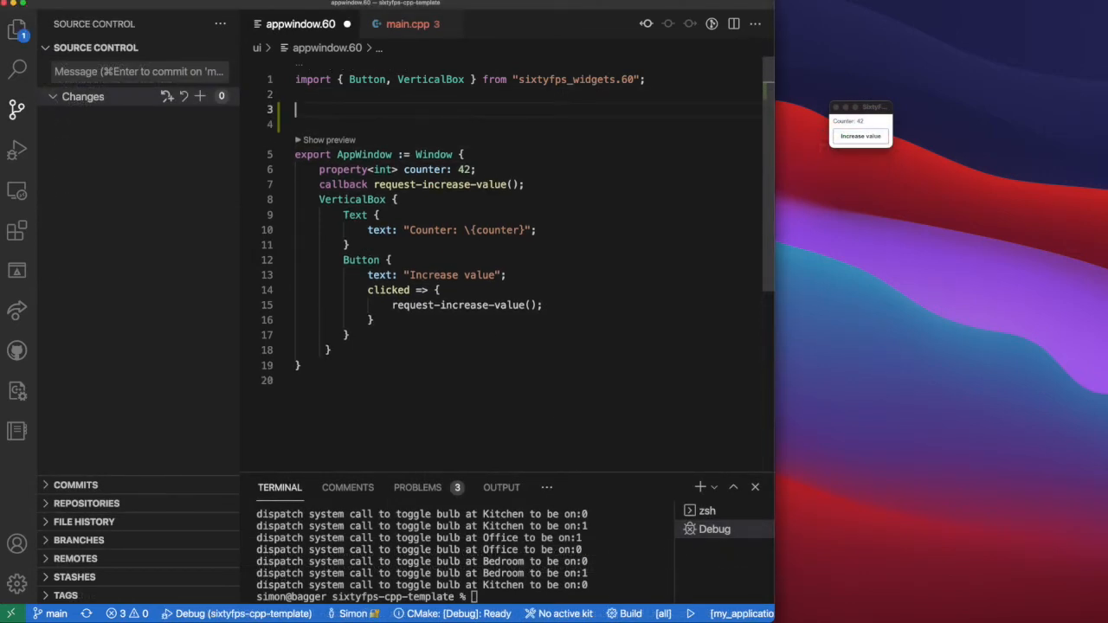
# Add an exported Toggle Rectangle with a background picked as #0066ff blue.
pyautogui.write('export Toggle := Rectangle {')
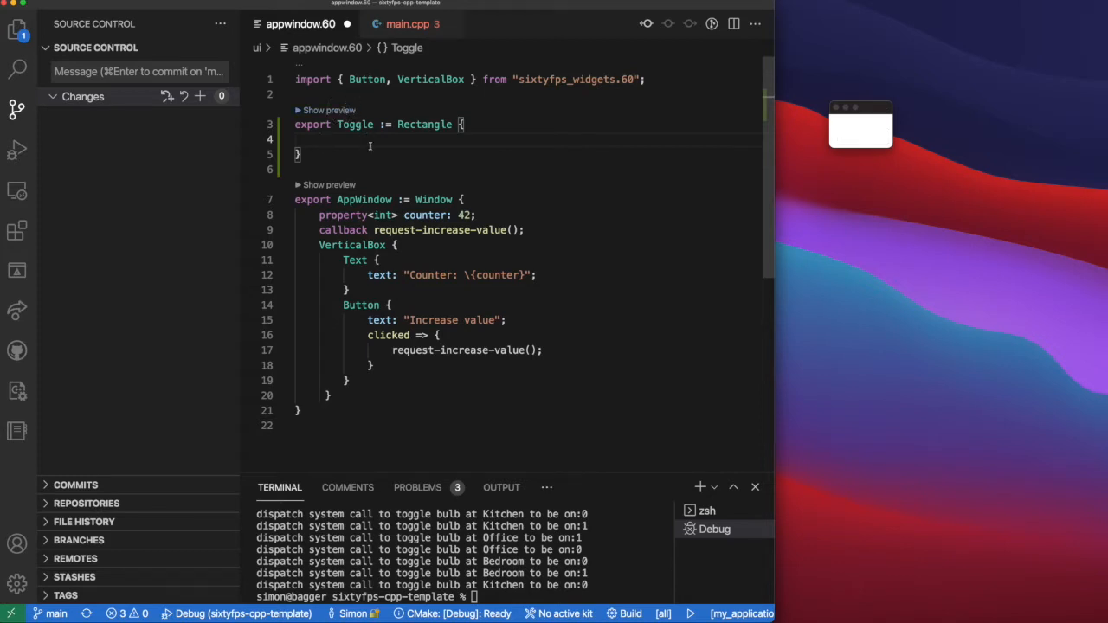
pyautogui.write('background: #0000ff;')
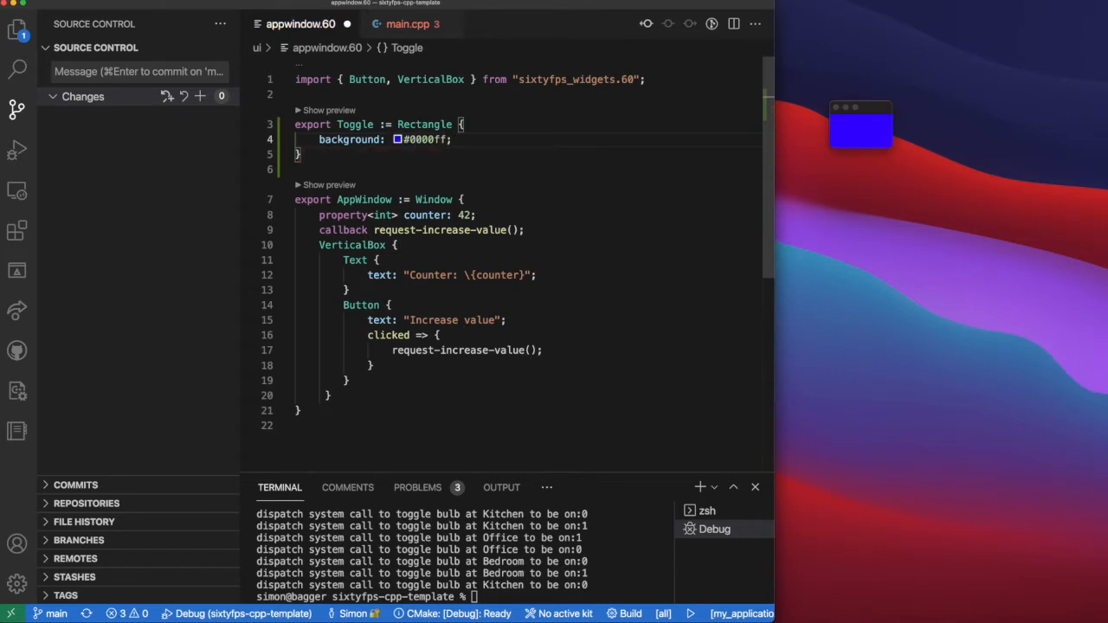
pyautogui.click(394, 139)
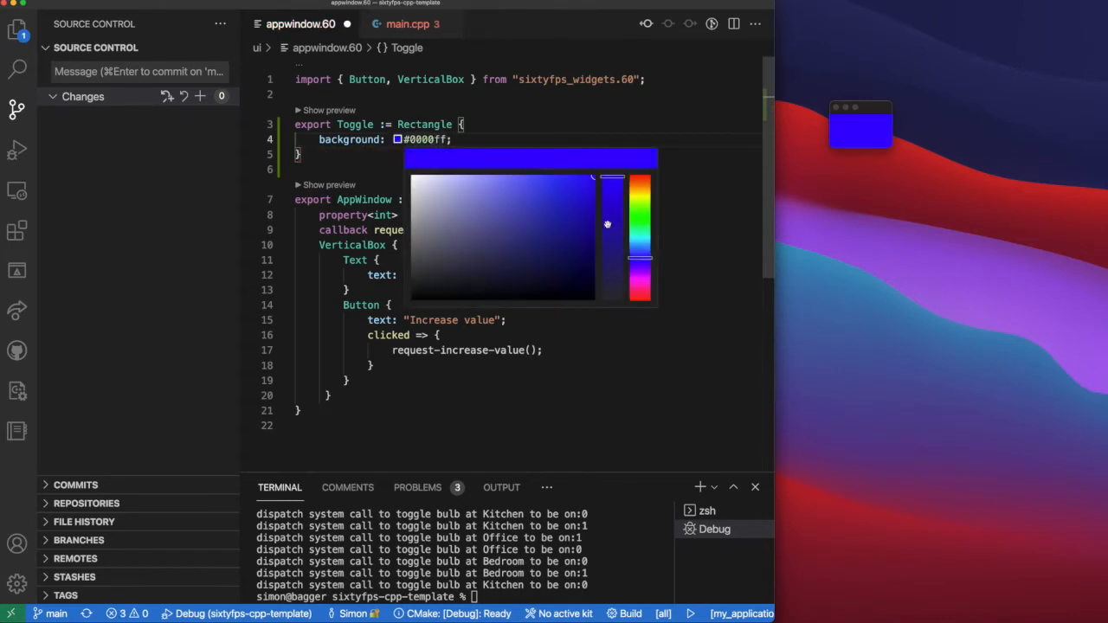
pyautogui.moveTo(608, 225); pyautogui.dragTo(640, 251)
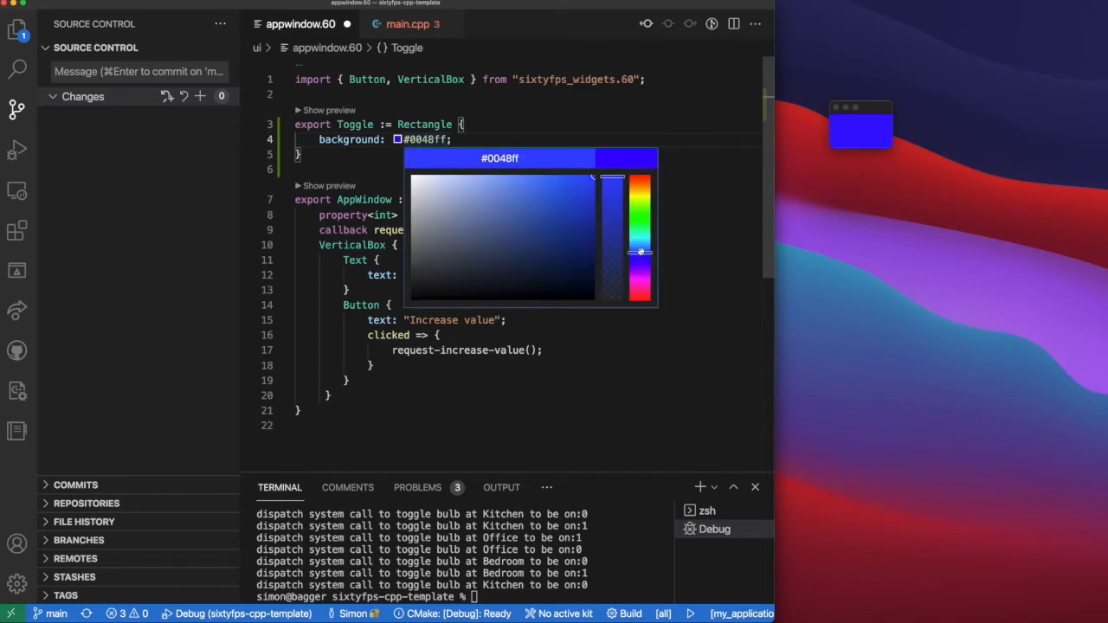
pyautogui.moveTo(640, 251); pyautogui.dragTo(640, 249)
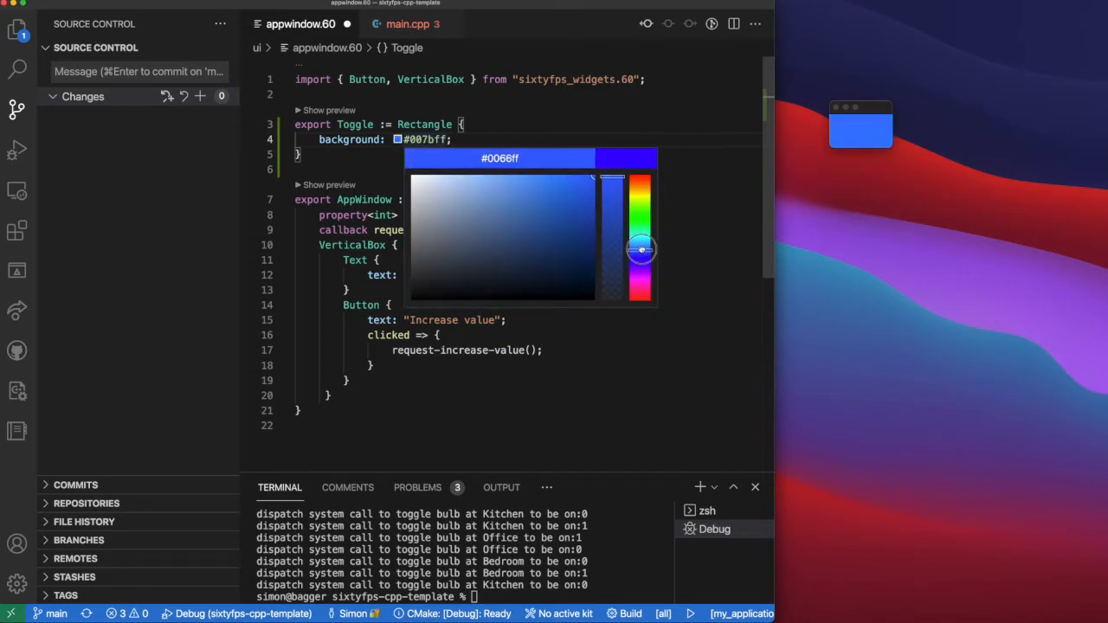
pyautogui.click(493, 138)
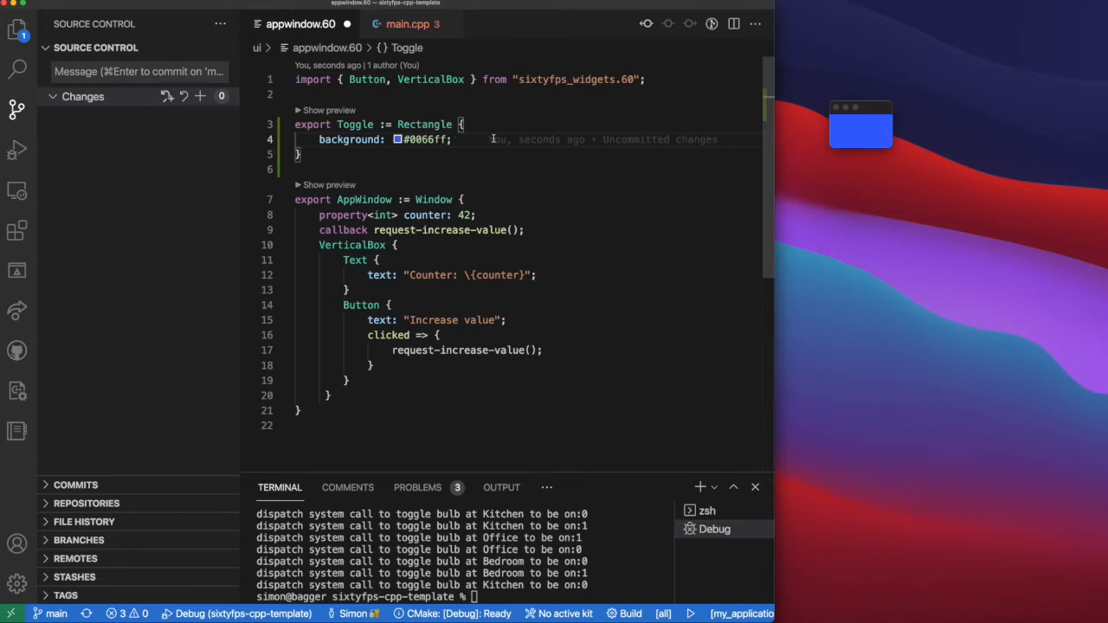
# Round the Toggle's ends with border-radius: height / 2 and start a nested Rectangle.
pyautogui.write('border-radius: height / 2;')
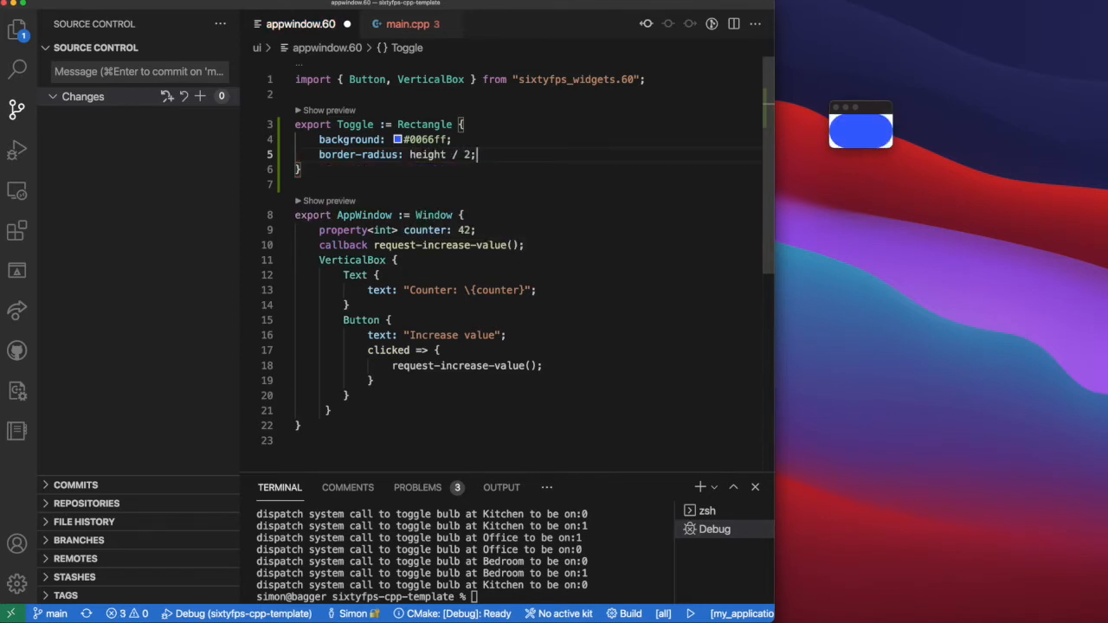
pyautogui.write('Rectangle {')
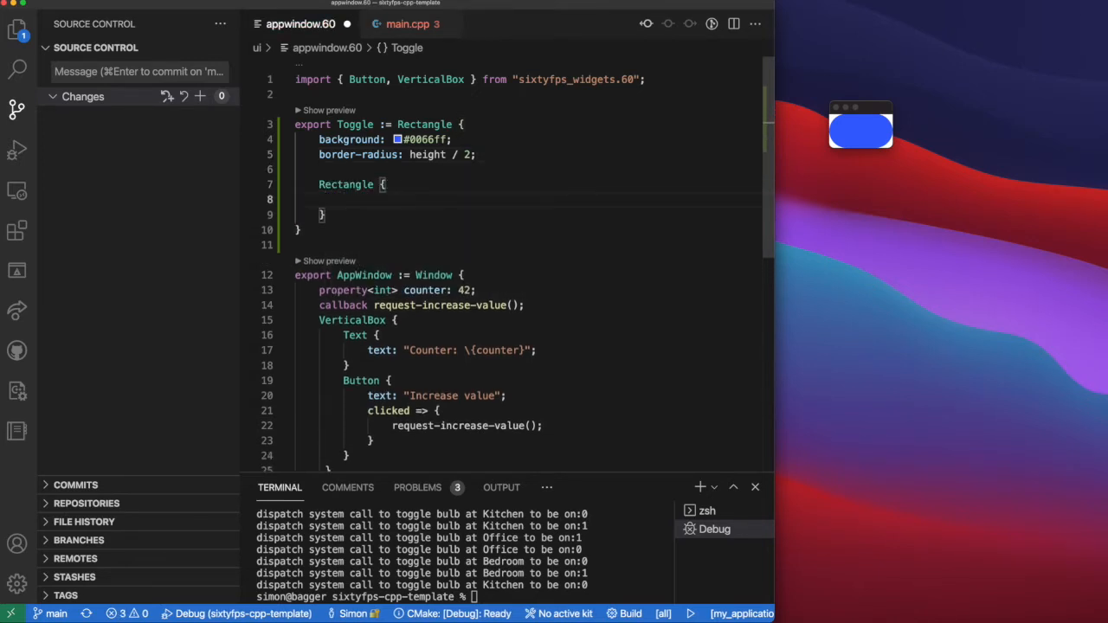
# Make the inner knob a white circle of parent.height - 8px, fully rounded, inset at x 4px.
pyautogui.write('width: parent')
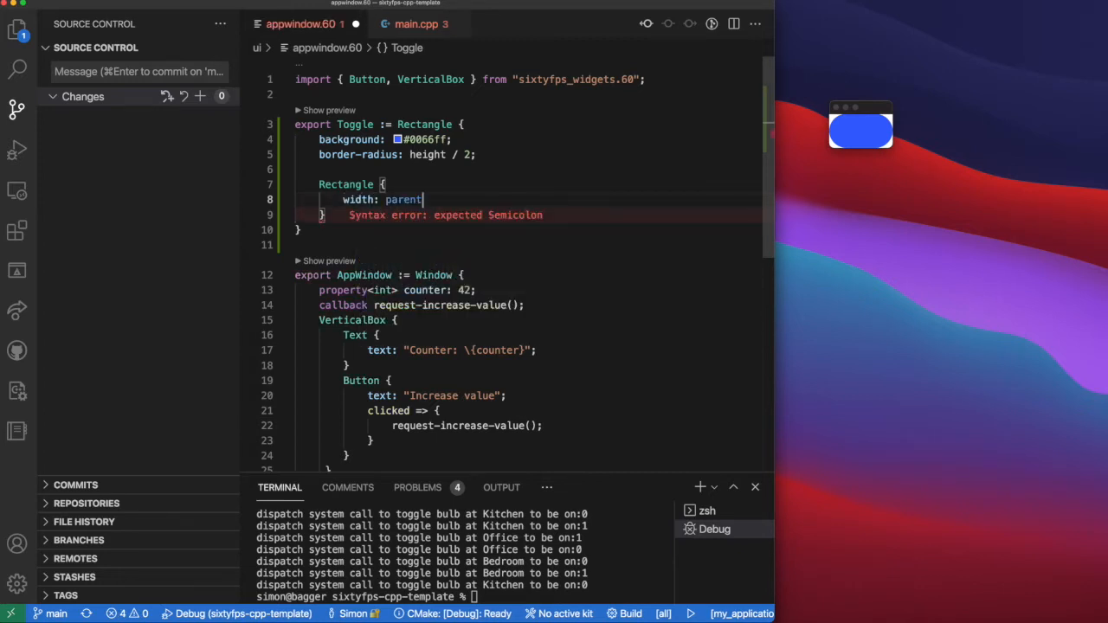
pyautogui.write('.height - 8px')
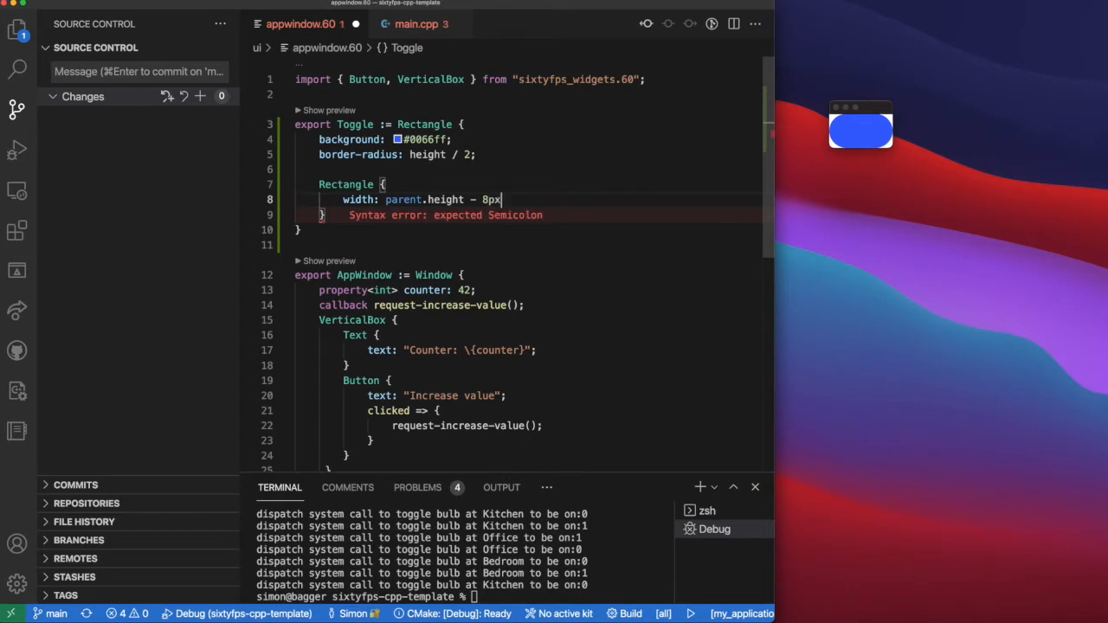
pyautogui.write(';')
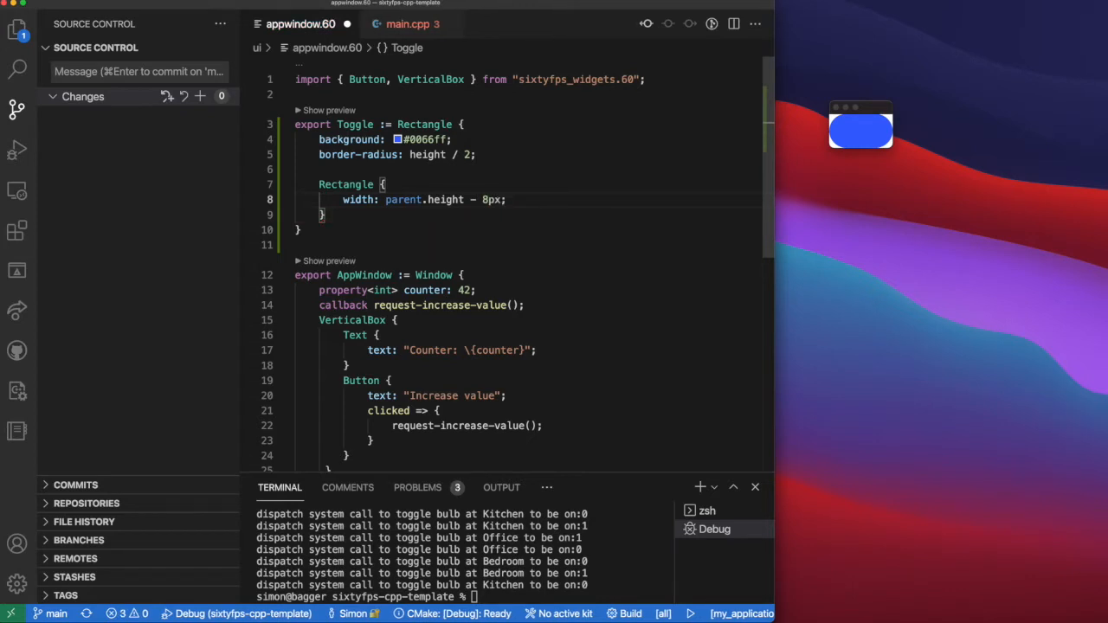
pyautogui.write('height: width;')
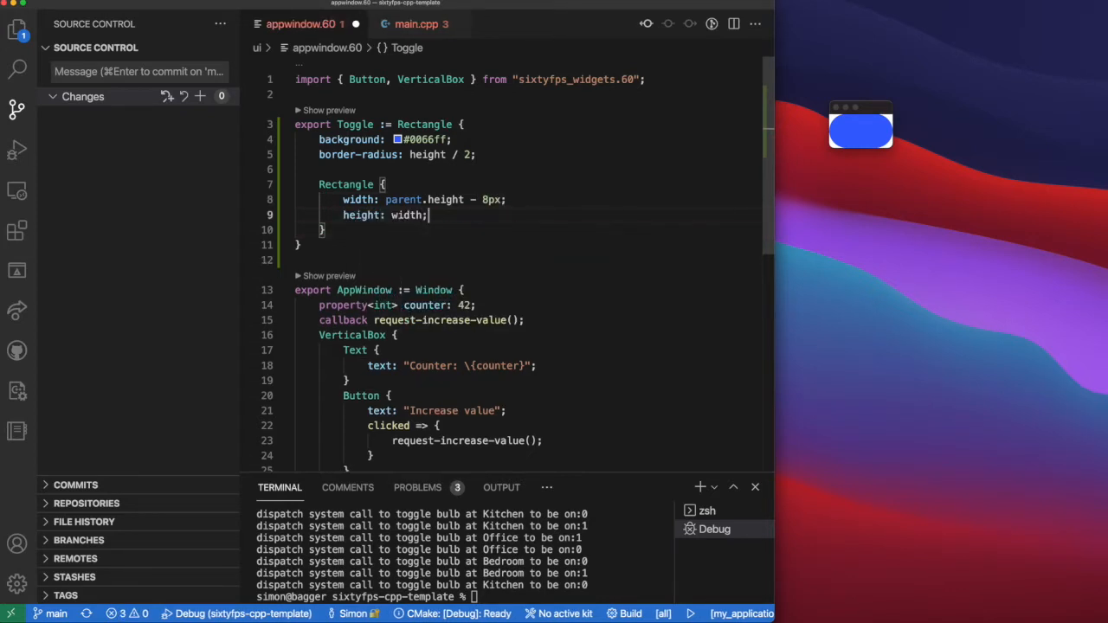
pyautogui.write('border-radius: ;')
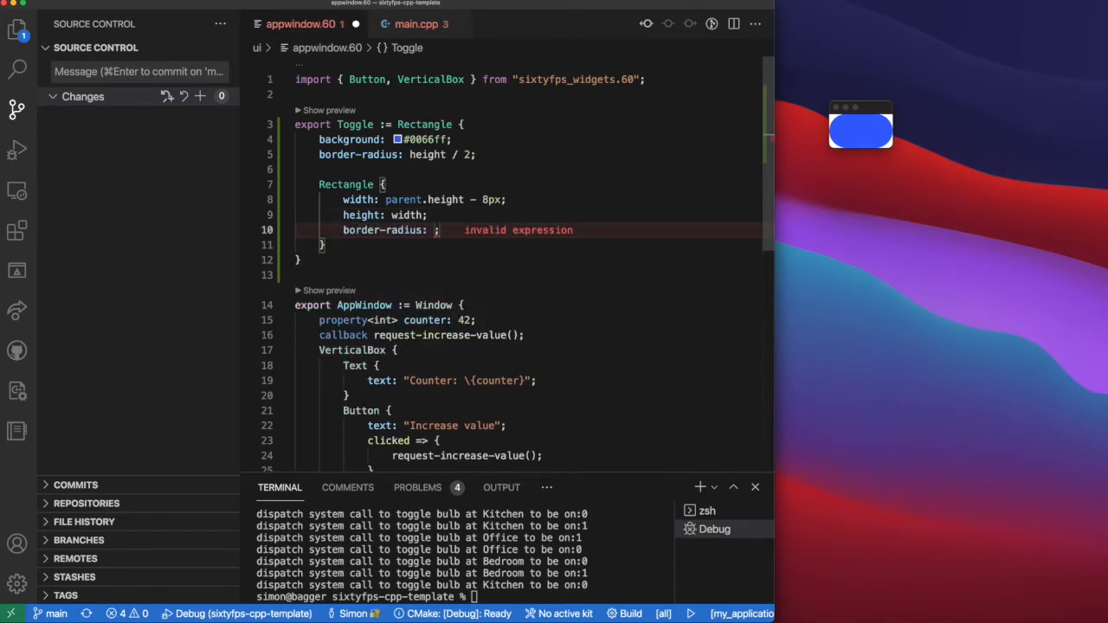
pyautogui.write('height')
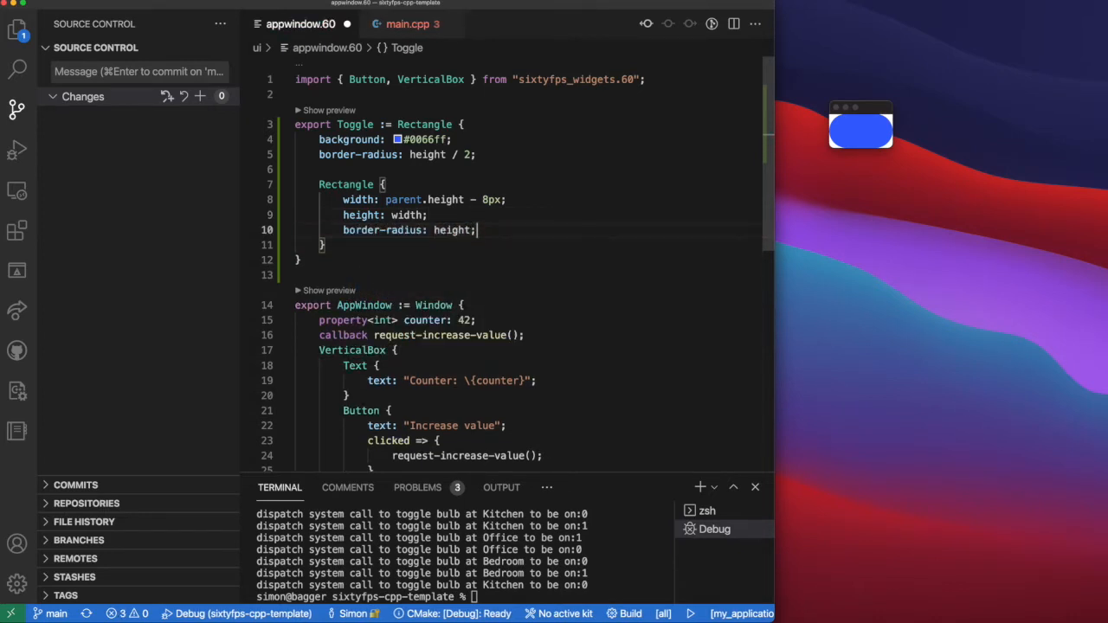
pyautogui.write('ba')
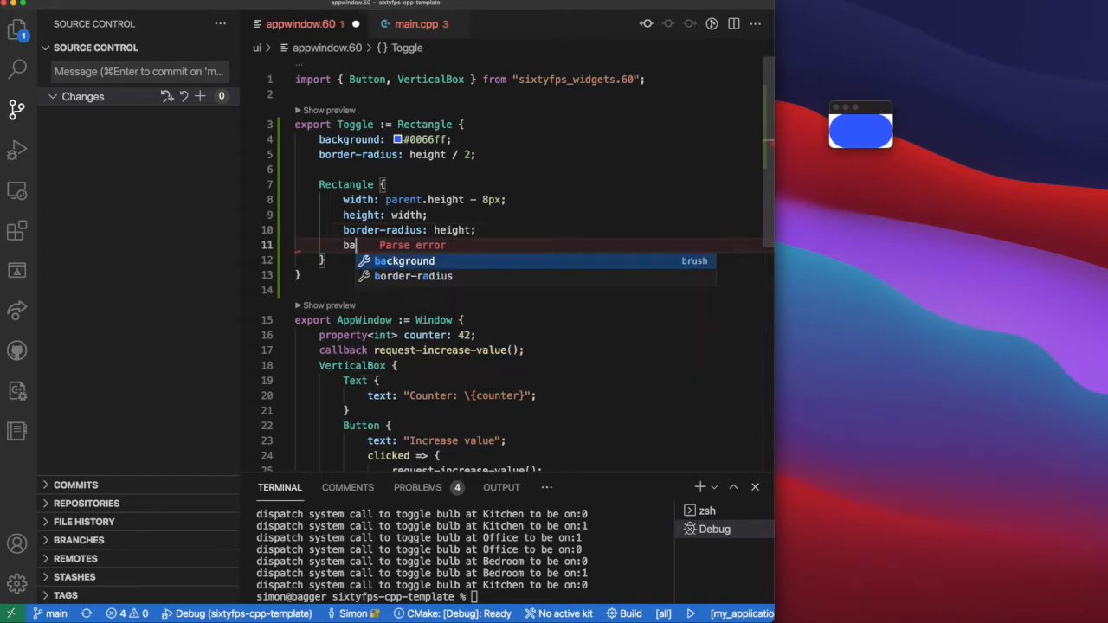
pyautogui.write('ckground: white;')
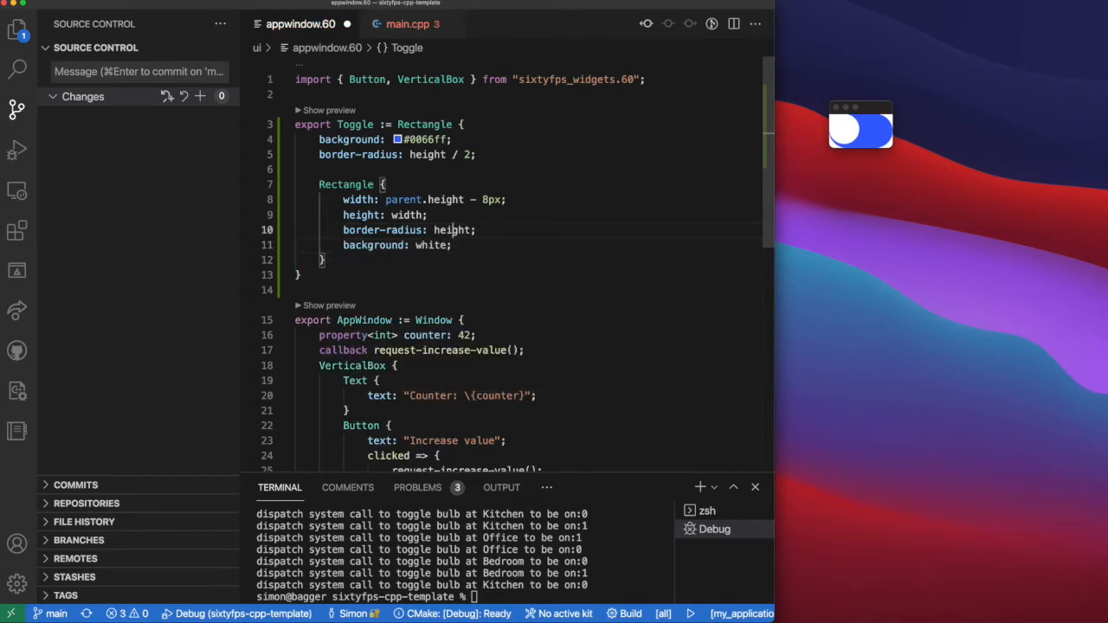
pyautogui.write('x:')
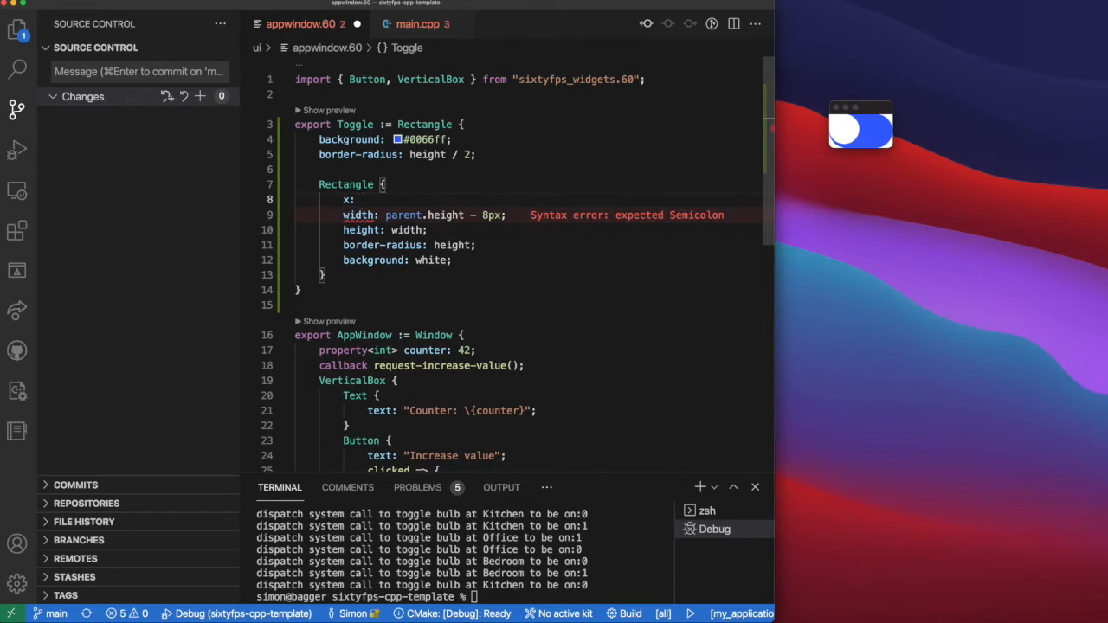
pyautogui.write('4px;')
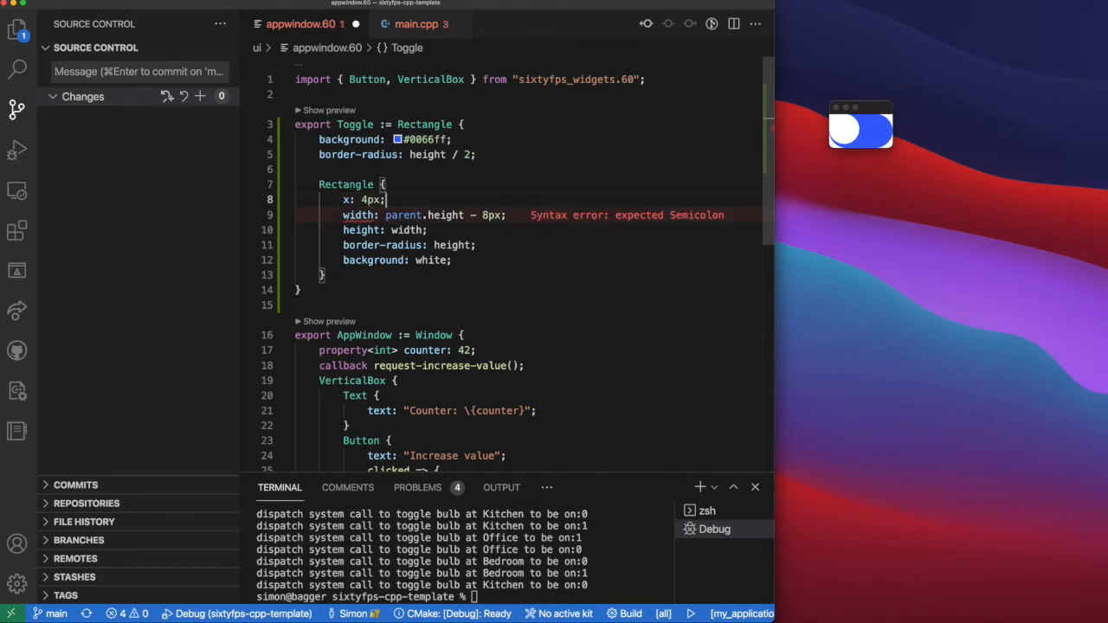
pyautogui.write('y: 8')
pyautogui.write(' parent.width - width -')
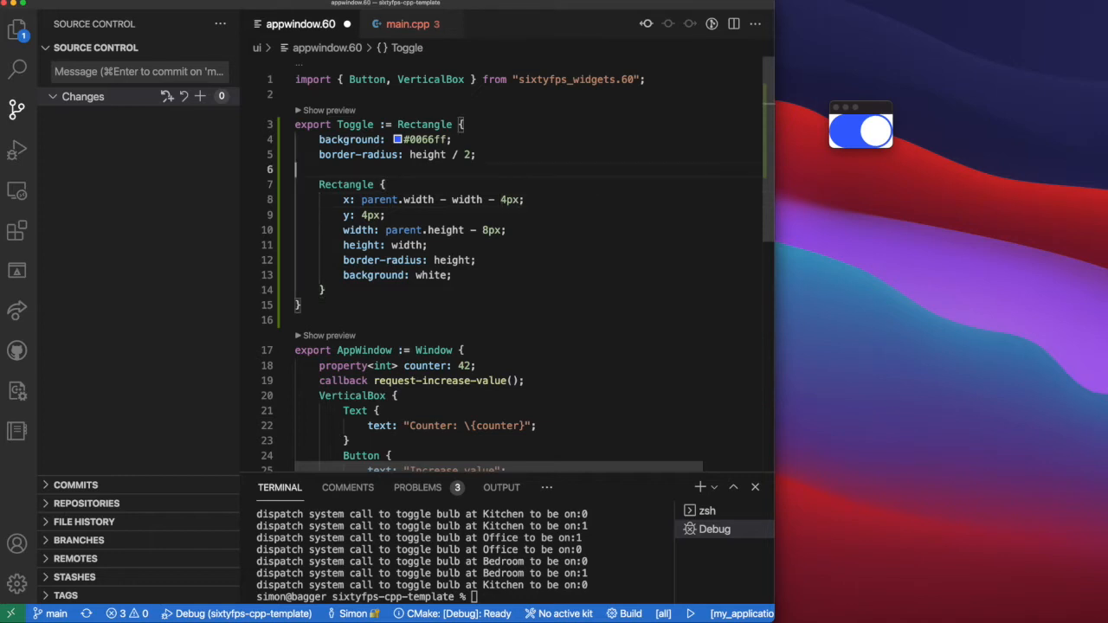
# Declare property<bool> on and bind the knob's x to on ? parent.width - width - 4px : 4px.
pyautogui.write('property')
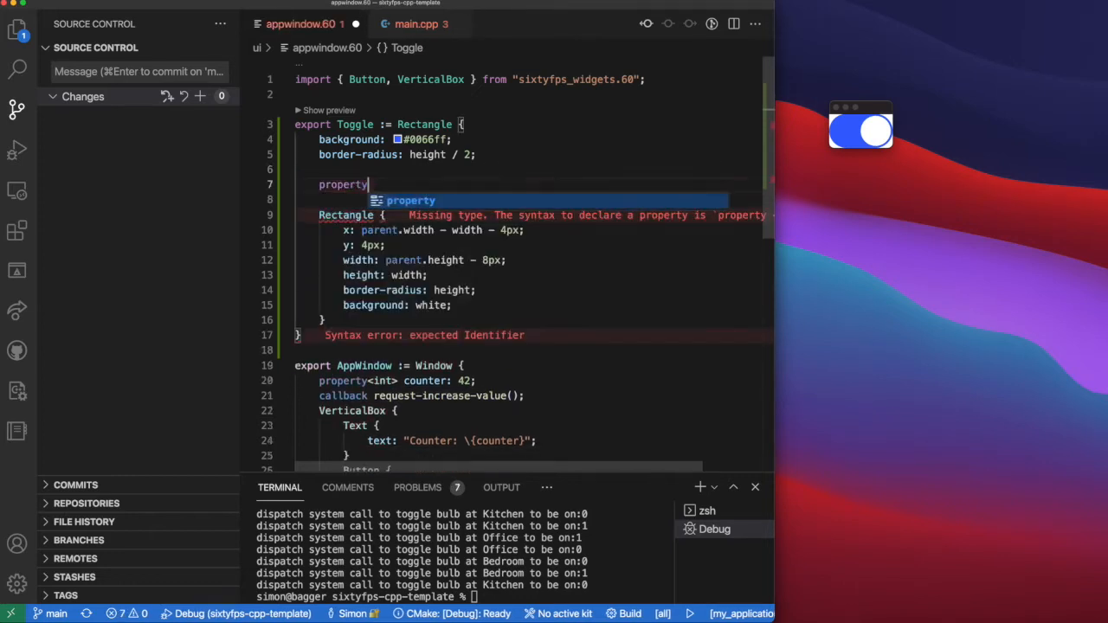
pyautogui.write('<bool> on')
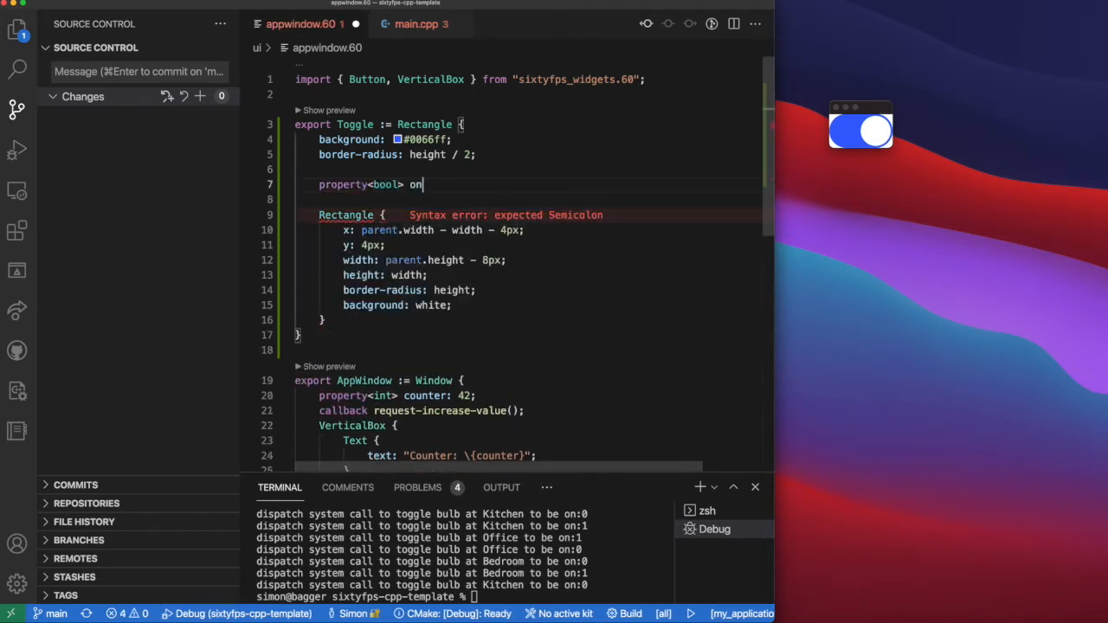
pyautogui.write(';')
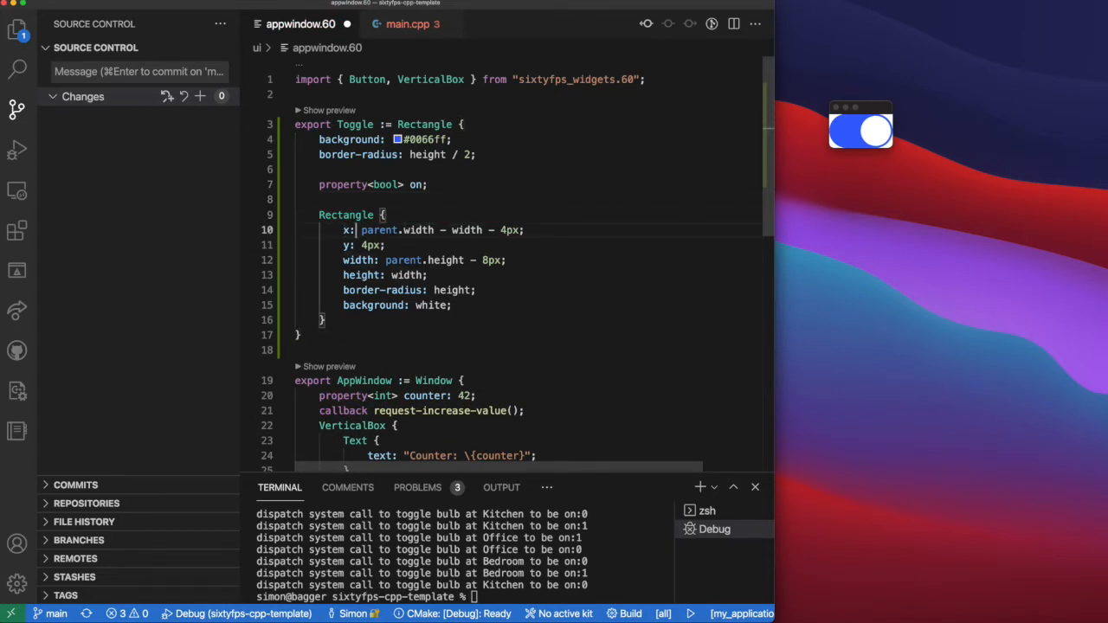
pyautogui.write('on ?')
pyautogui.click(528, 184)
pyautogui.write(': ')
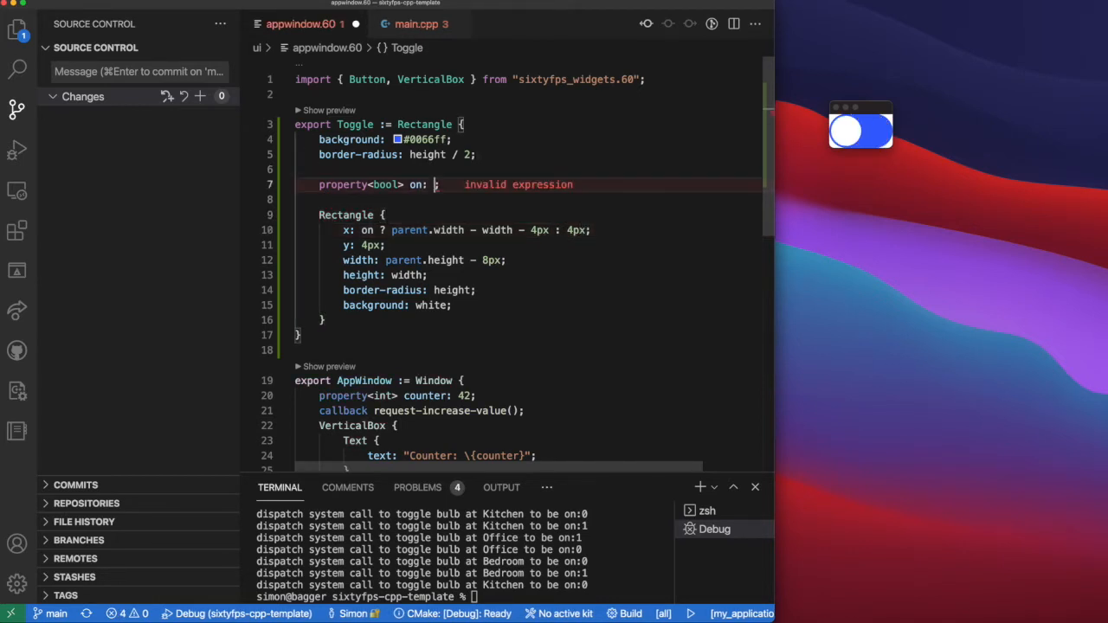
pyautogui.write('tru')
pyautogui.write('clicked => { on = ! ')
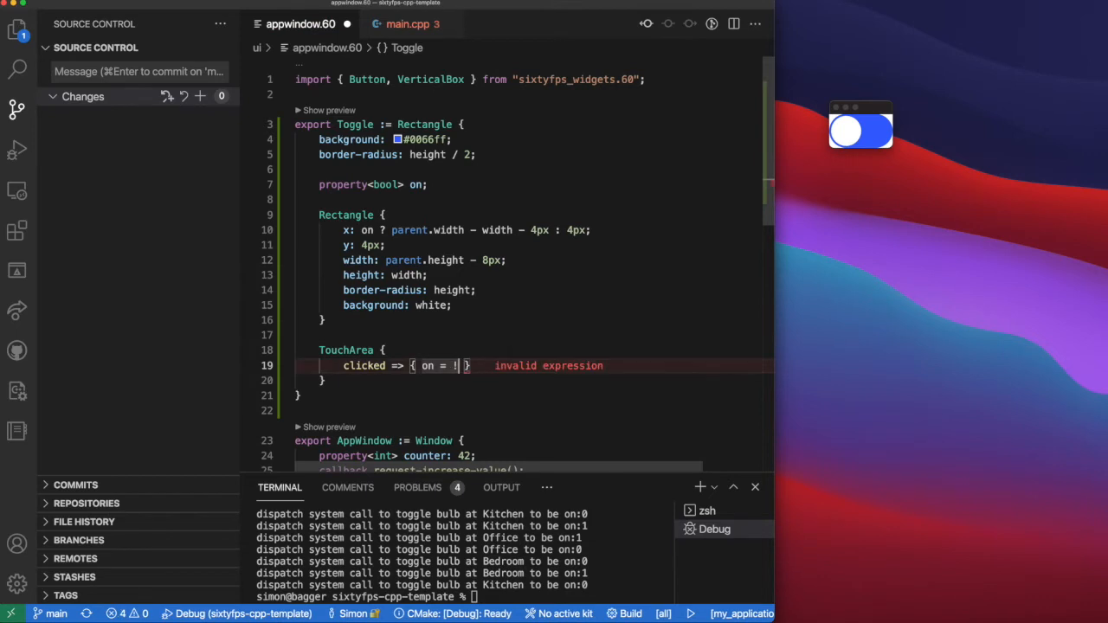
# Finish the TouchArea clicked handler with on = !on and flip the toggle twice in the preview.
pyautogui.write('on;')
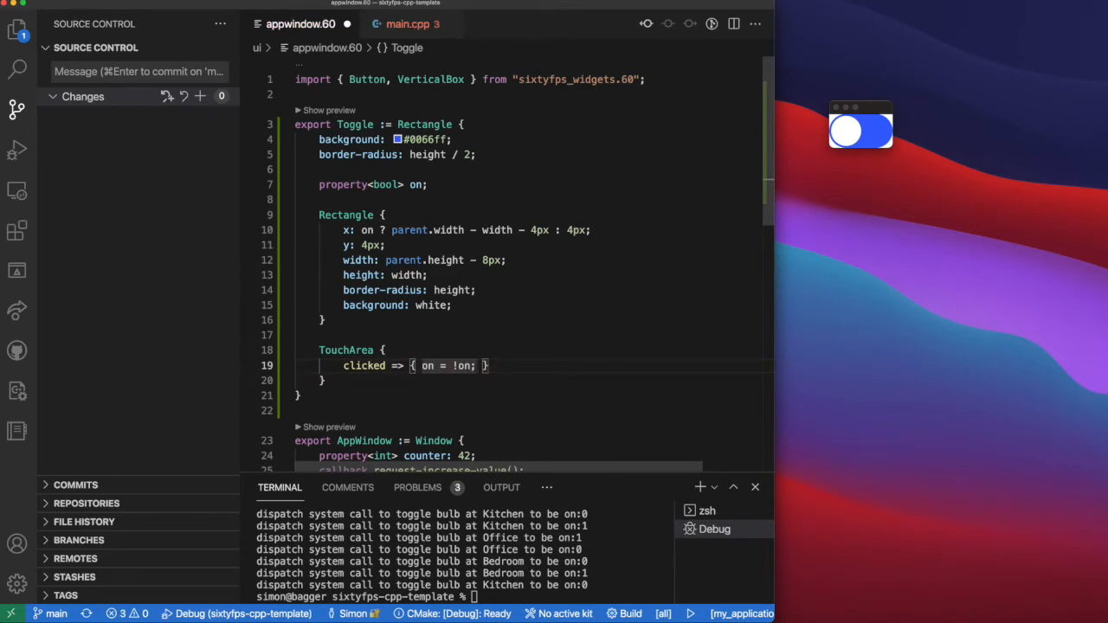
pyautogui.click(858, 131)
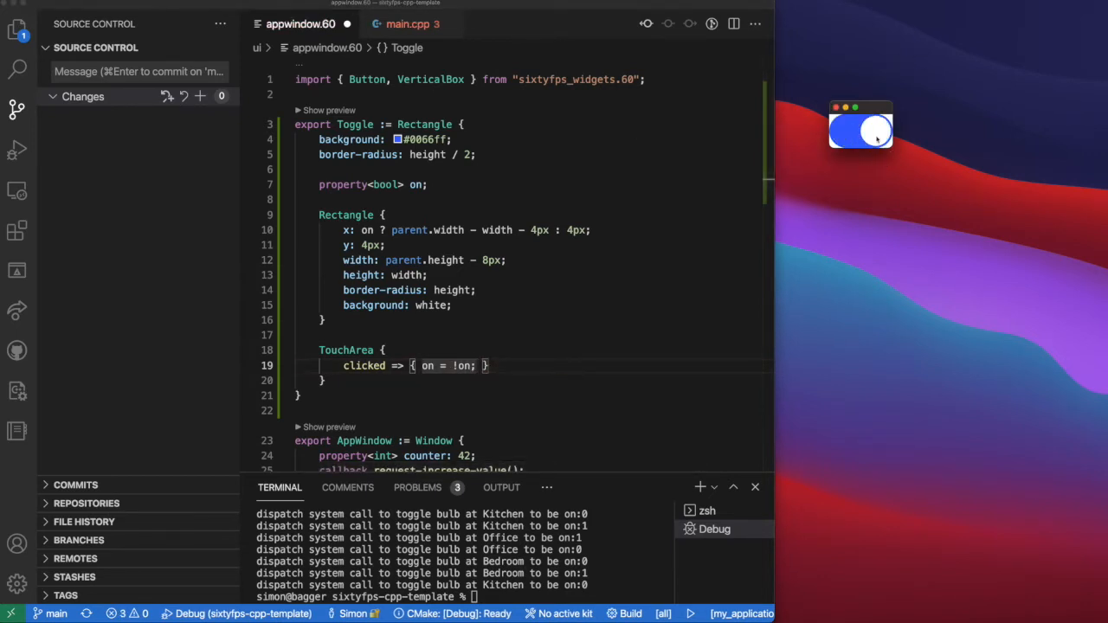
pyautogui.click(873, 135)
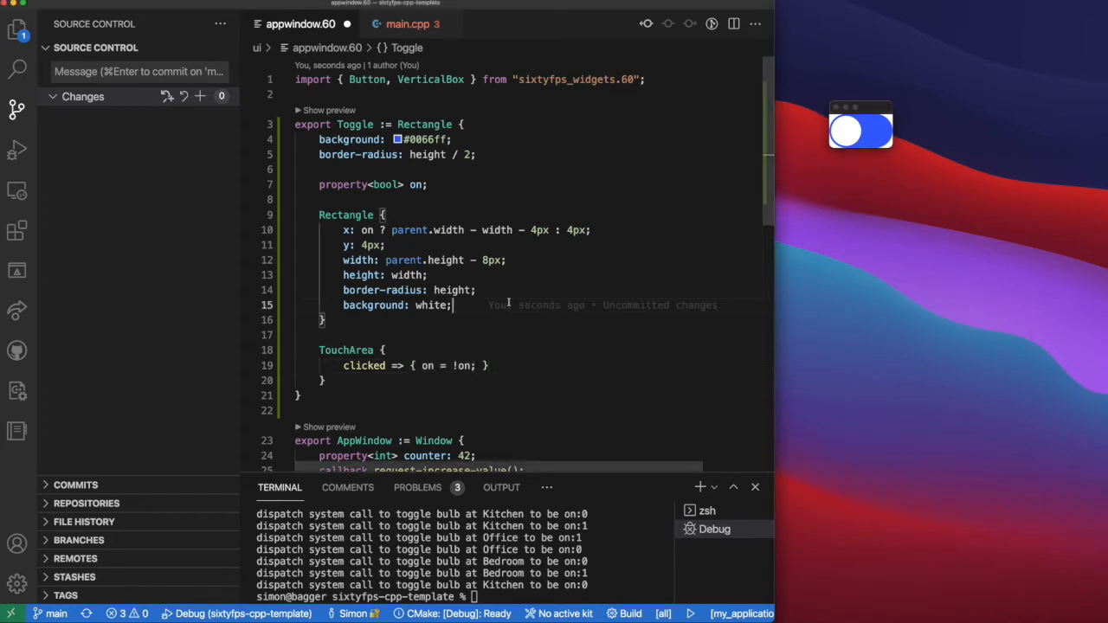
# Give the Toggle border-width 2px and border-color on ? white : gray.
pyautogui.write('on ?')
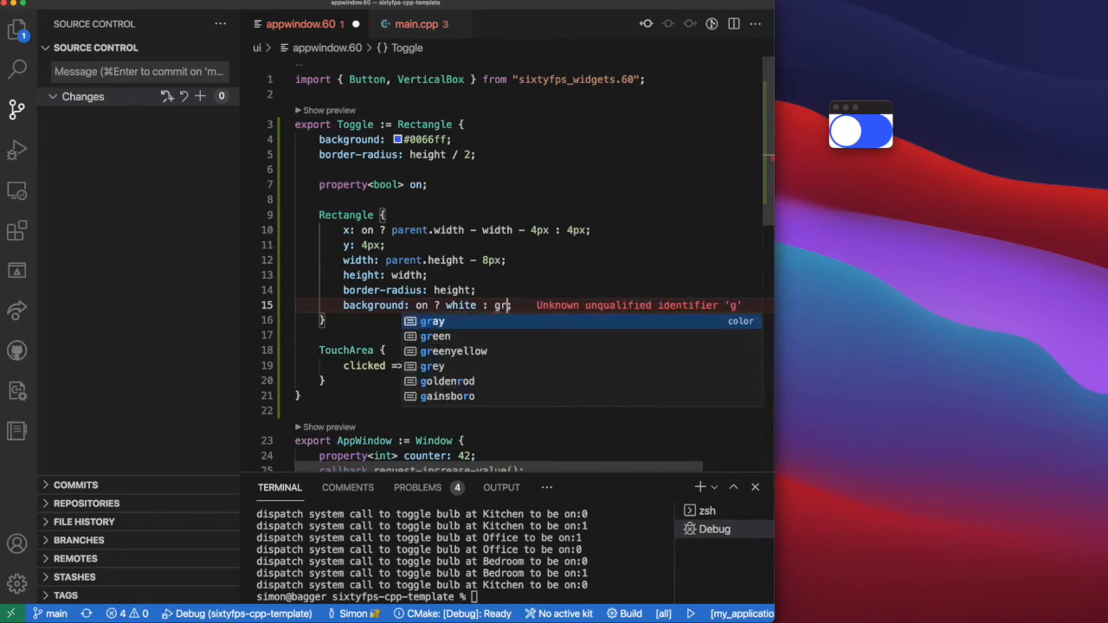
pyautogui.click(432, 321)
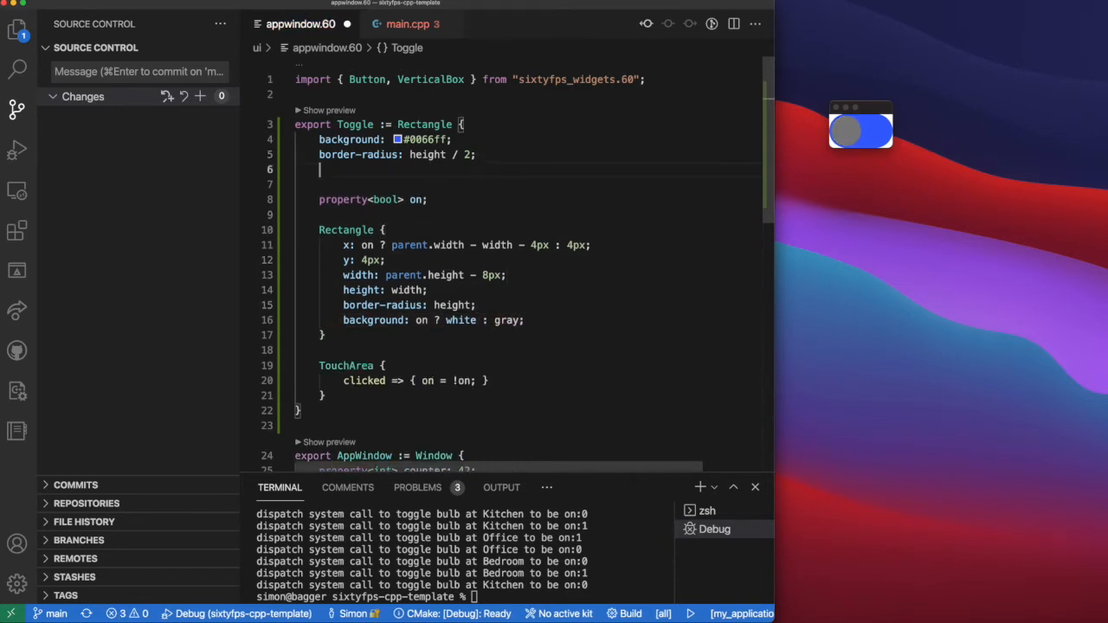
pyautogui.write('border-width: 2px')
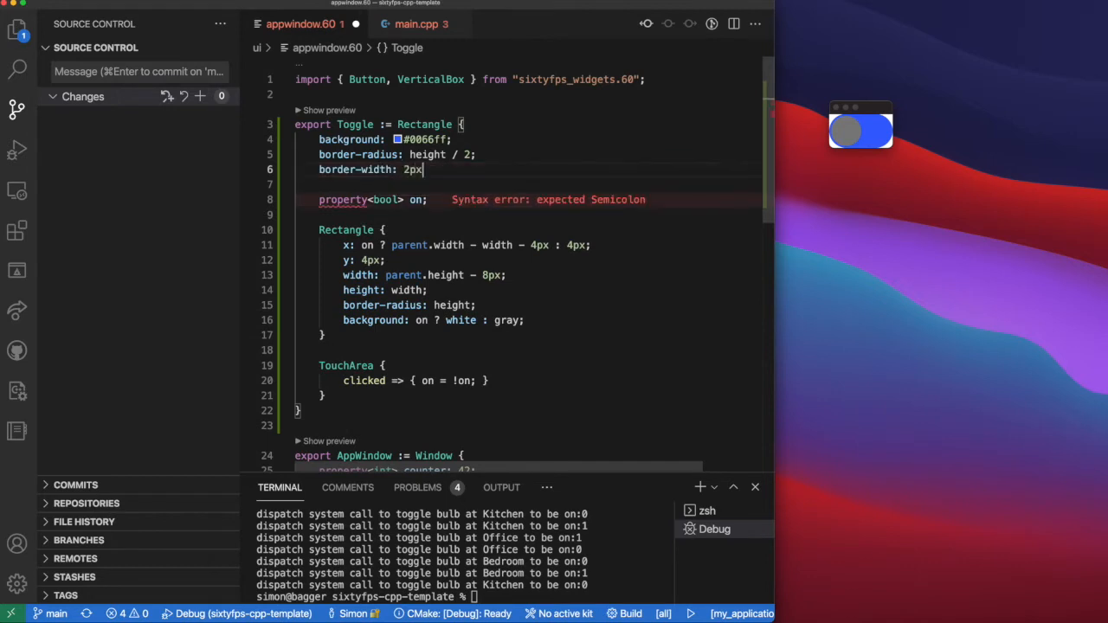
pyautogui.write(';')
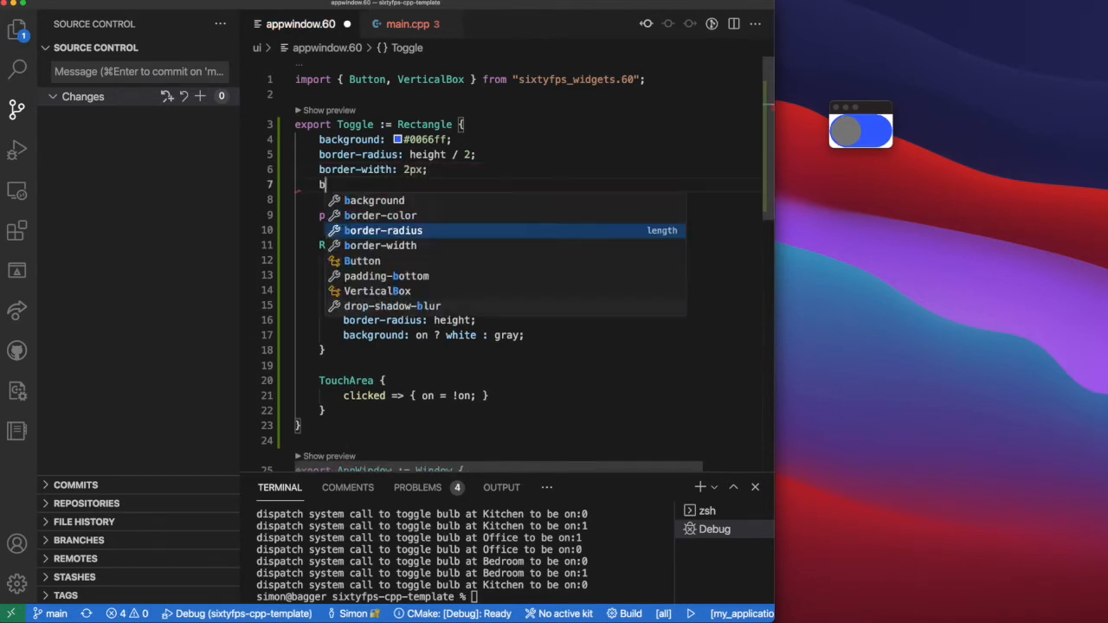
pyautogui.write('order-color')
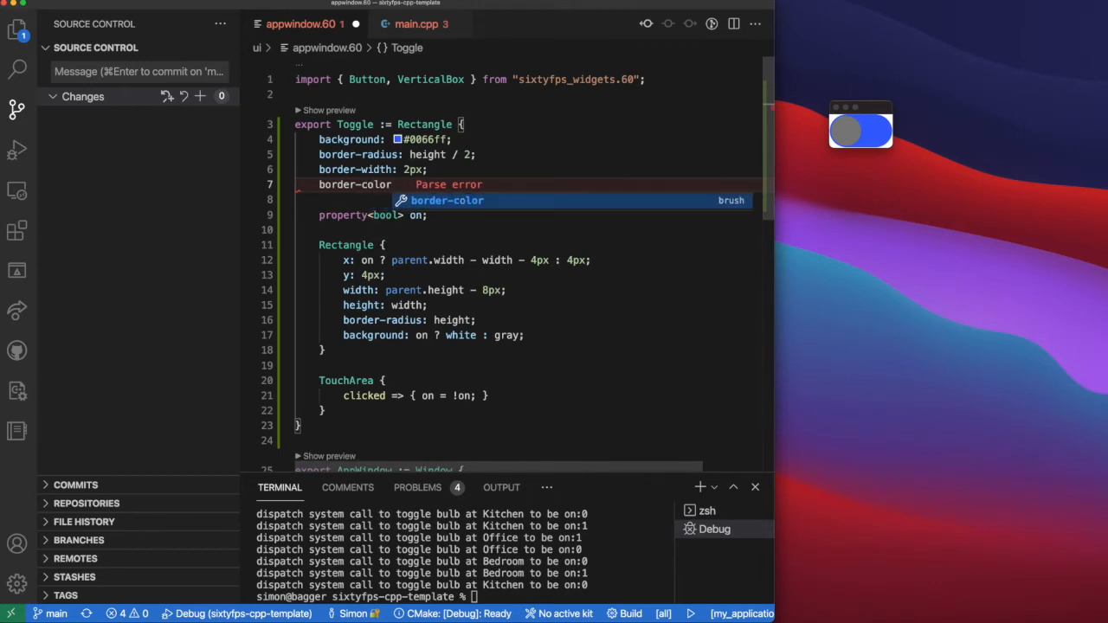
pyautogui.write('gray;')
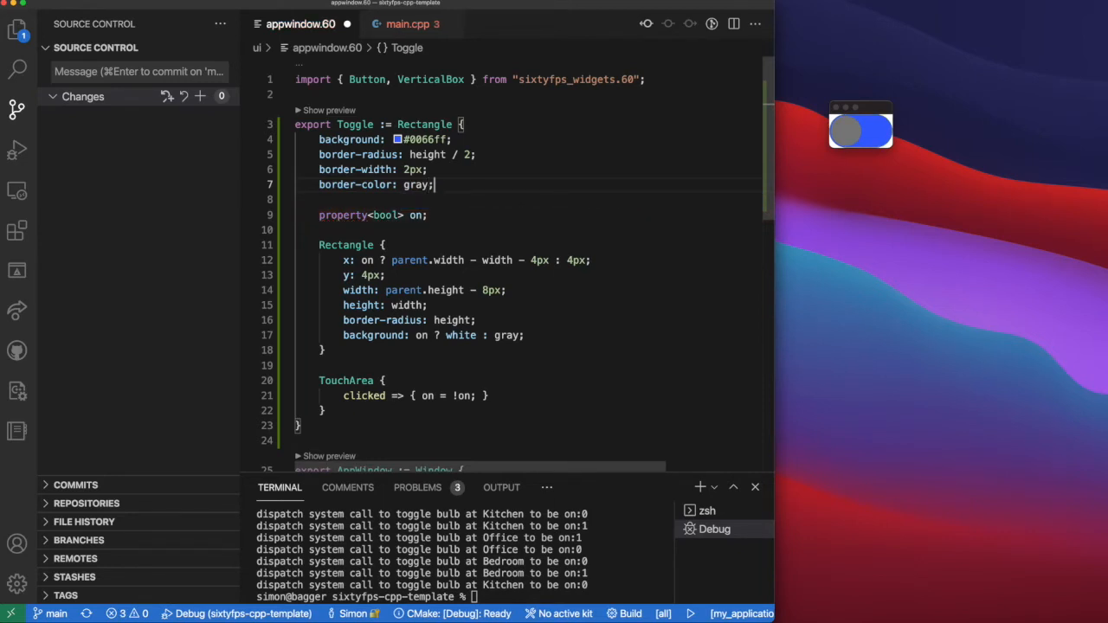
# Set background on ? #0066ff : white and the knob background on ? white : gray.
pyautogui.write('backgrou')
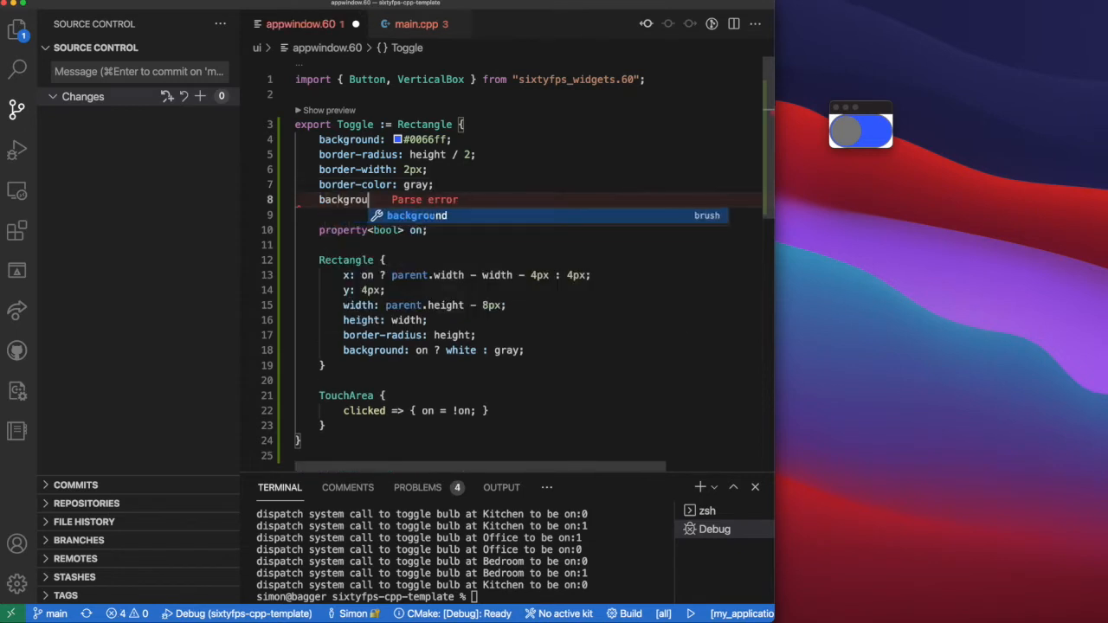
pyautogui.press('Tab')
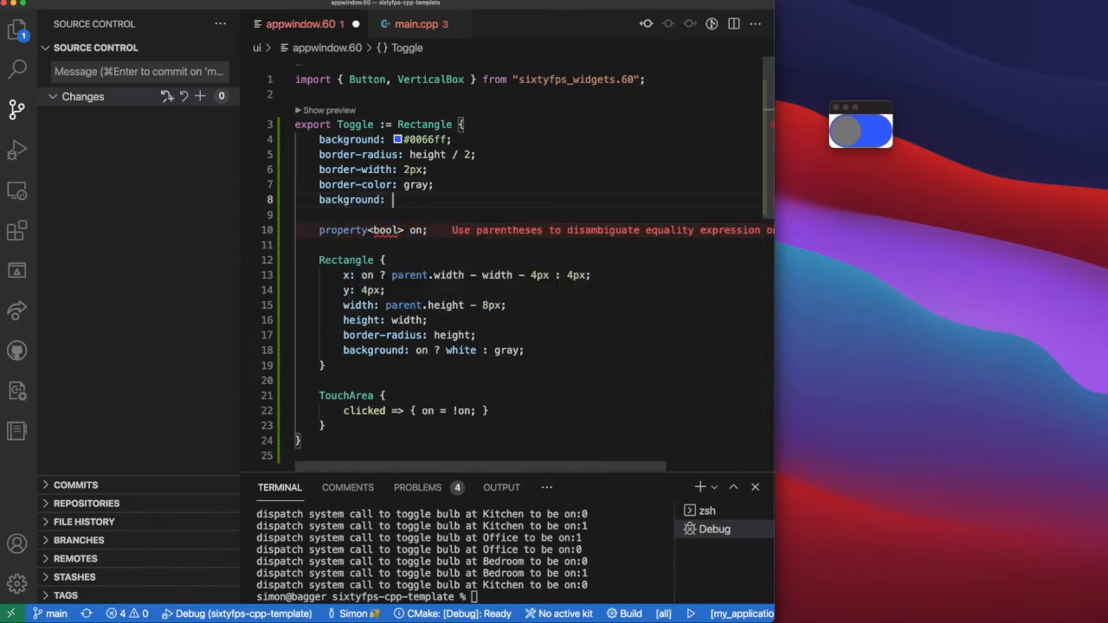
pyautogui.press('Backspace')
pyautogui.write('on ? ')
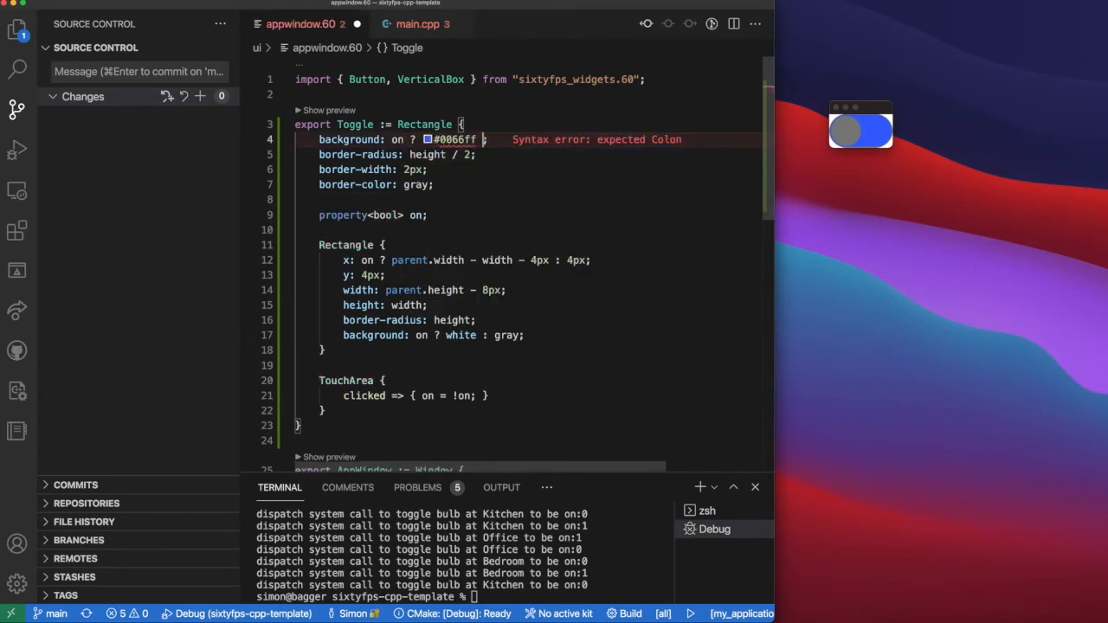
pyautogui.write(': white')
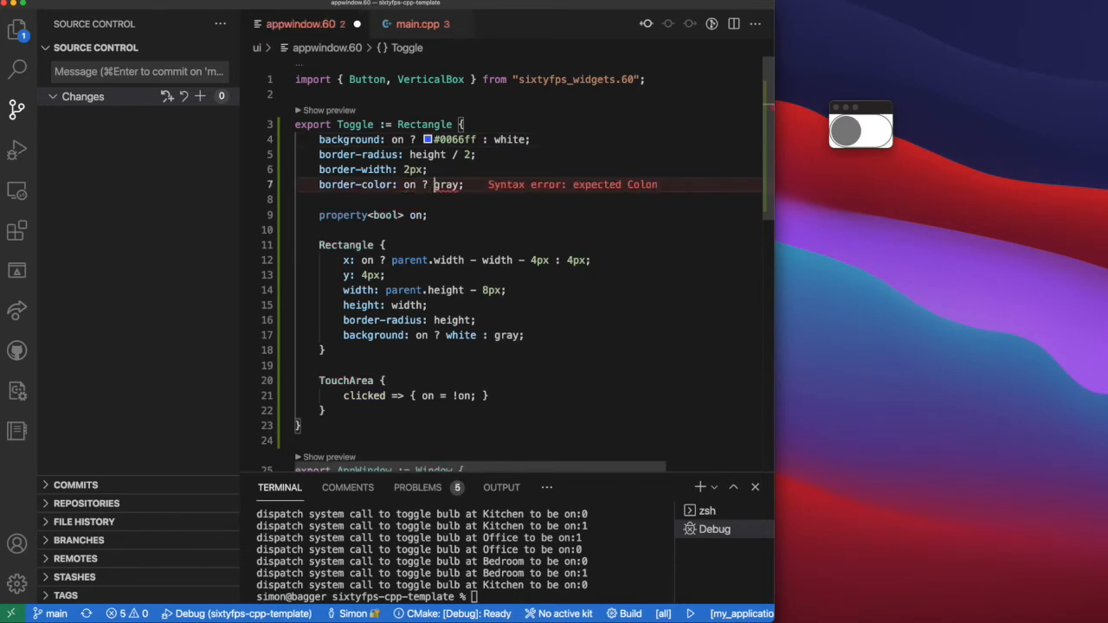
pyautogui.write('white :')
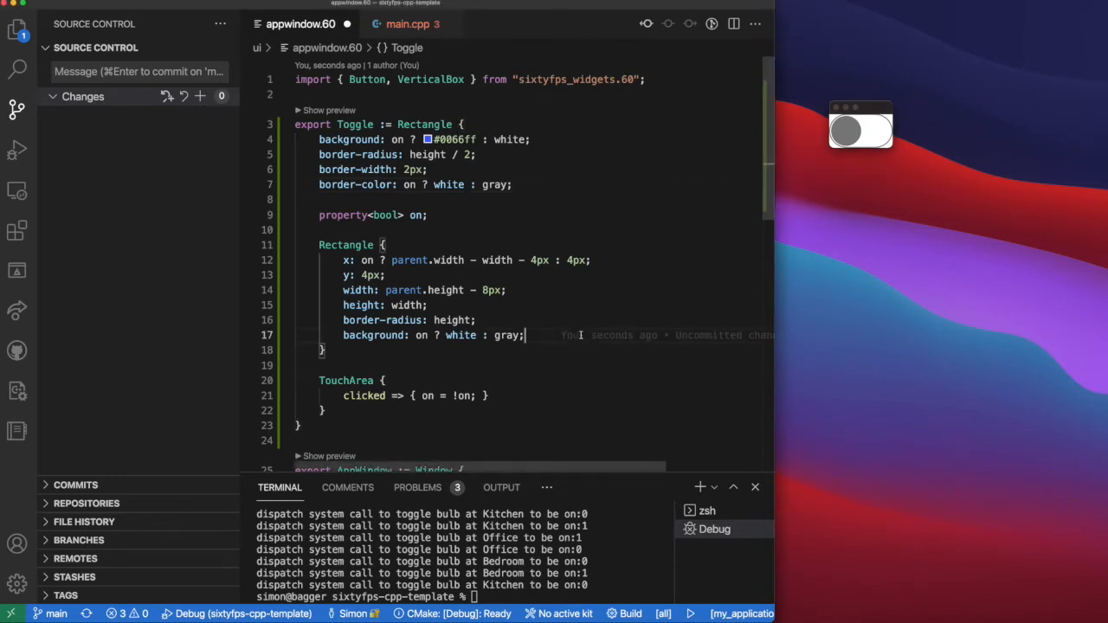
# Animate border-color and background on the Toggle root with 250ms duration and ease.
pyautogui.write('animate x')
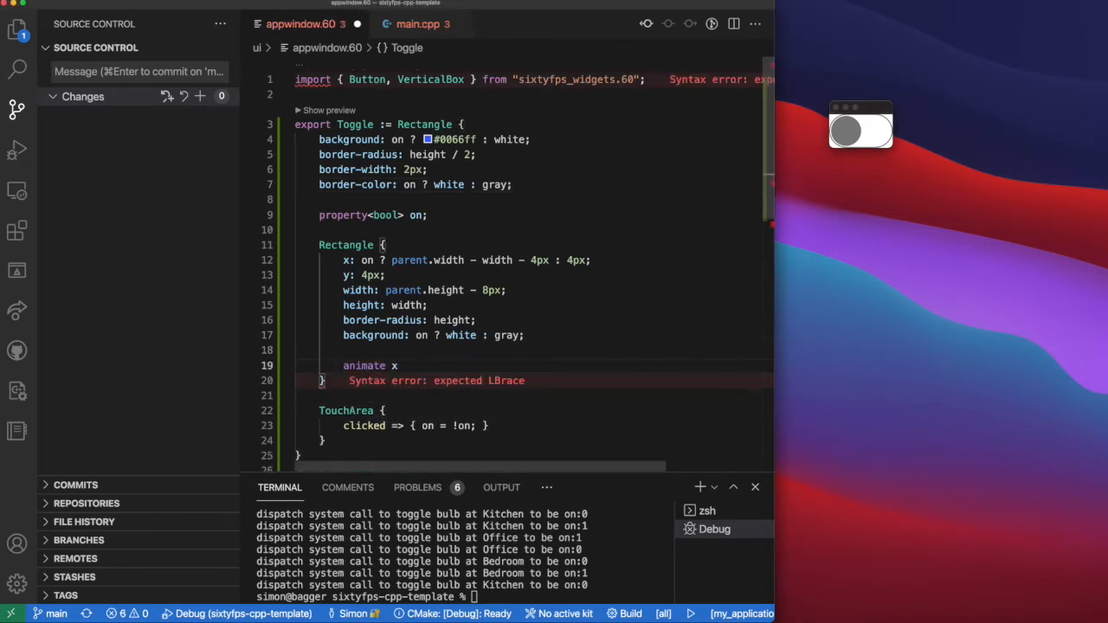
pyautogui.write('{ duration: 250ms')
pyautogui.write('easing: ease')
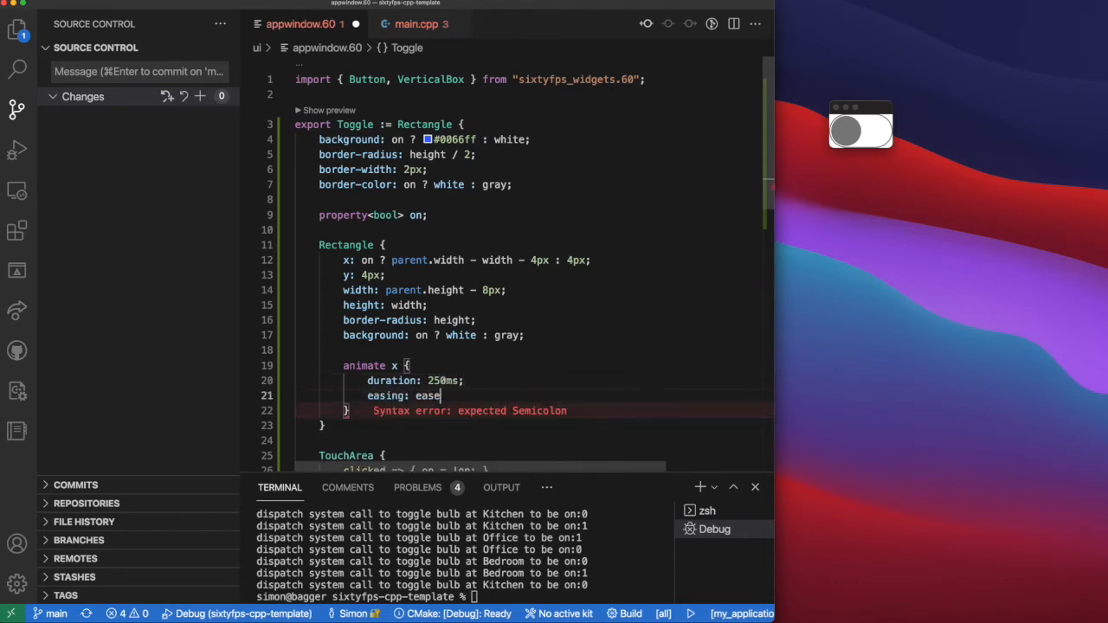
pyautogui.write(';')
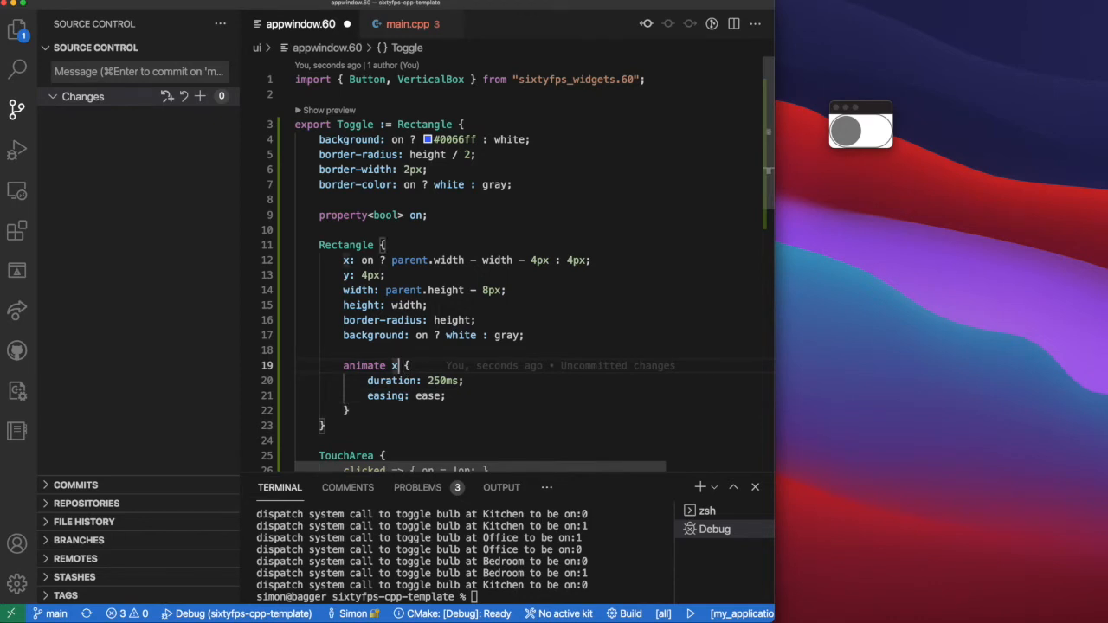
pyautogui.write(', background')
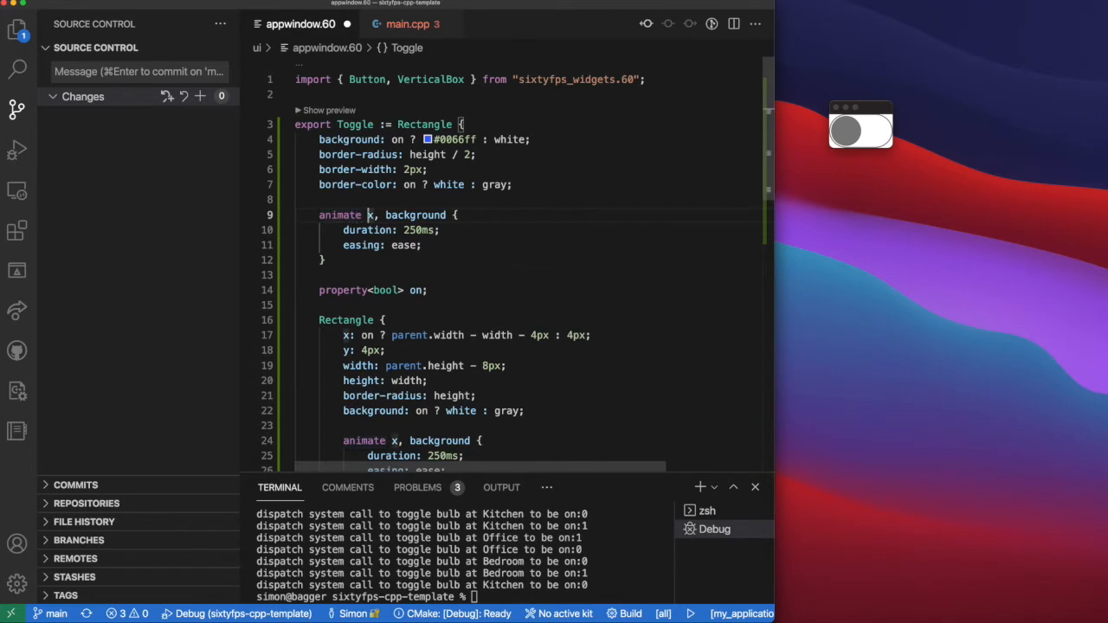
pyautogui.write('border-color')
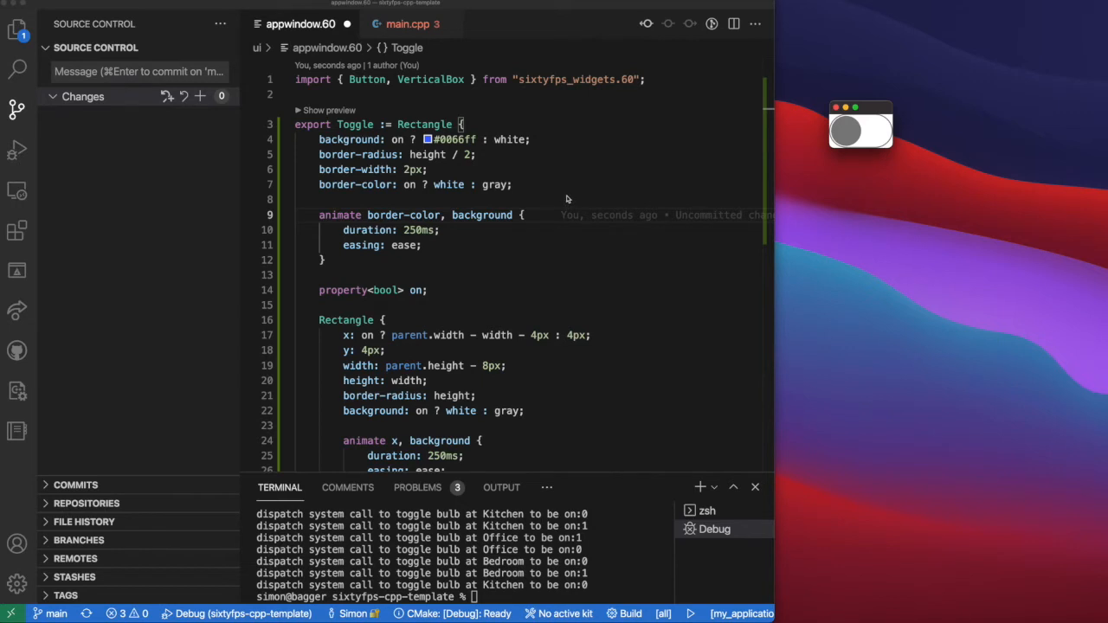
pyautogui.write('width: 160px;')
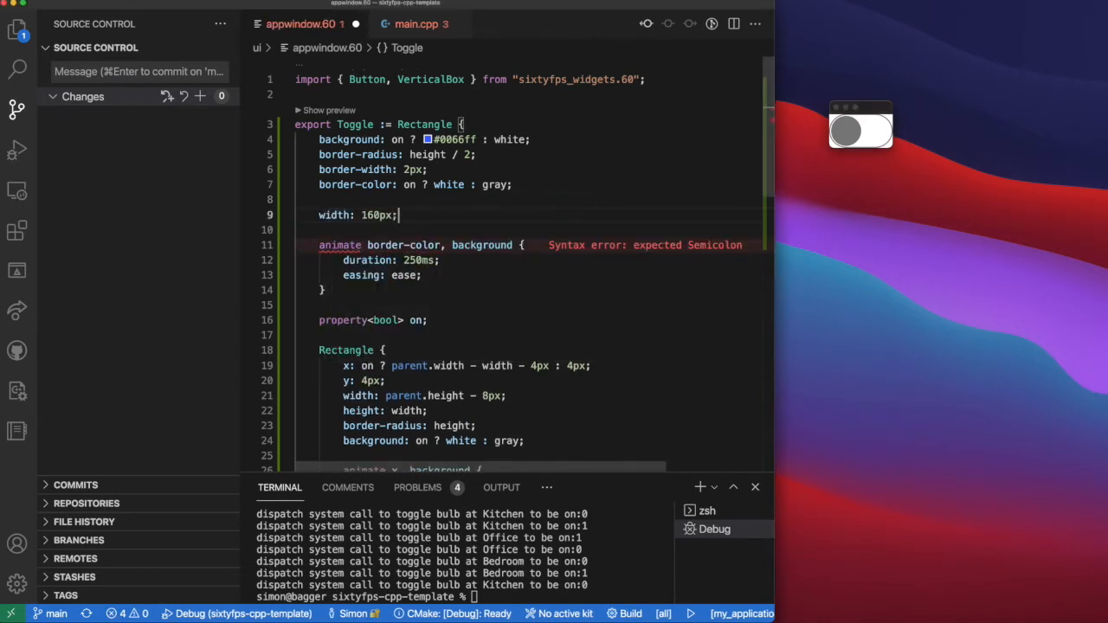
# Give the Toggle a fixed width and height and add HorizontalBox to the sixtyfps_widgets import.
pyautogui.write('height:')
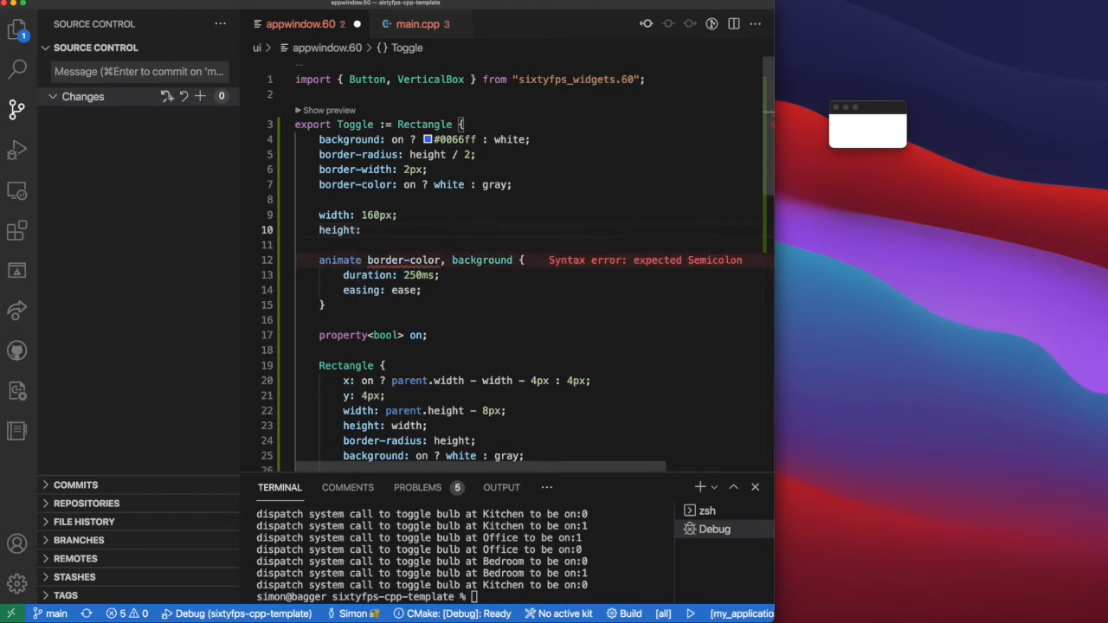
pyautogui.write('80px;')
pyautogui.click(358, 214)
pyautogui.write('2')
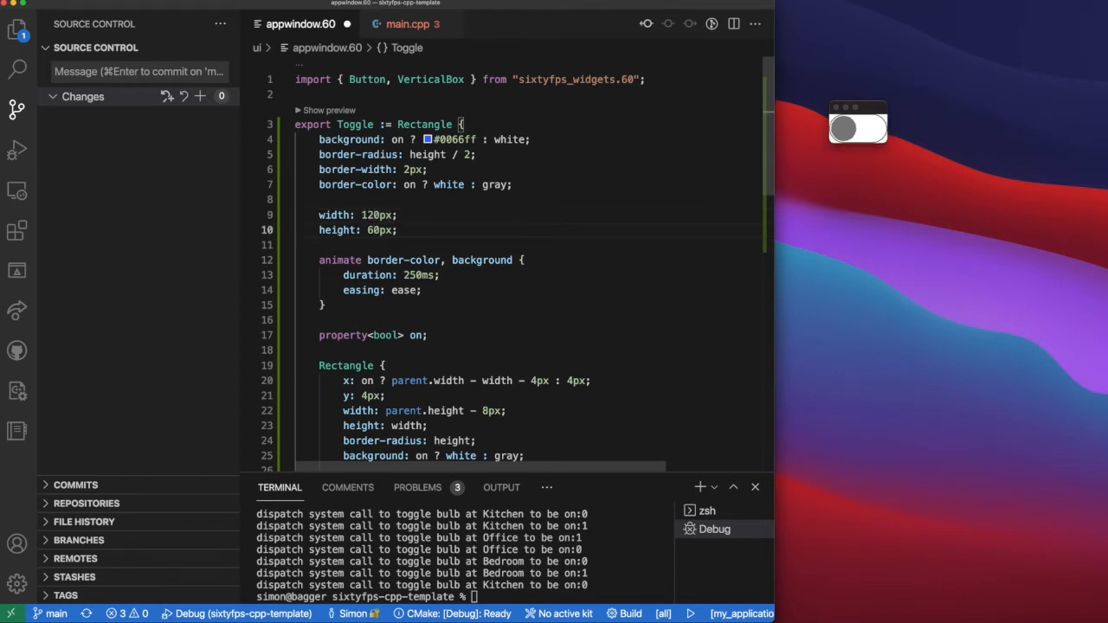
pyautogui.moveTo(604, 118)
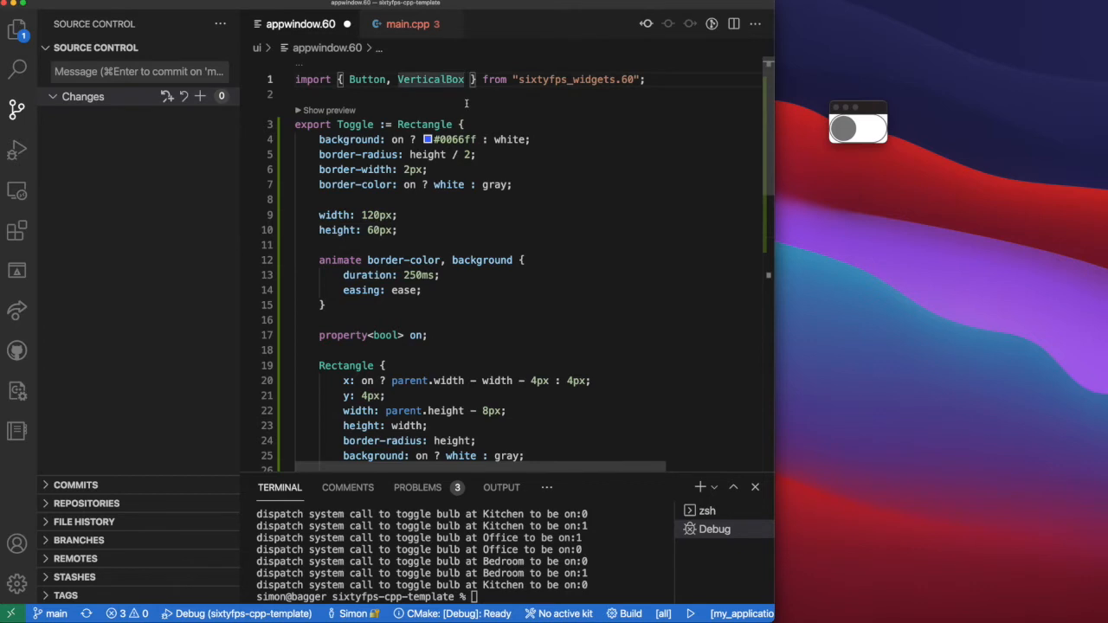
pyautogui.write(', HorizontalBox')
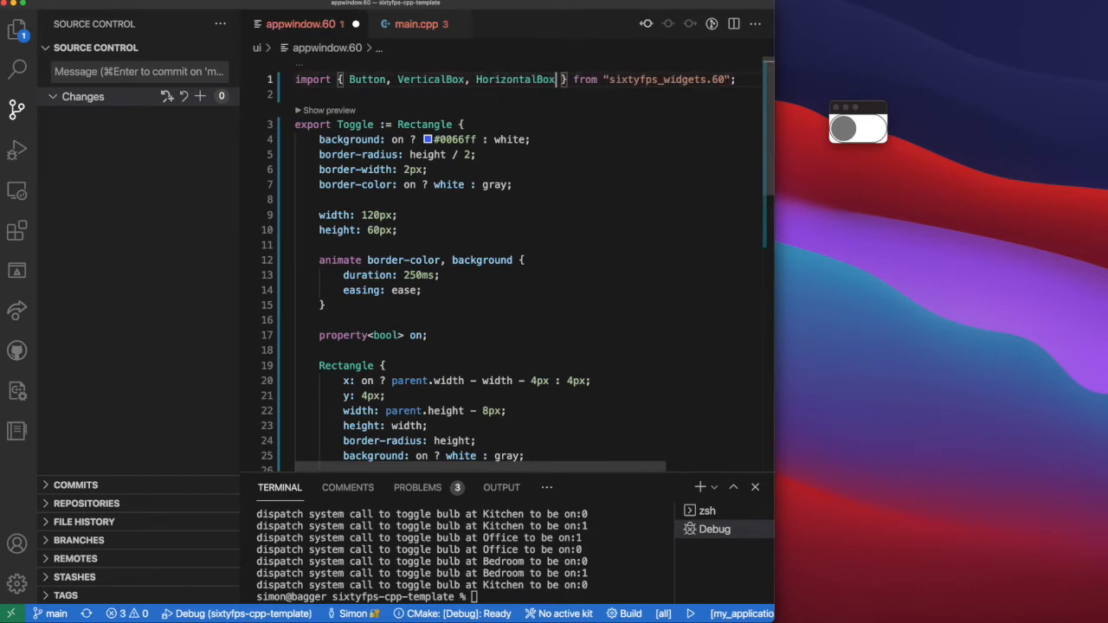
# Add two Toggle elements to AppWindow and set default-font-size 18px.
pyautogui.scroll(-3)
pyautogui.write('Toggle {')
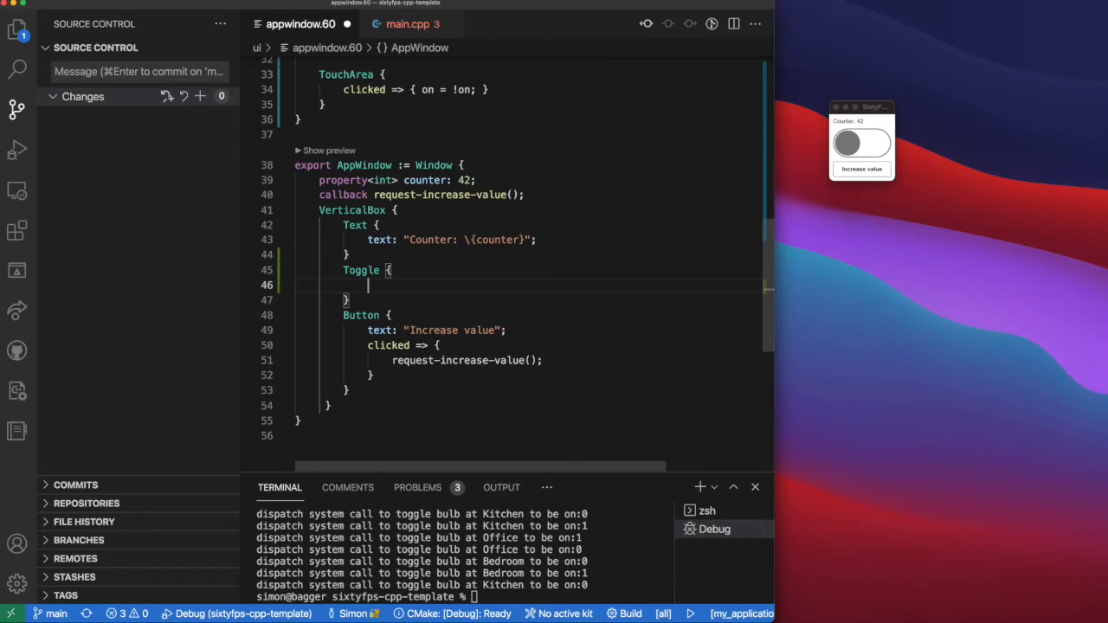
pyautogui.moveTo(342, 270); pyautogui.dragTo(349, 299)
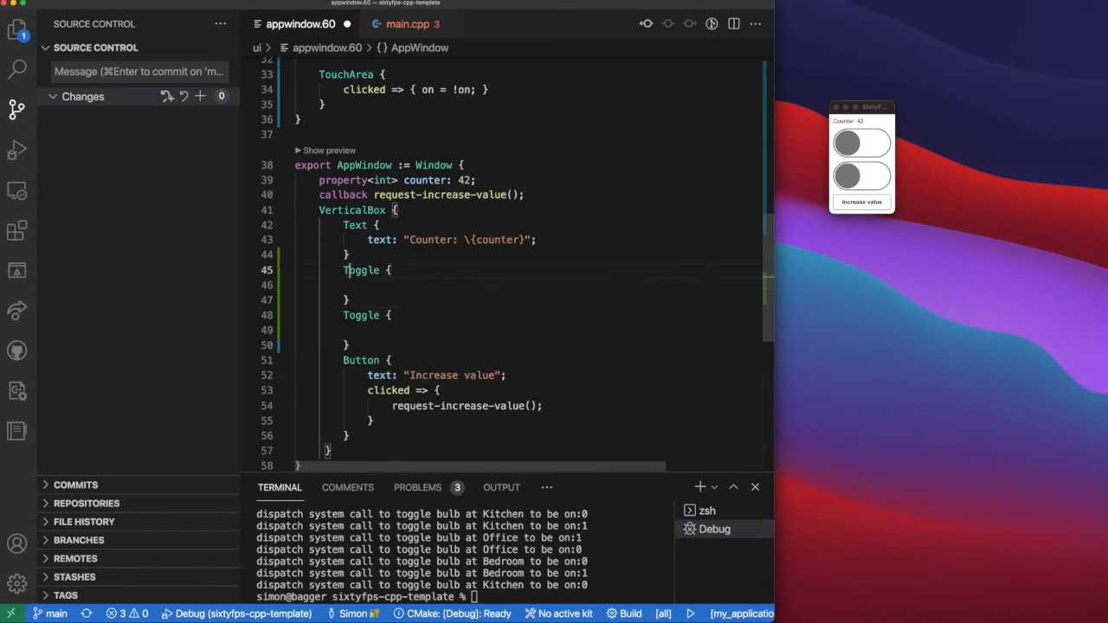
pyautogui.write('default-font-size: 18px;')
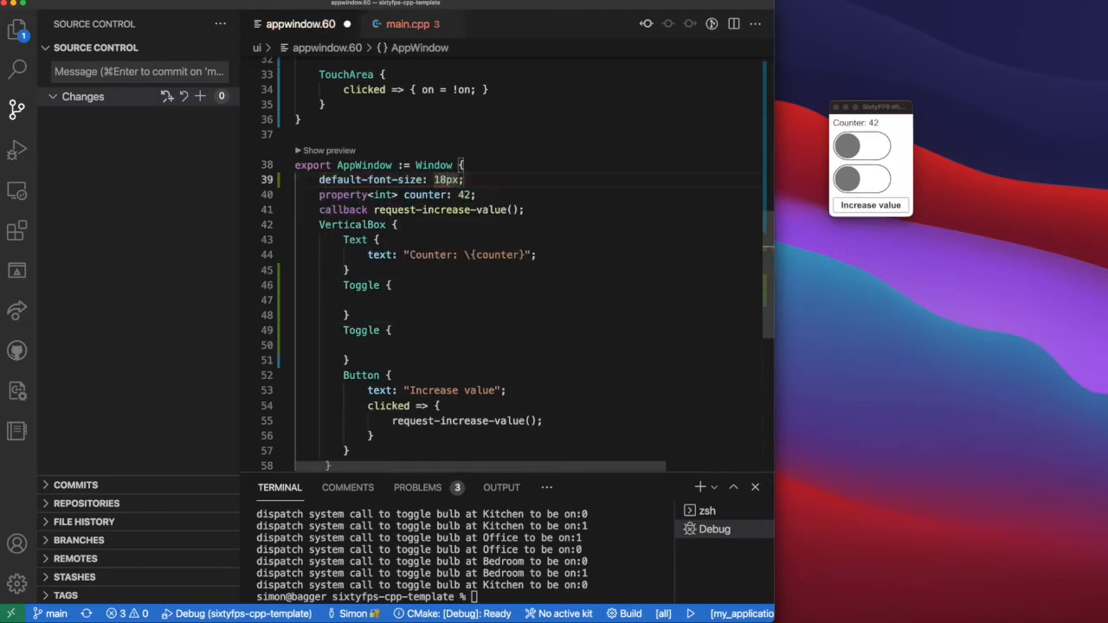
# Retitle the Text to "Light Bulb Manager" and start renaming the button to Turn off all the lights.
pyautogui.doubleClick(429, 255)
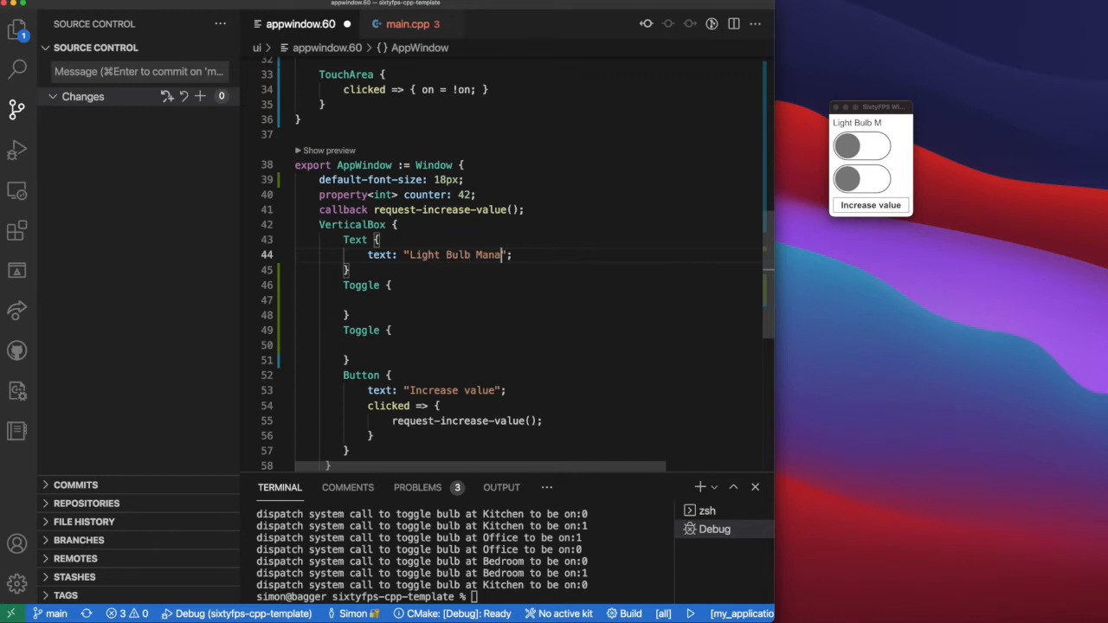
pyautogui.write('ger')
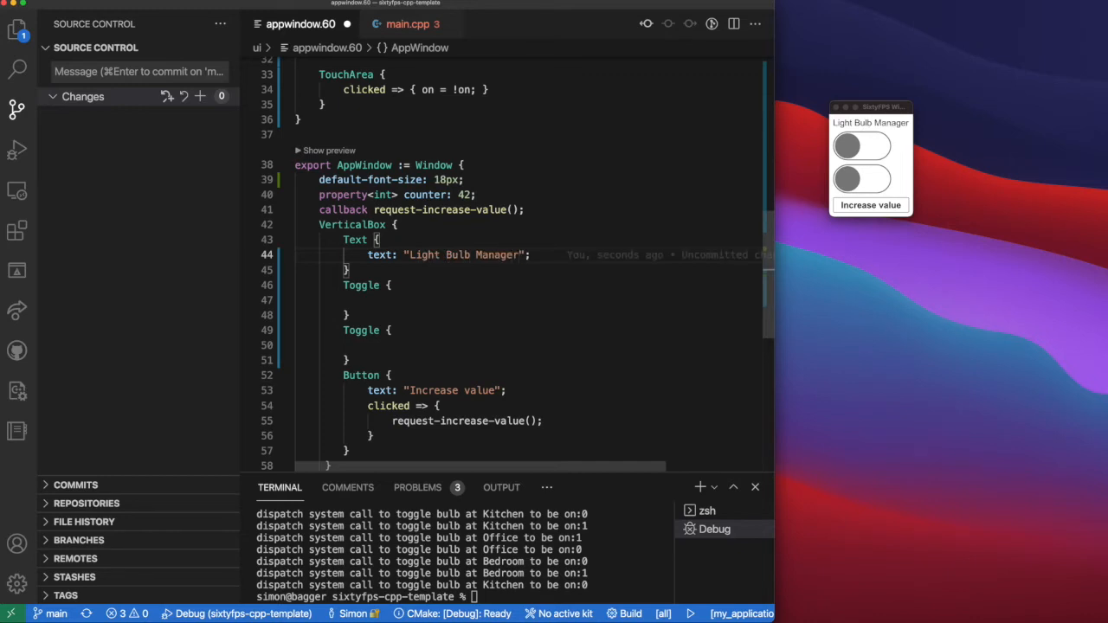
pyautogui.click(530, 255)
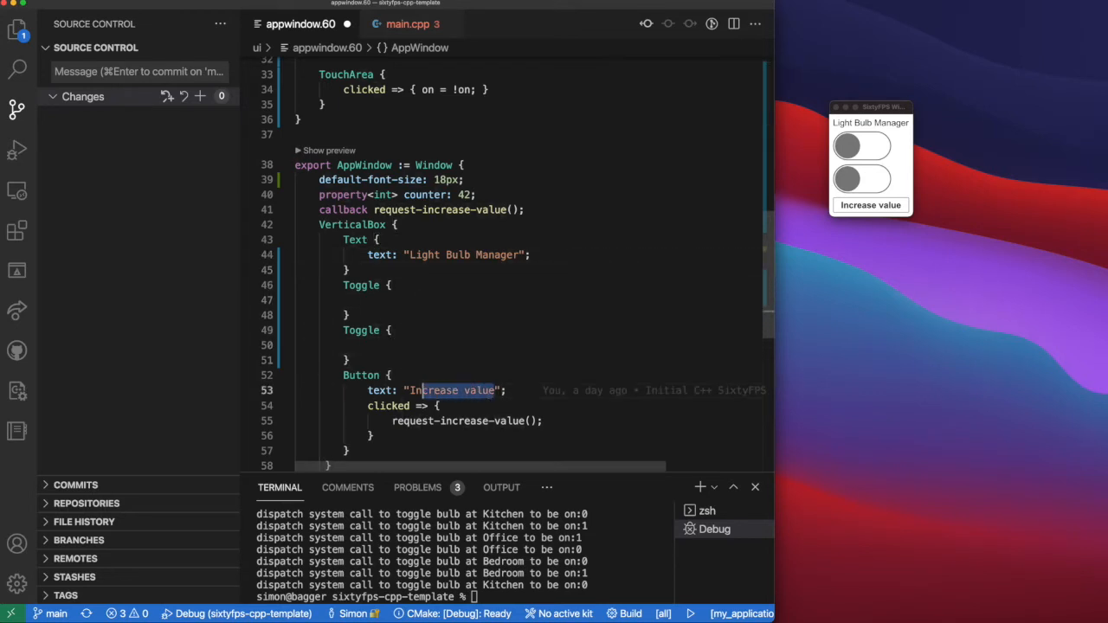
pyautogui.write('Turn off all th')
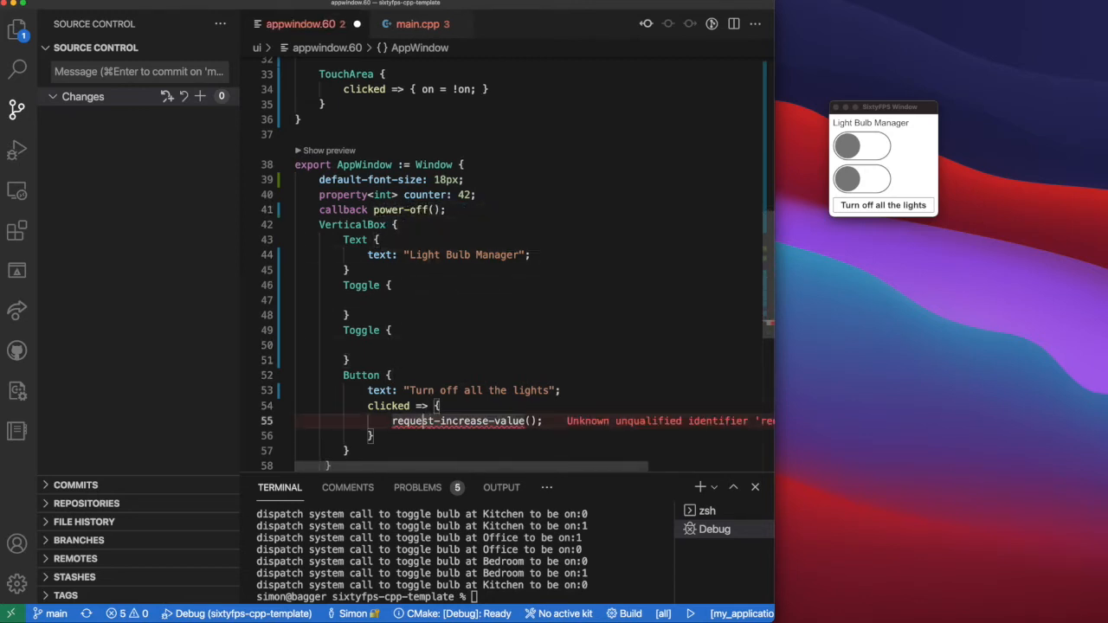
# Call power-off() in the button's clicked handler and begin a struct declaration.
pyautogui.write('po();')
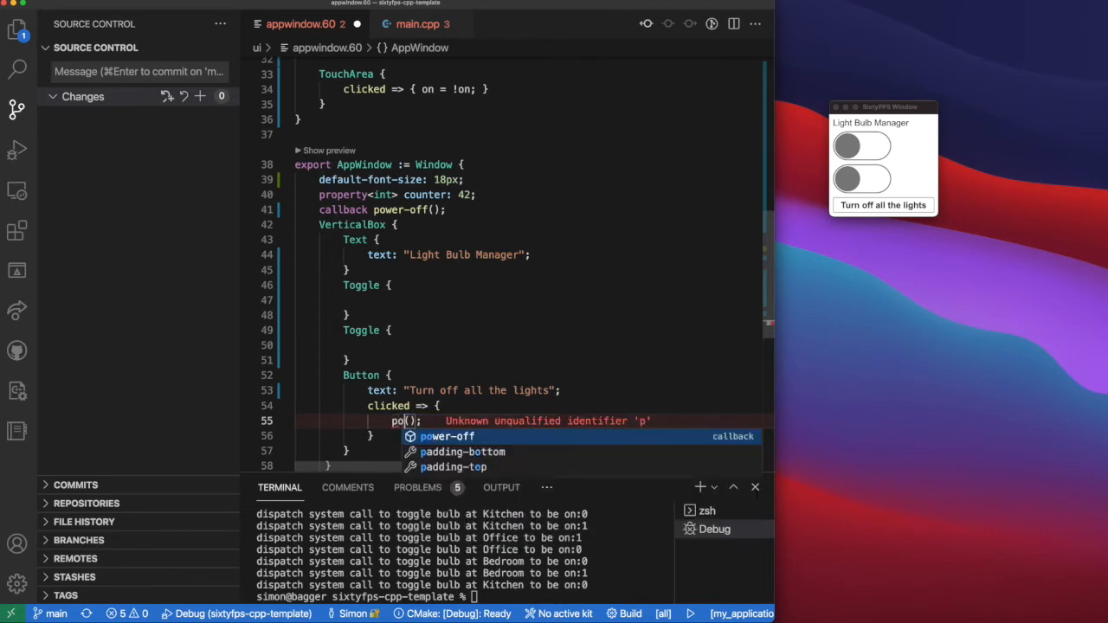
pyautogui.press('Tab')
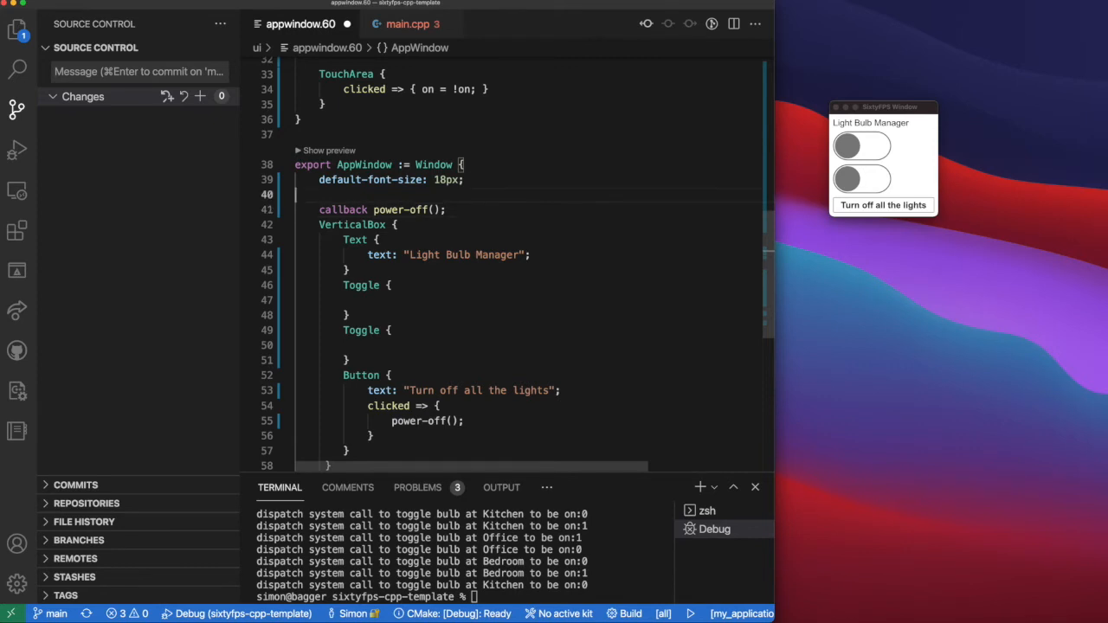
pyautogui.write('struct')
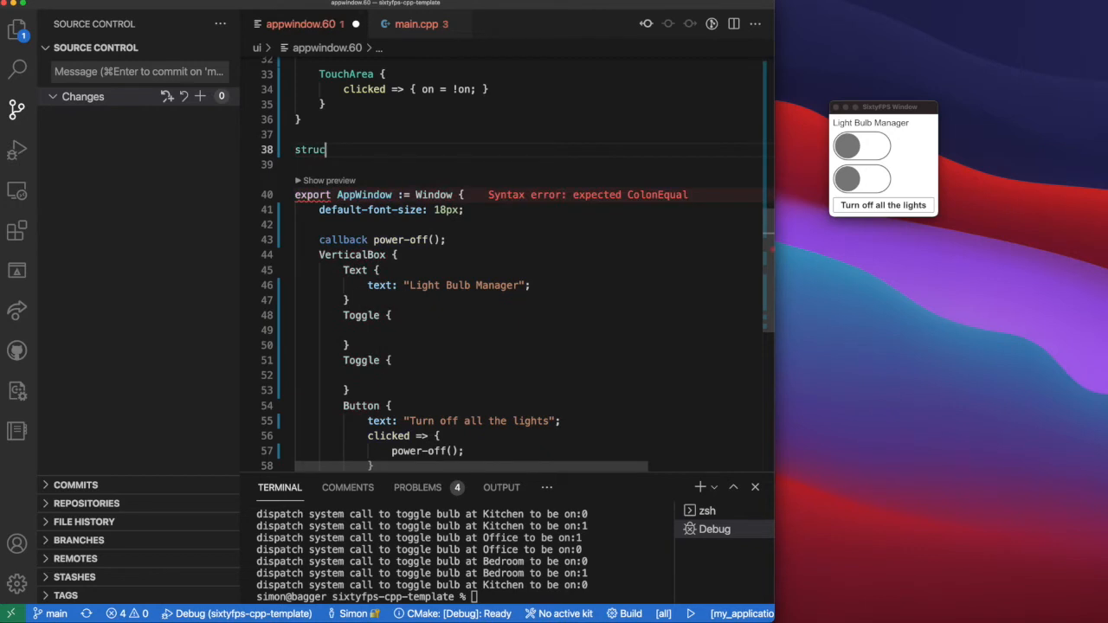
# Define struct LightBulb { location: string, on: bool } and a property<[LightBulb]> all-bulbs.
pyautogui.write('LightBulb := {')
pyautogui.write('on:')
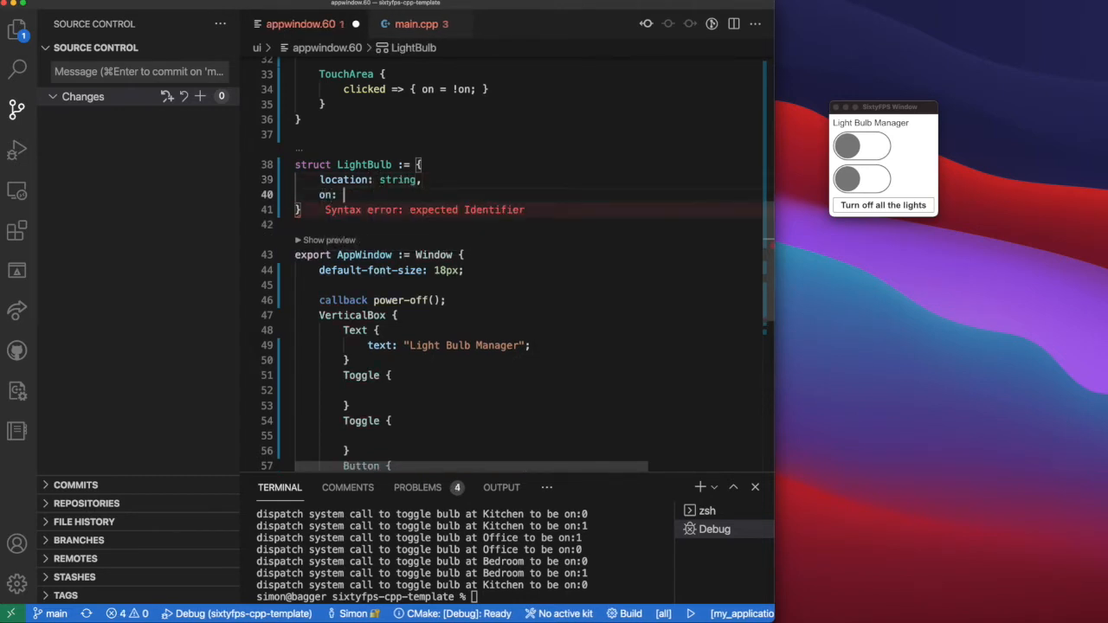
pyautogui.write('bool')
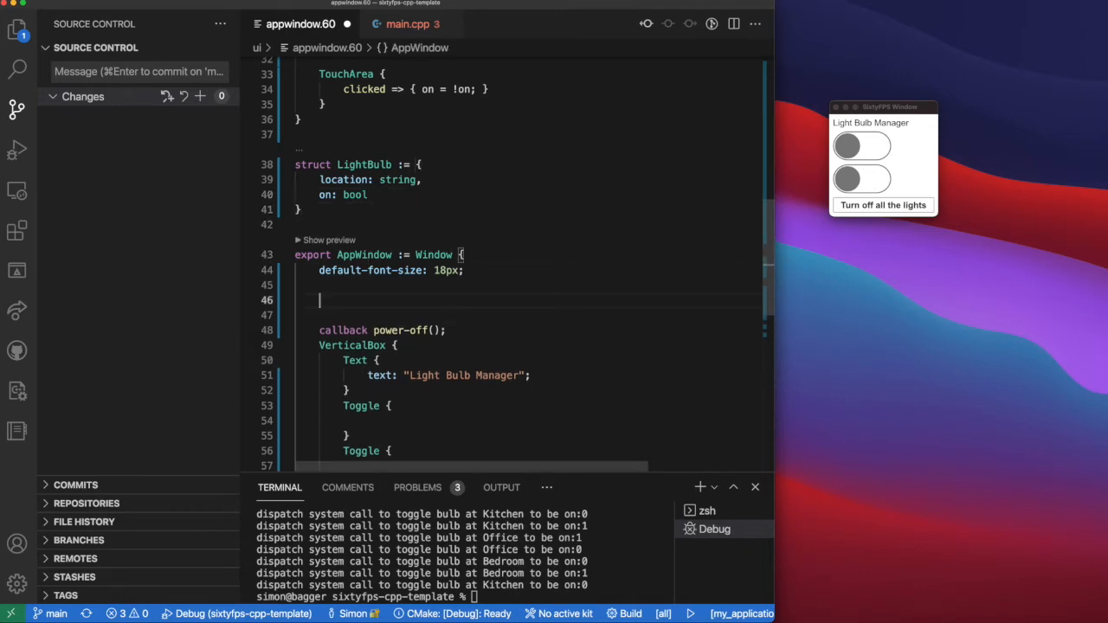
pyautogui.write('property<')
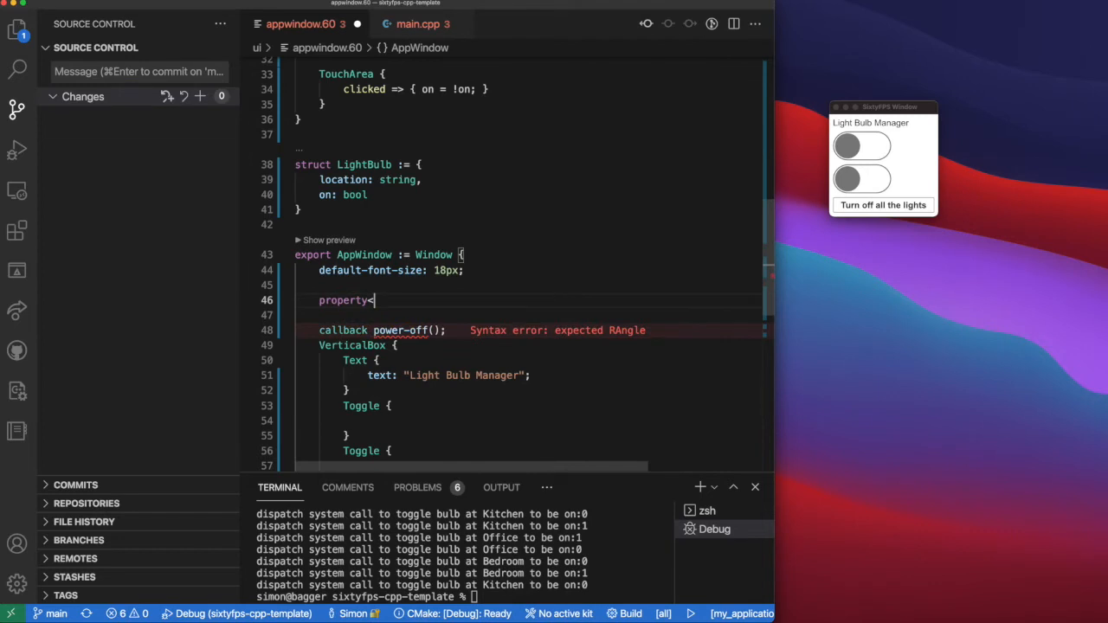
pyautogui.write('[LightBulb]> all')
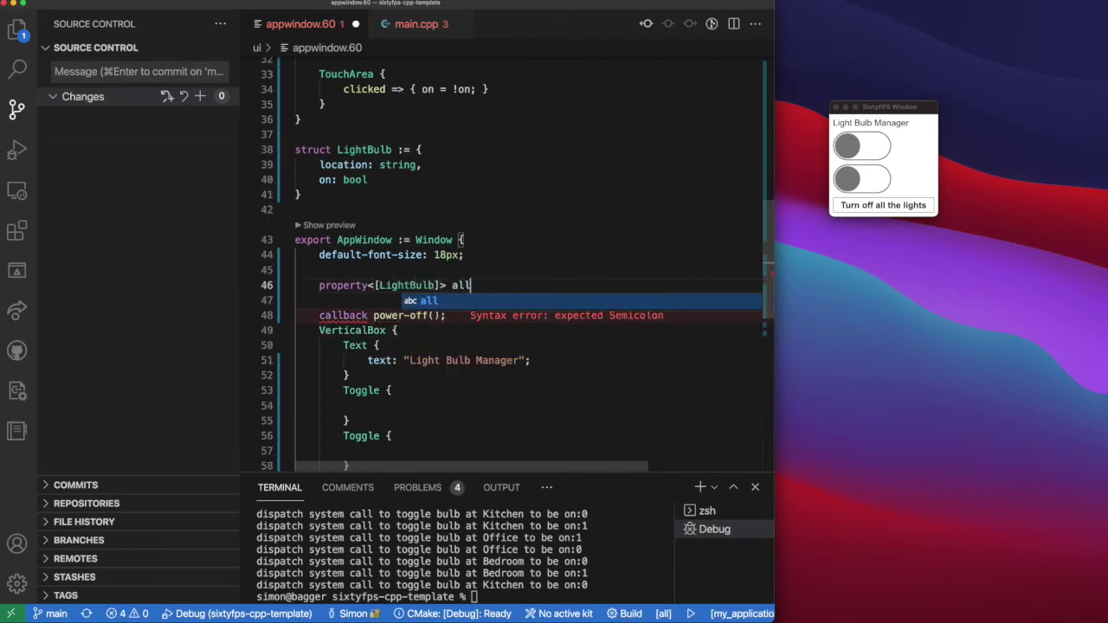
pyautogui.write('-bulbs;')
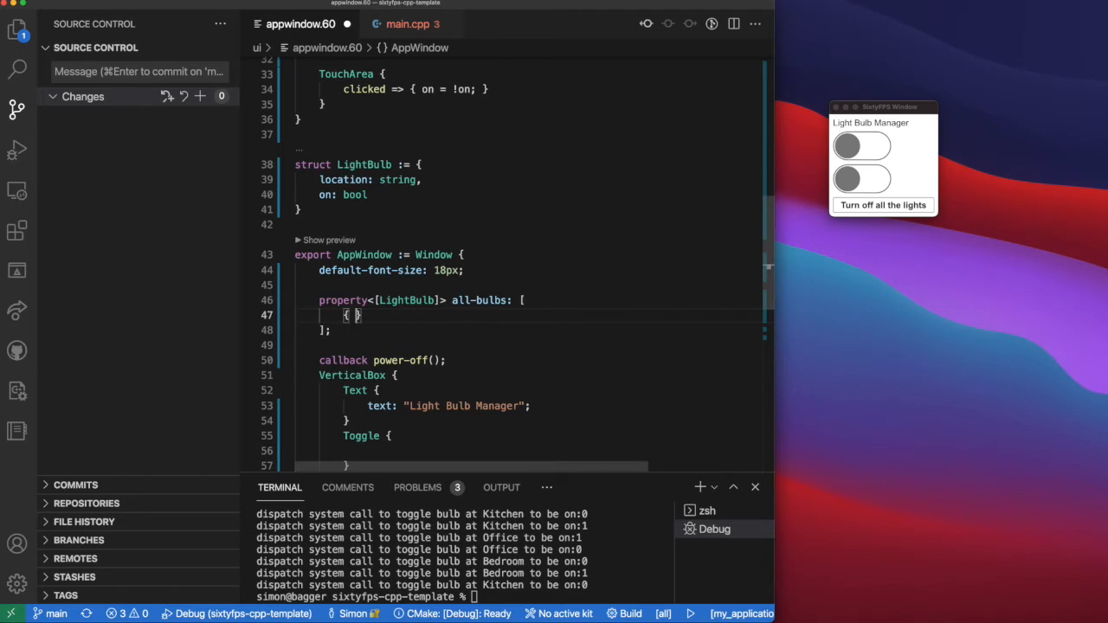
# Fill all-bulbs with Living Room (on: true) and Bedroom (on: false) entries.
pyautogui.write('location:')
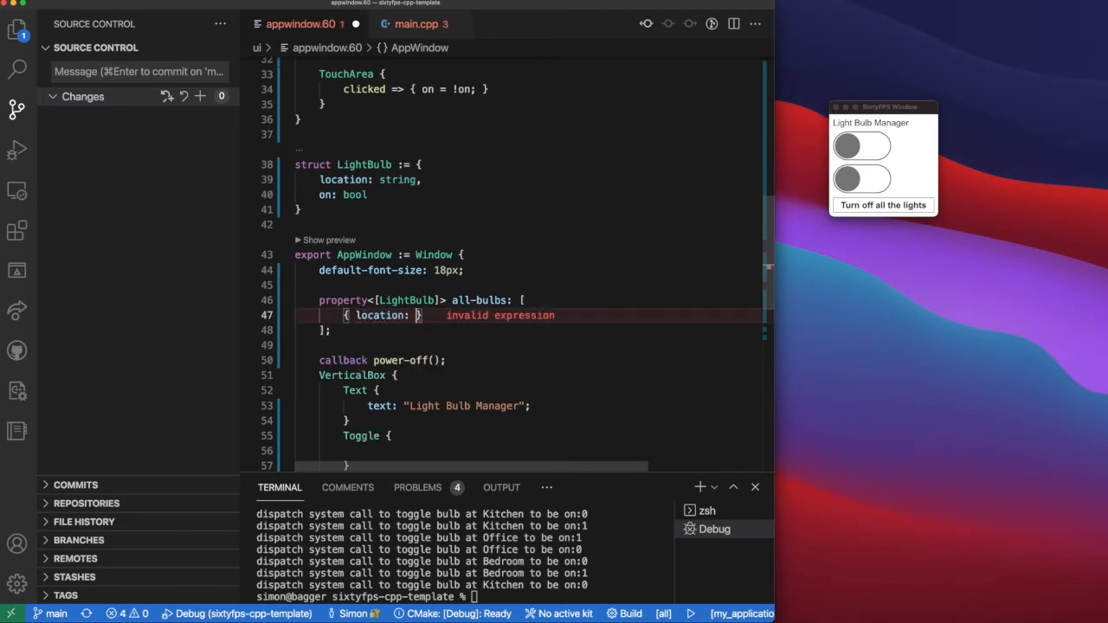
pyautogui.write('"Living Room"')
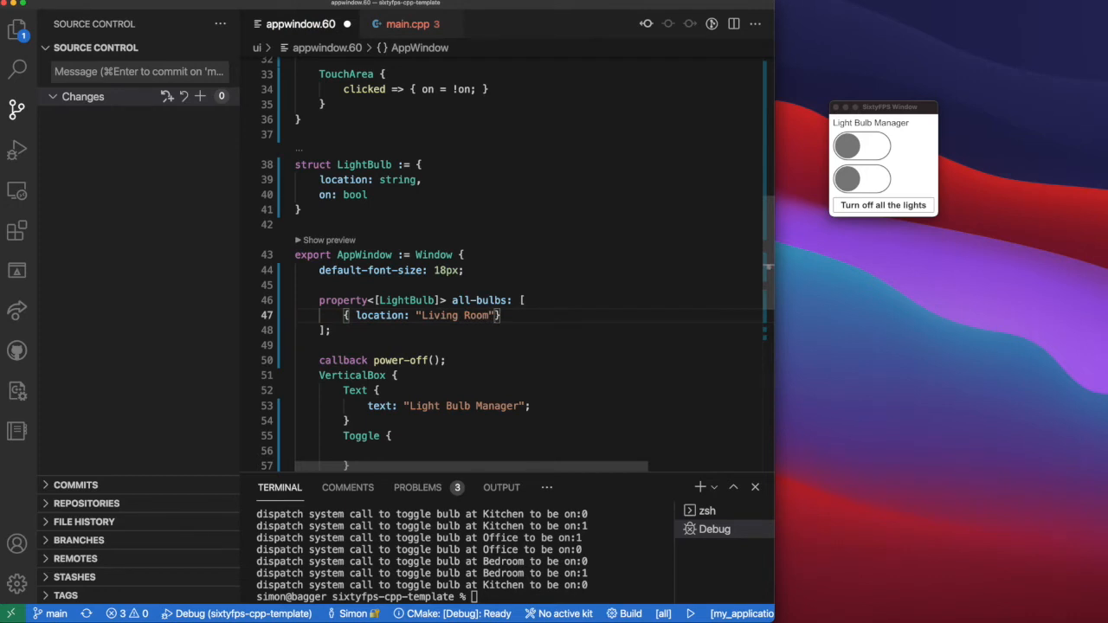
pyautogui.write(', on')
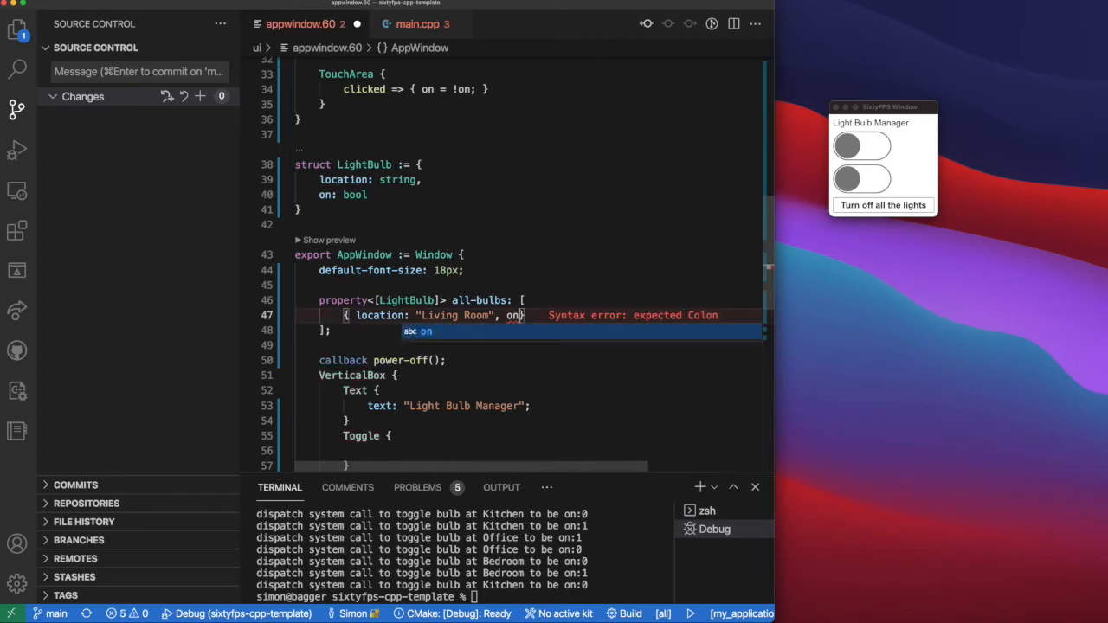
pyautogui.write(': true },')
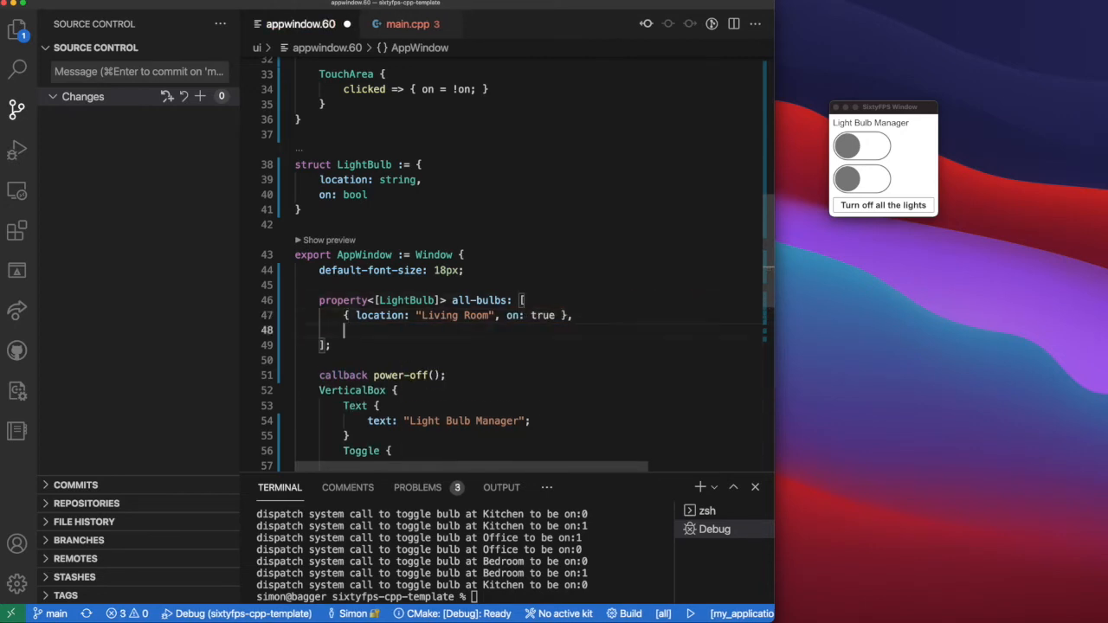
pyautogui.write('{ location: "" },')
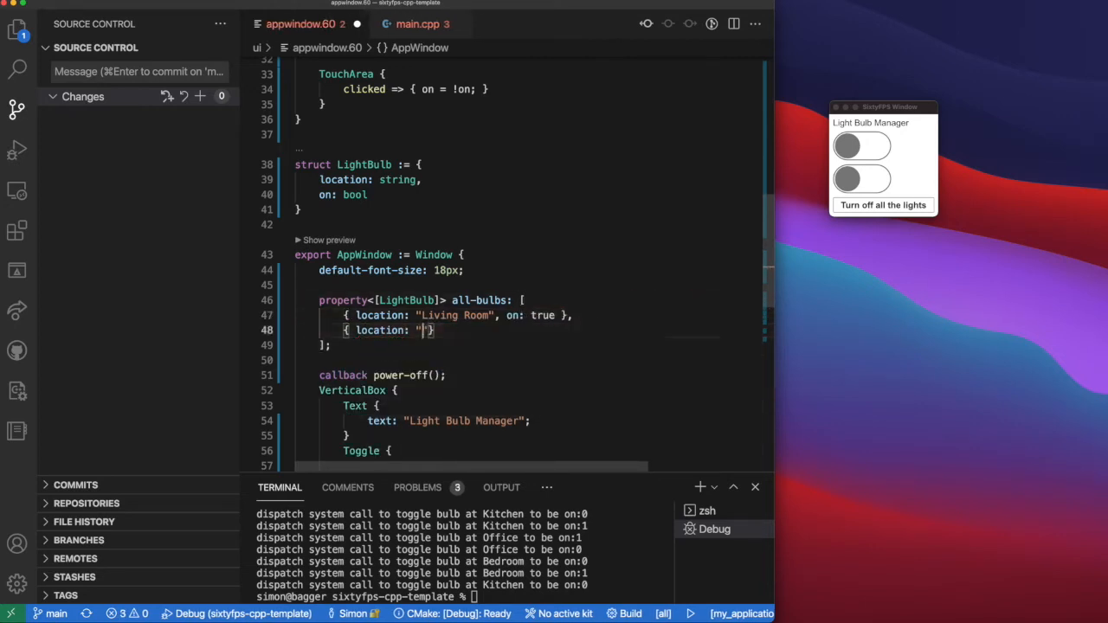
pyautogui.write('Bedroom", on: false')
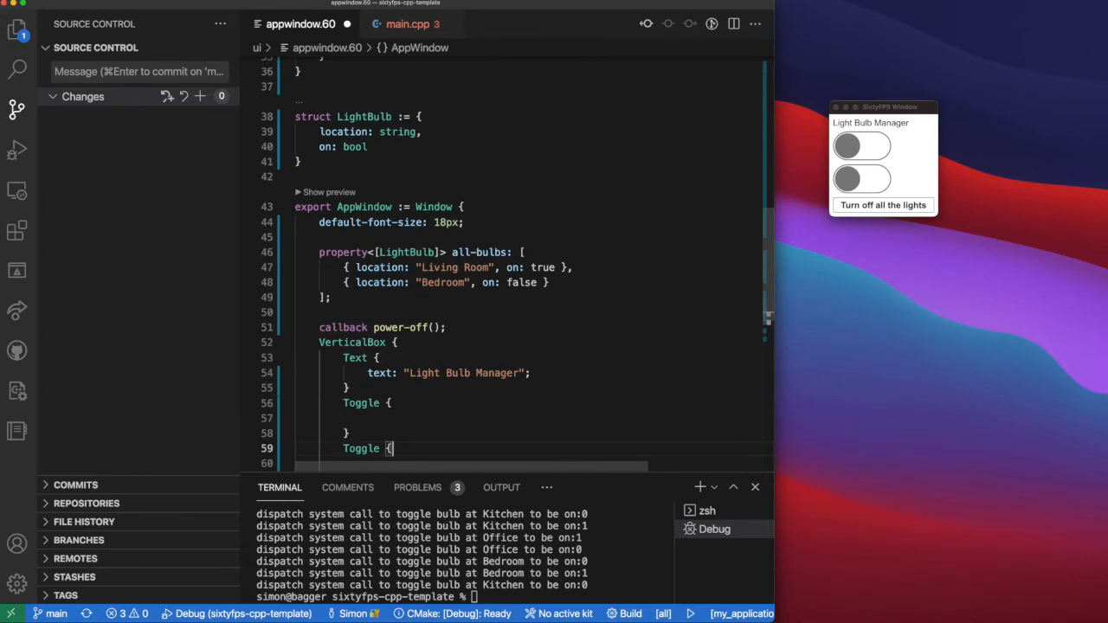
pyautogui.scroll(-3)
pyautogui.write('for bulb in all-bulbs:')
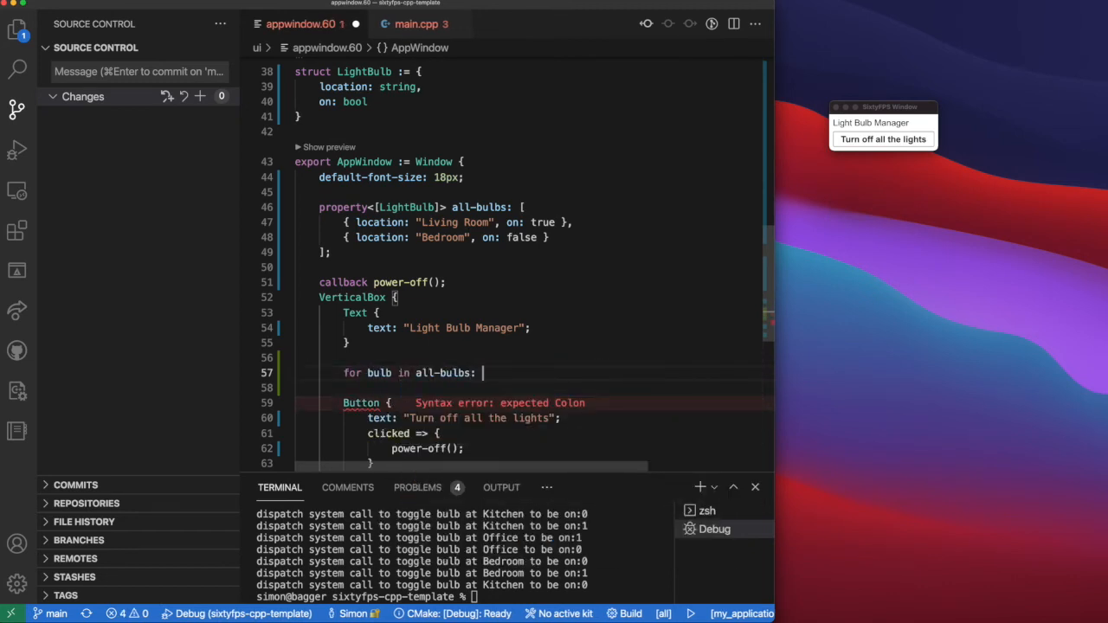
# Loop over all-bulbs rendering a HorizontalBox with a centered location Text and a Toggle bound to bulb.on, then save.
pyautogui.write('Toggle {')
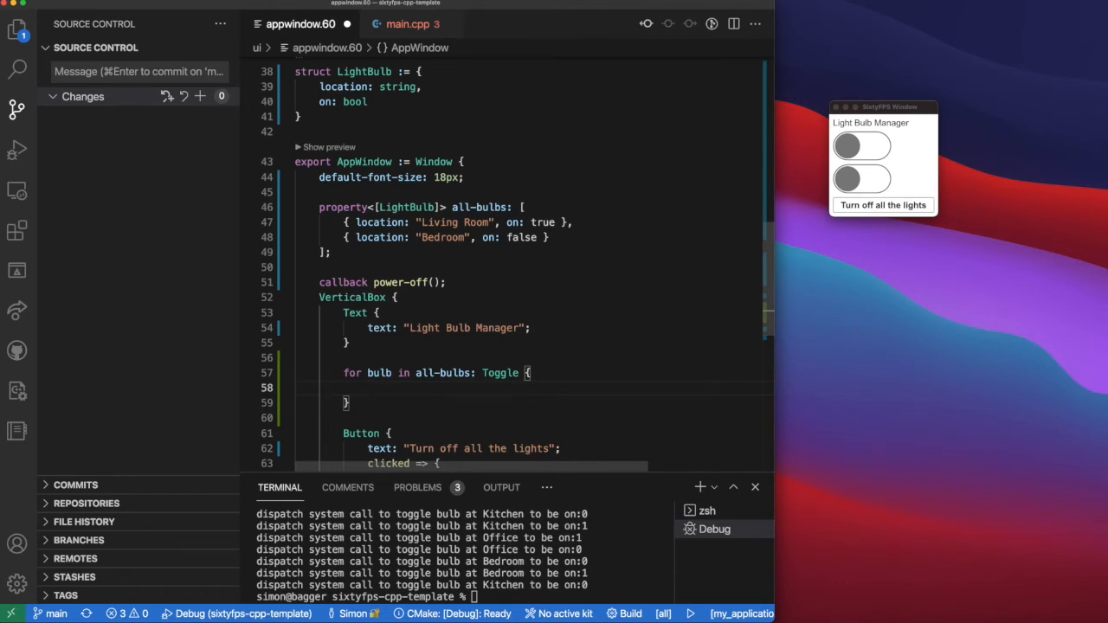
pyautogui.write('on: bulb.on;')
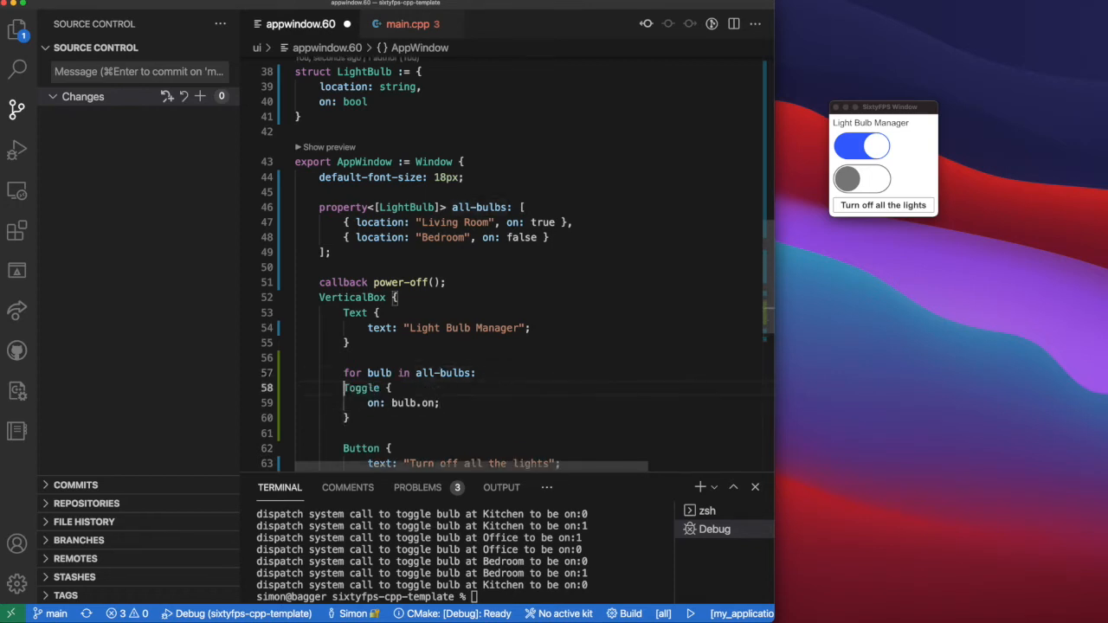
pyautogui.write('HorizontalBox {')
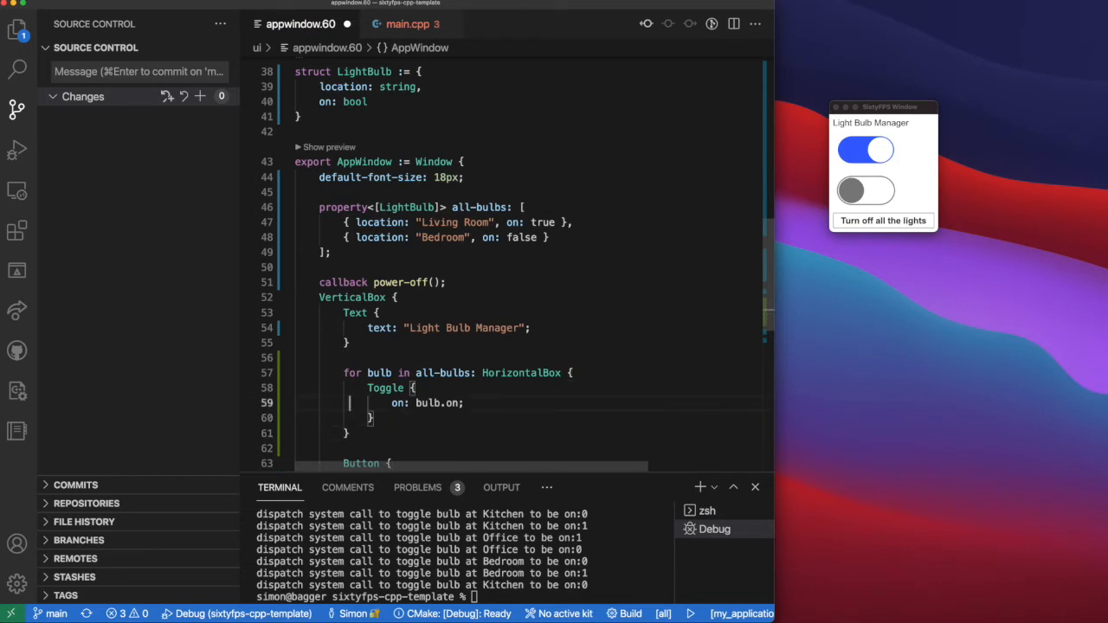
pyautogui.write('Text {')
pyautogui.write('text: bulb.location;')
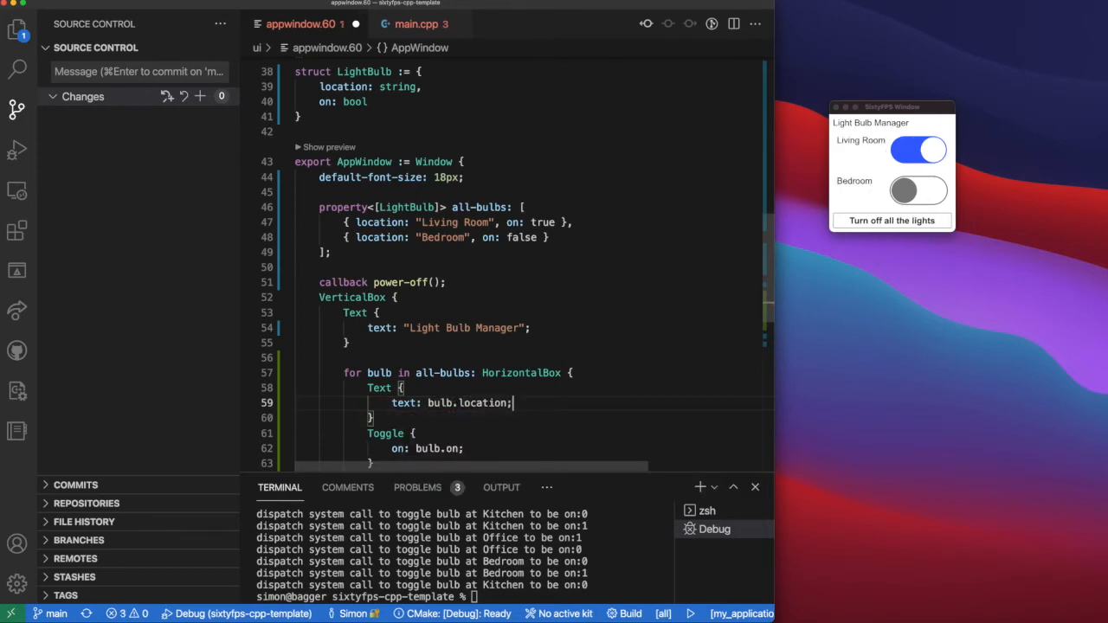
pyautogui.write('vertical-alignment: center;')
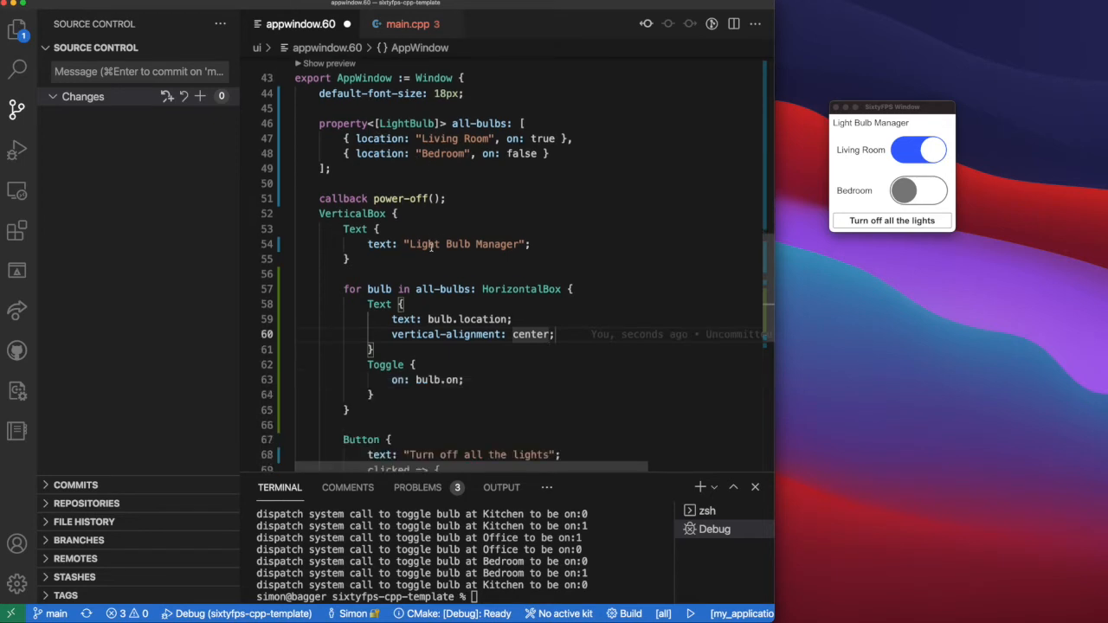
pyautogui.press('cmd+s')
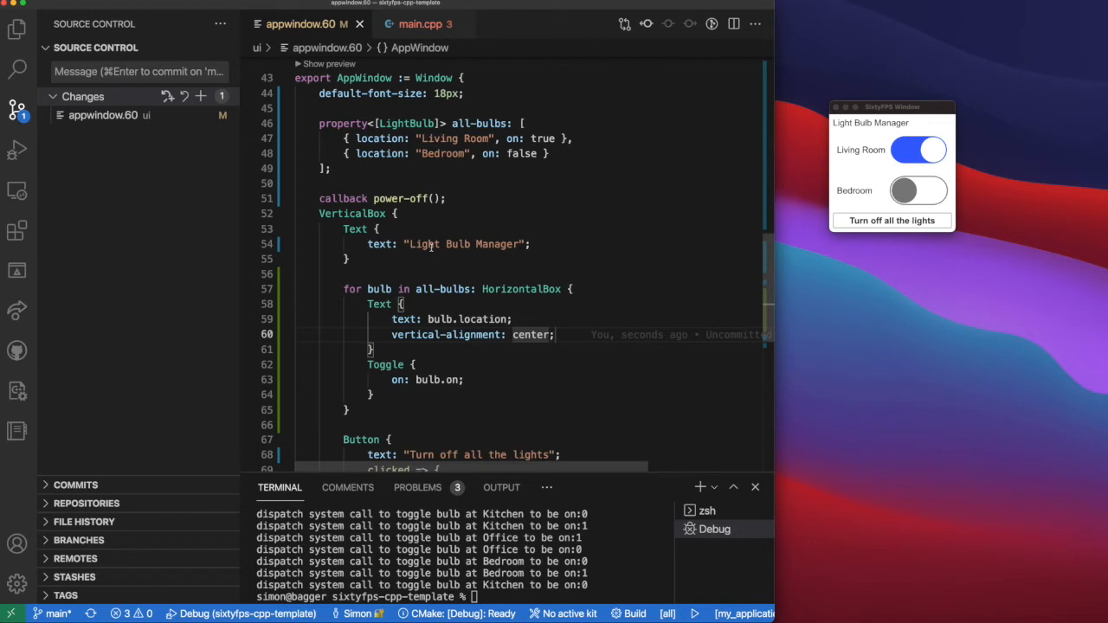
# Declare callback toggled() on Toggle and invoke toggled() from the TouchArea clicked handler.
pyautogui.write('tr')
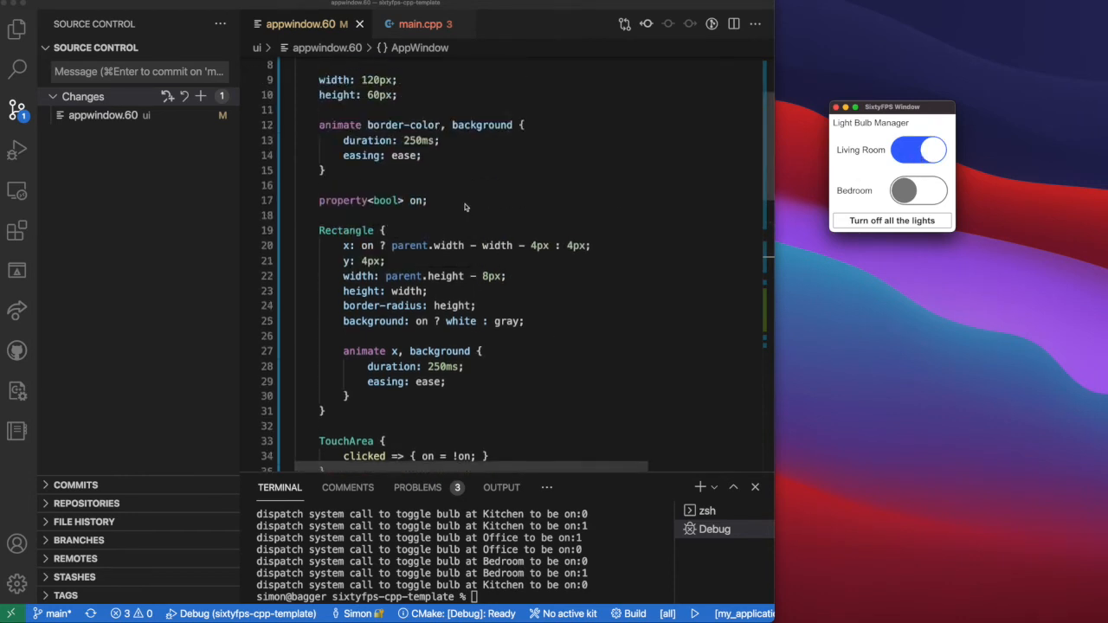
pyautogui.write('callback toggled')
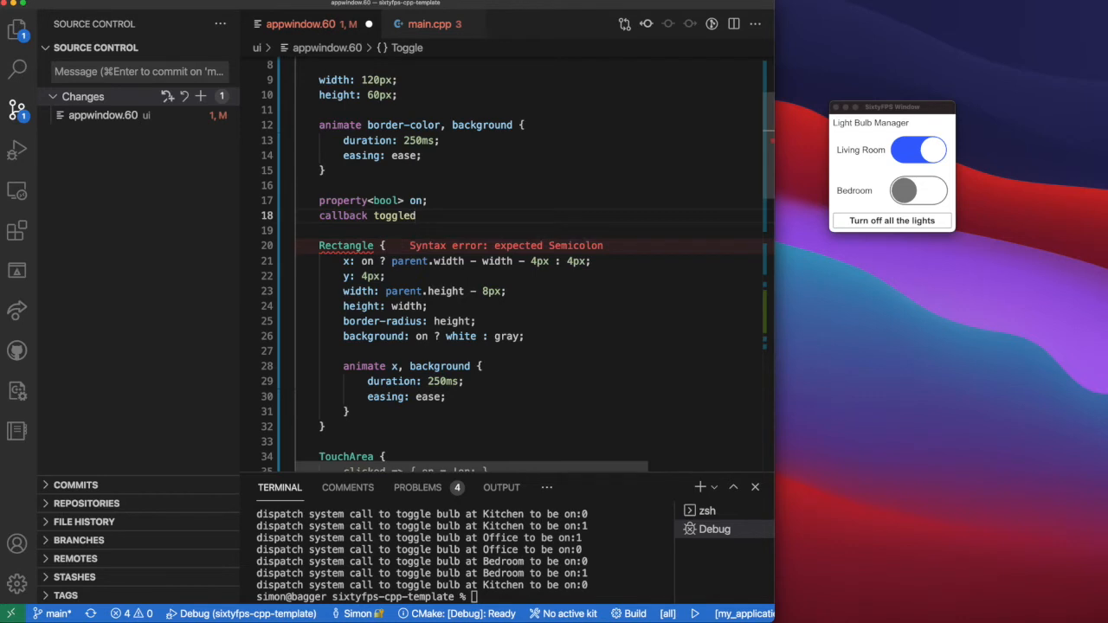
pyautogui.write('();')
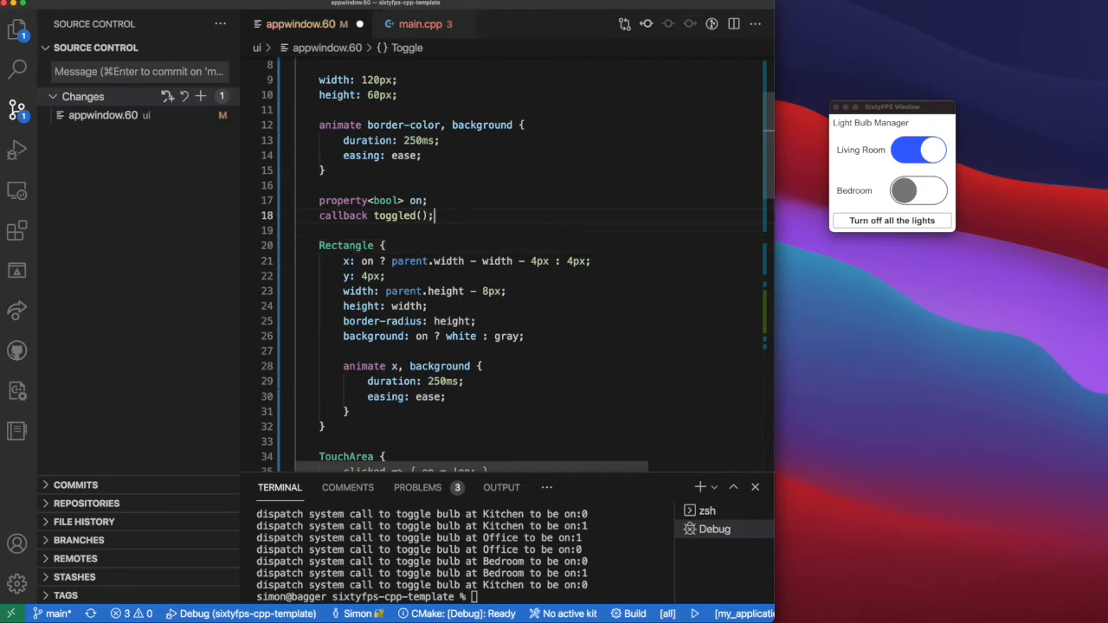
pyautogui.scroll(-3)
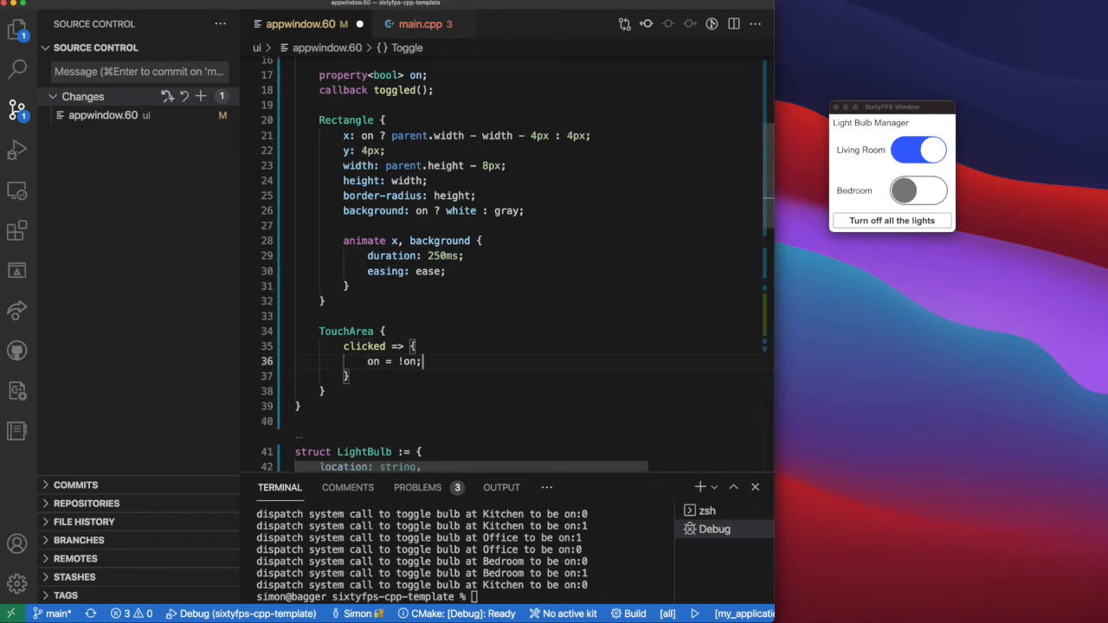
pyautogui.write('toggled();')
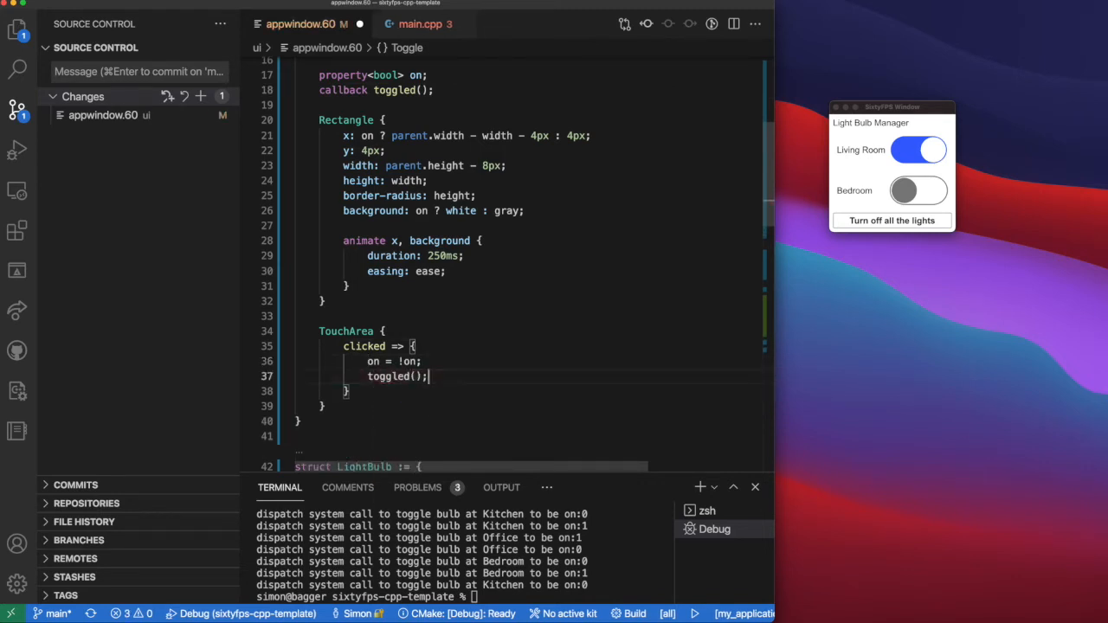
# Handle toggled in each bulb row by updating bulb.on, then start debugging the app.
pyautogui.scroll(-3)
pyautogui.write('toggled => {  ')
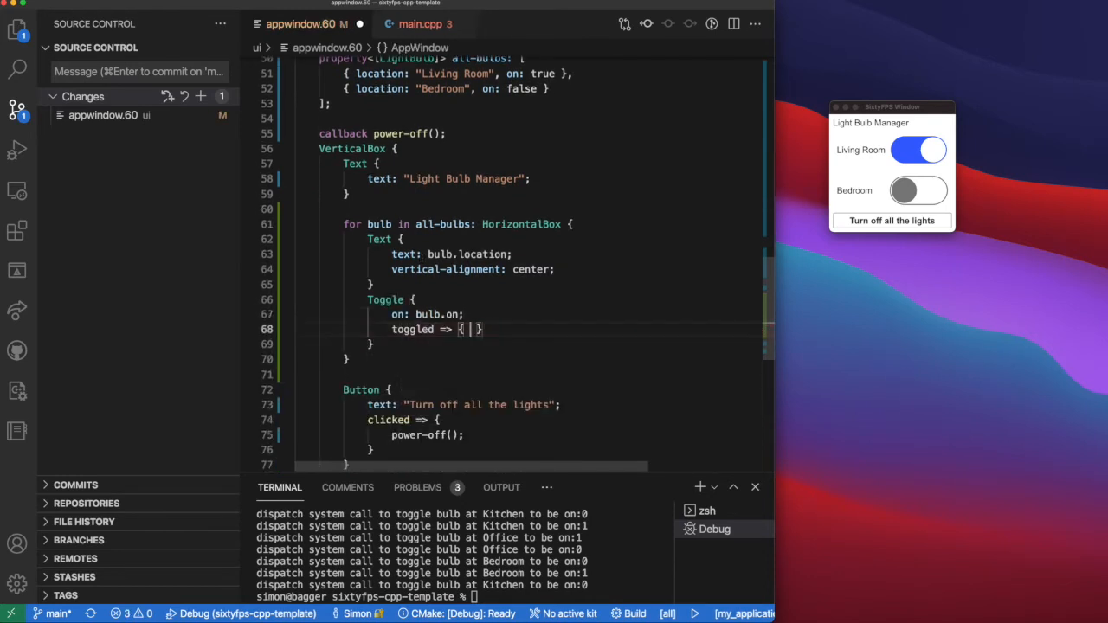
pyautogui.write('bulb.on =')
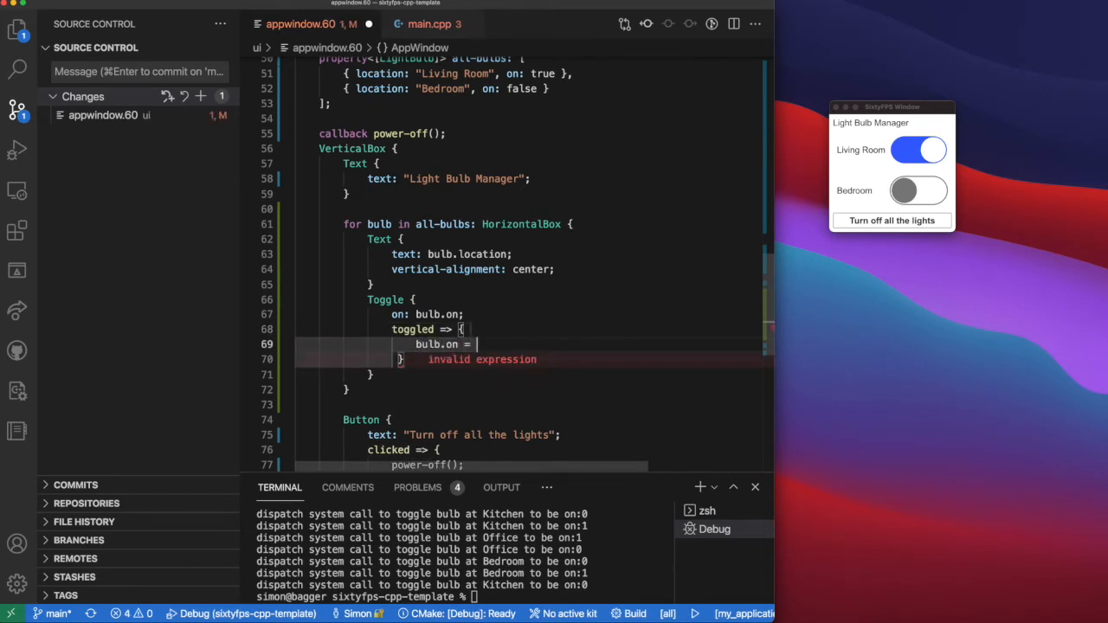
pyautogui.write('on;')
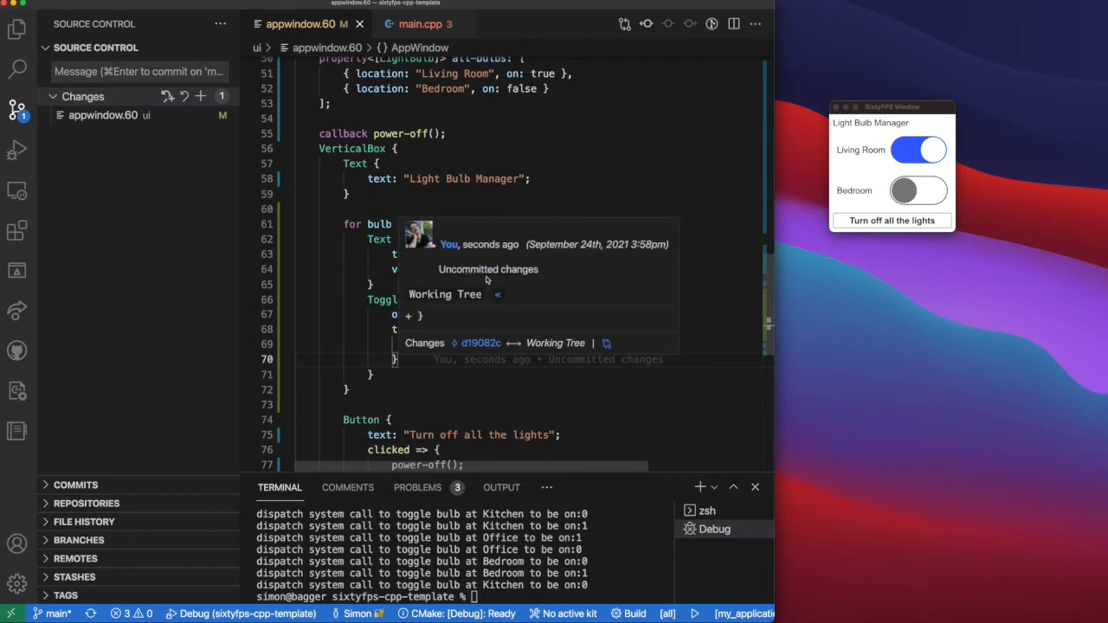
pyautogui.click(422, 24)
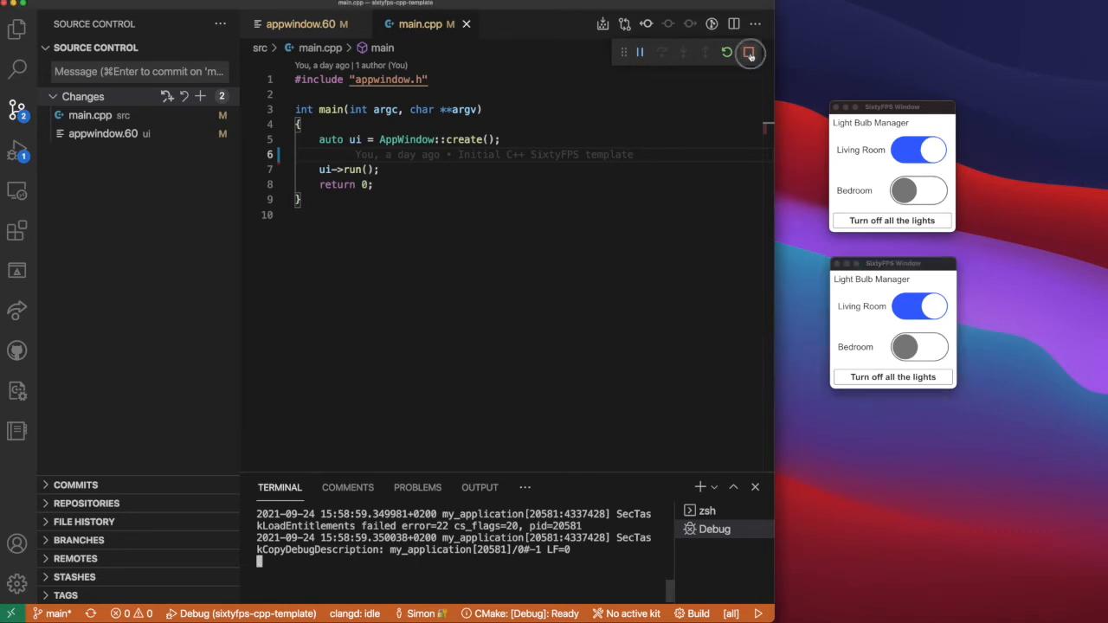
# Stop the running debug session from the debug toolbar.
pyautogui.click(748, 52)
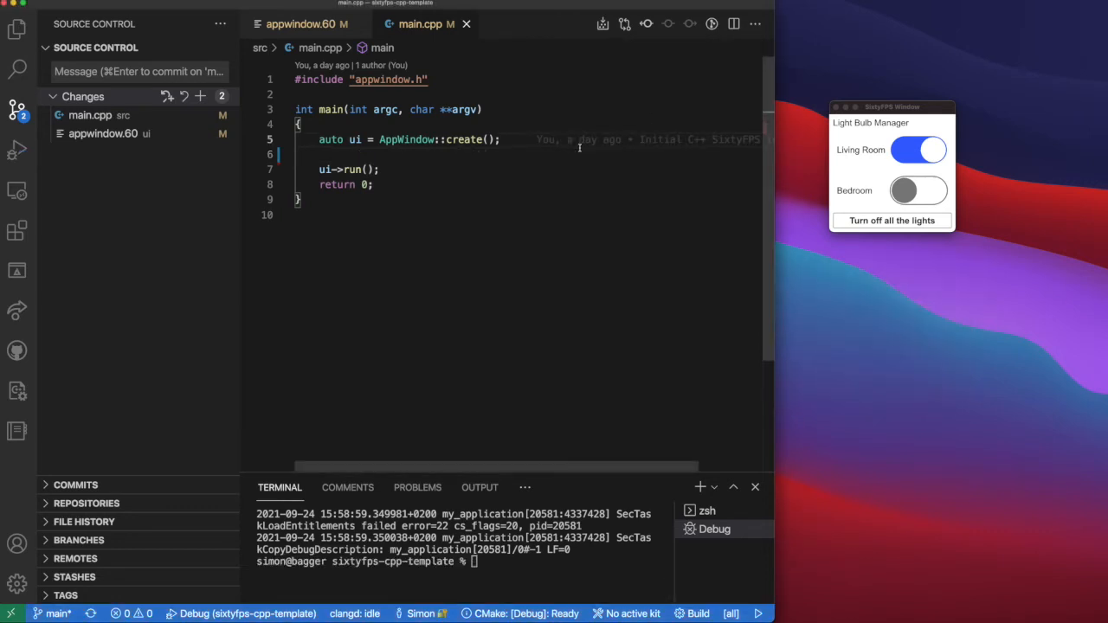
# Add ui->on_power_off printing "turn everything off!" to std::cerr in main.cpp.
pyautogui.write('ui->on_power_off([]() {')
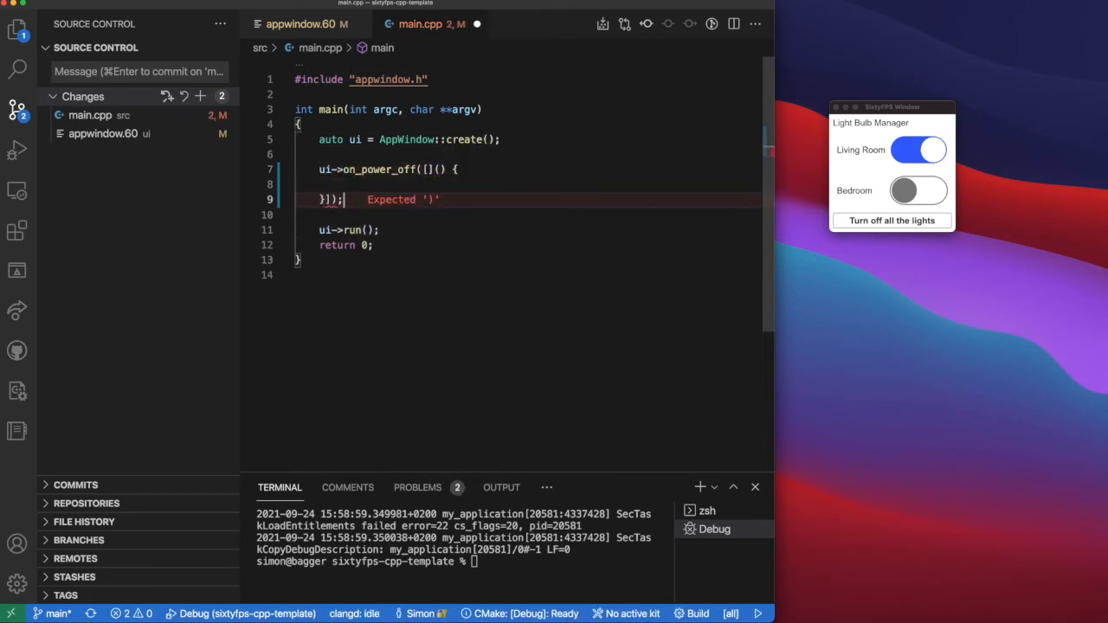
pyautogui.write('std::')
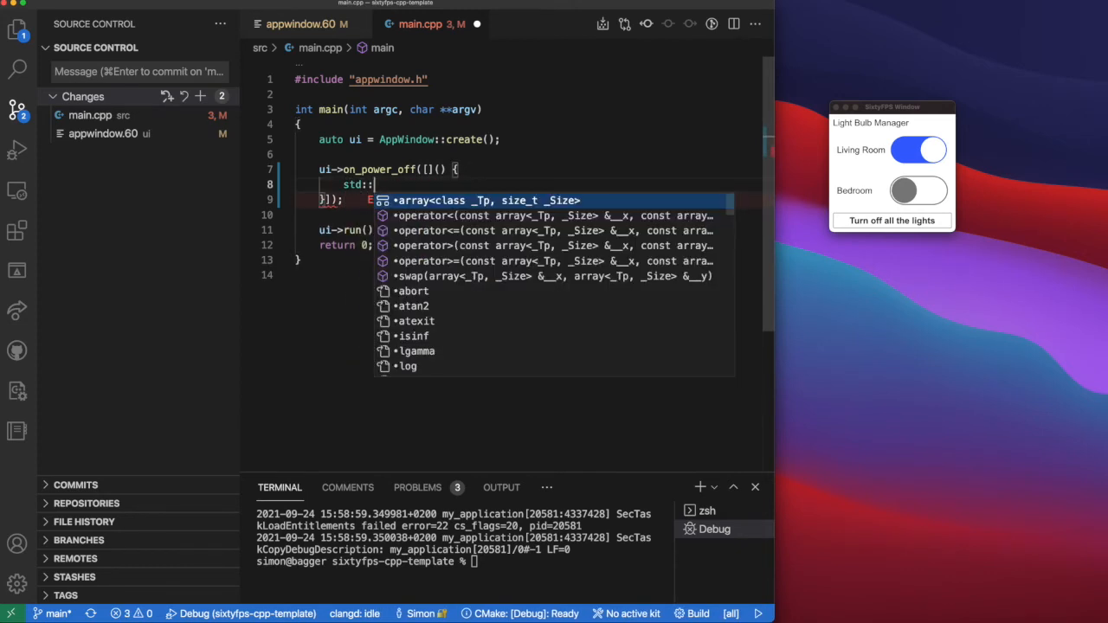
pyautogui.write('cerr << "turn')
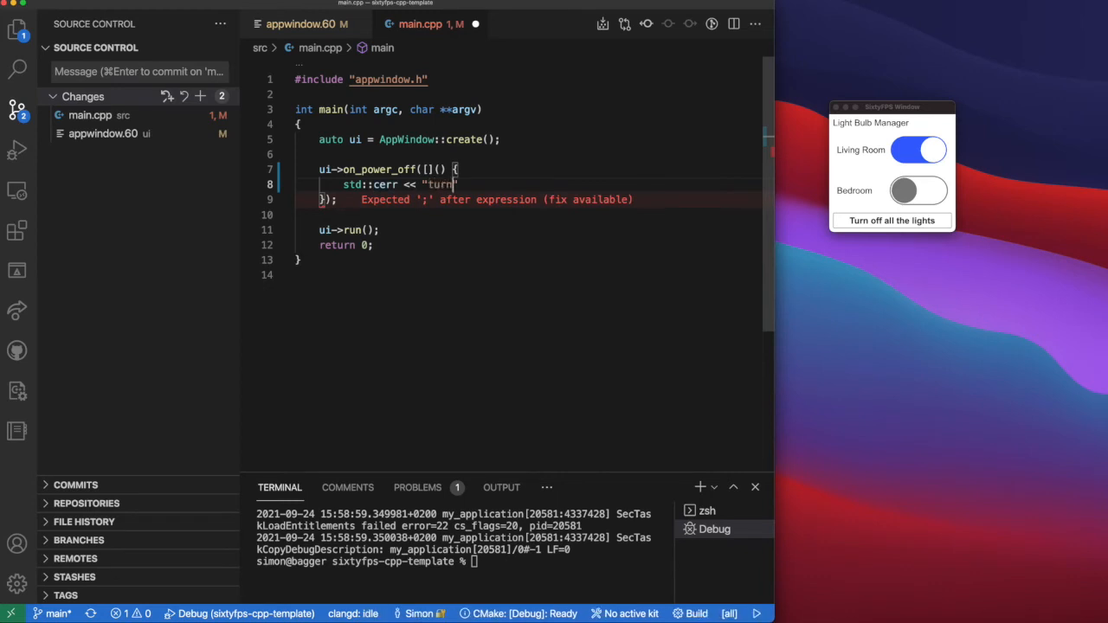
pyautogui.write('everything off!')
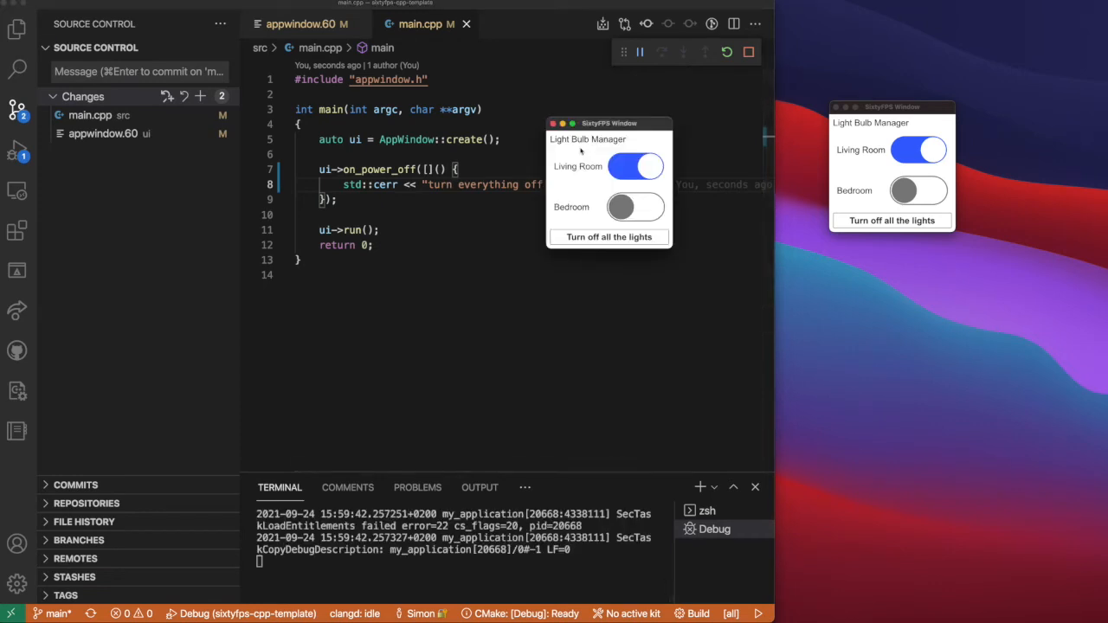
# Click Turn off all the lights twice in the running app to confirm the message, then stop debugging.
pyautogui.click(610, 235)
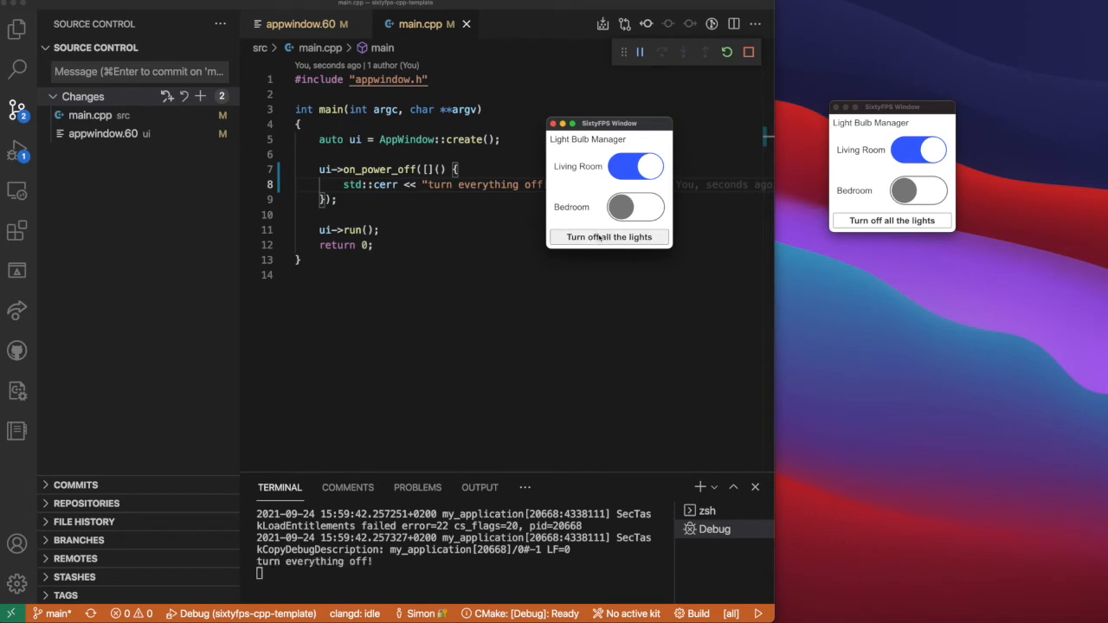
pyautogui.click(609, 235)
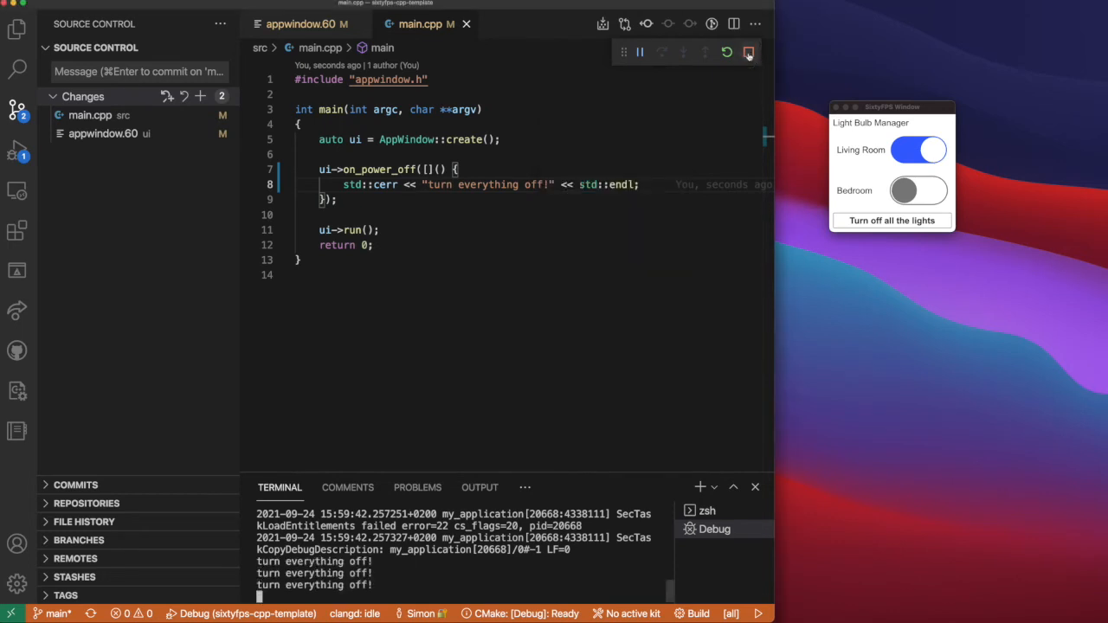
pyautogui.click(748, 52)
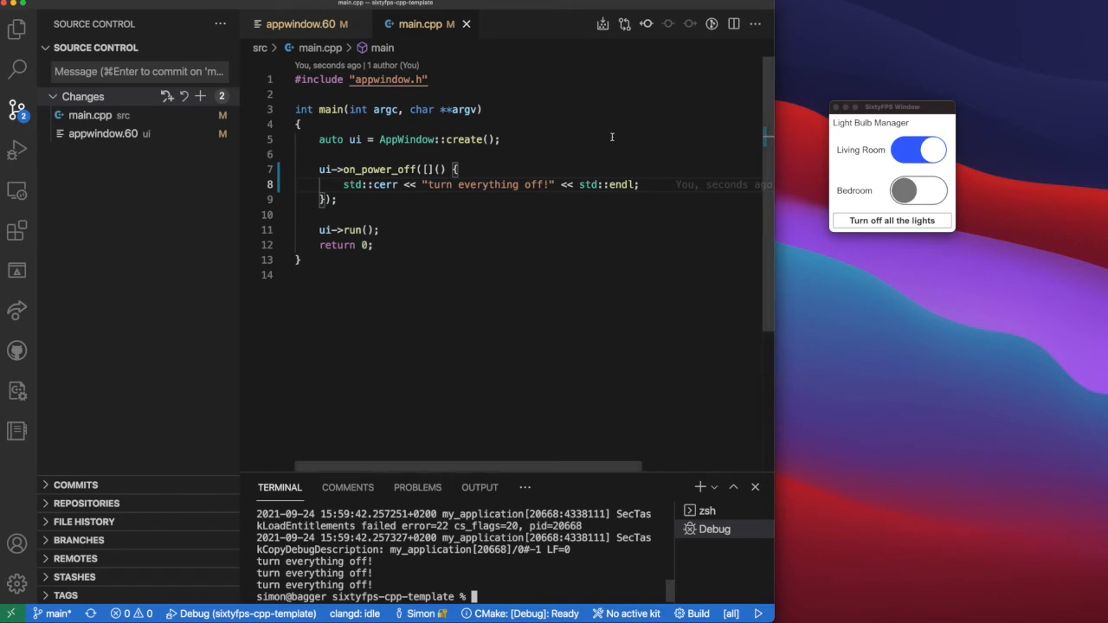
# Declare auto bulbs as a std::make_shared VectorModel of LightBulb in main.cpp.
pyautogui.write('auto bulbs =')
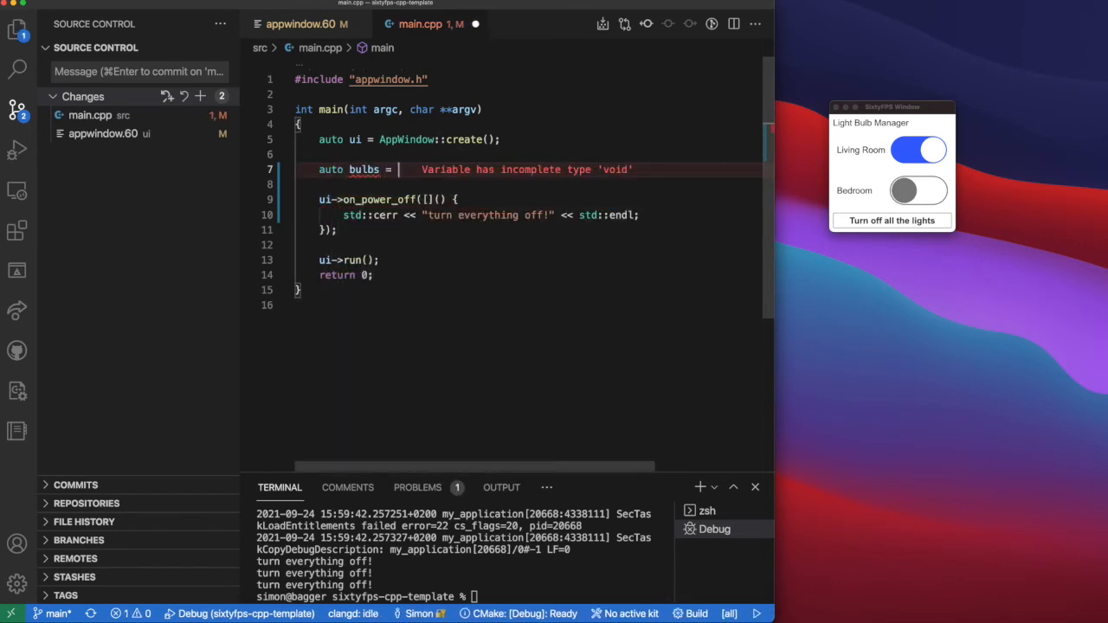
pyautogui.write('std::make_shared<sixtyfps::VectorModel<LightBulb>>')
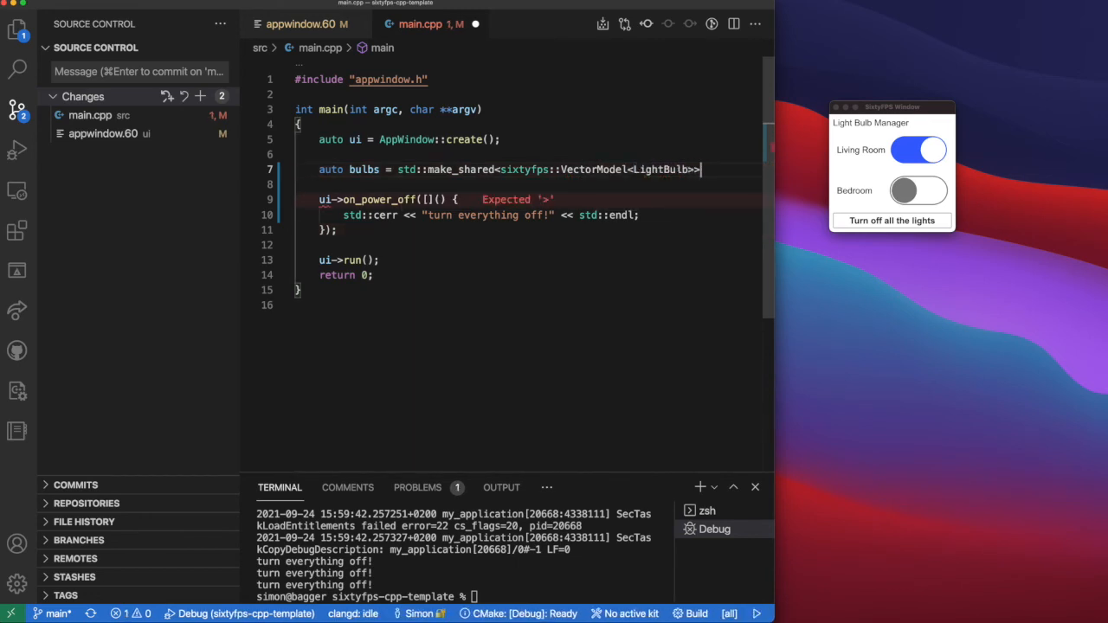
pyautogui.write('();')
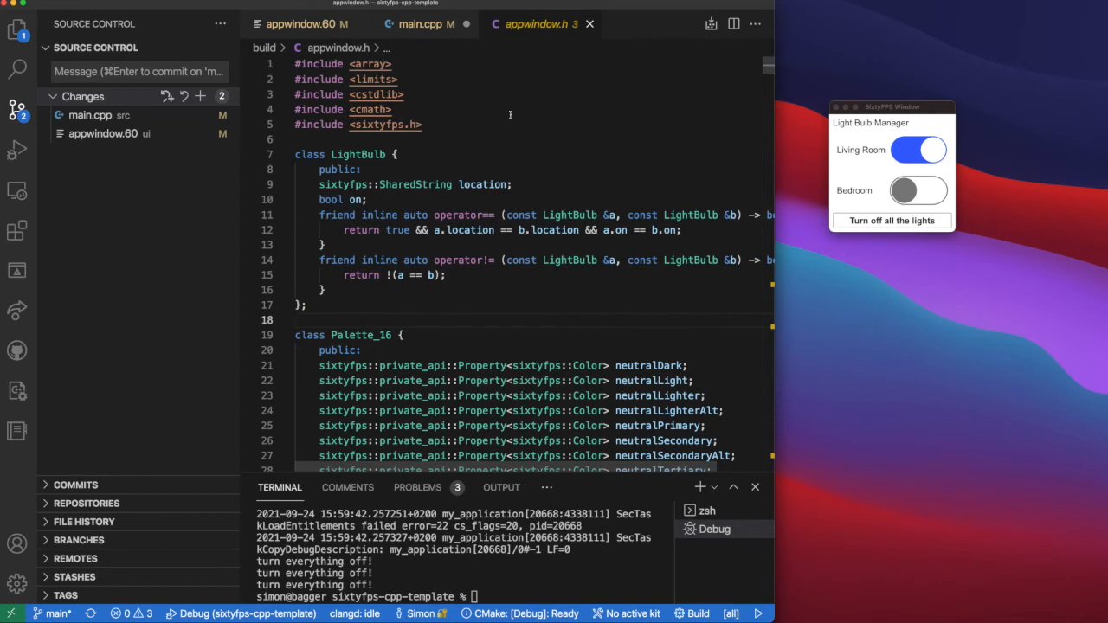
pyautogui.click(412, 24)
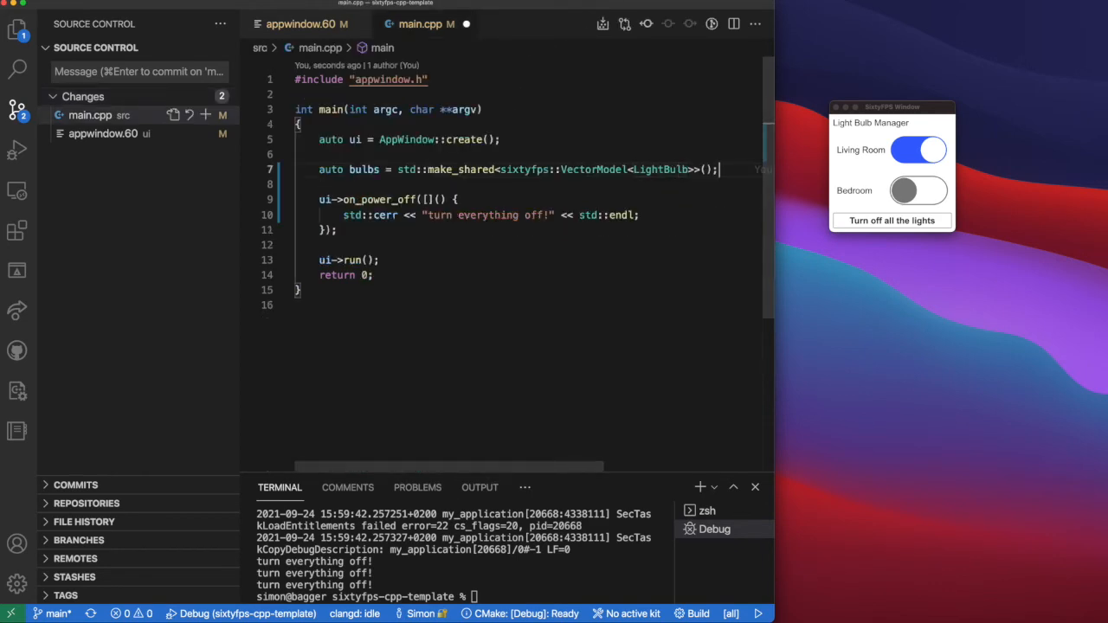
# Push back an off Kitchen bulb and an on Office bulb, then hand the model to ui->set_all_bulbs.
pyautogui.write('bulbs->puys')
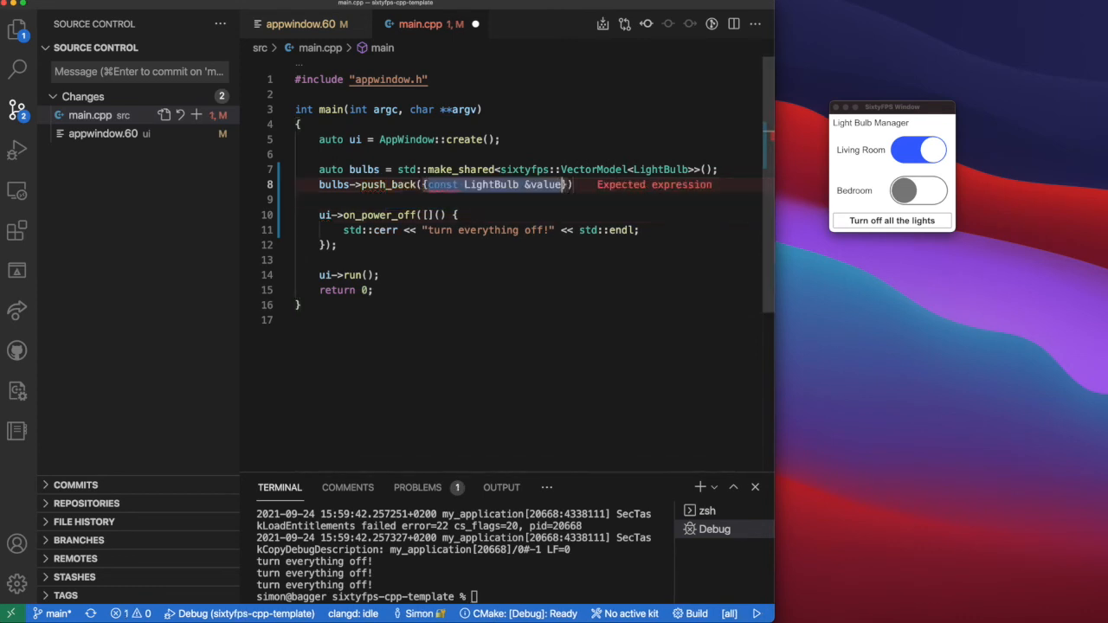
pyautogui.press('Delete')
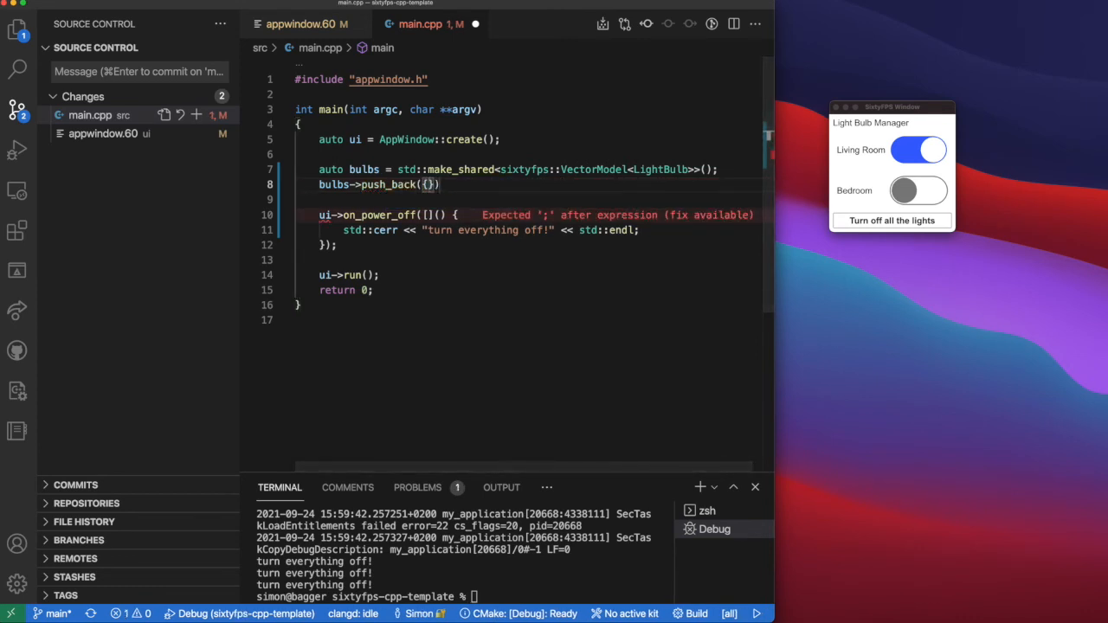
pyautogui.write('"Kitchen"')
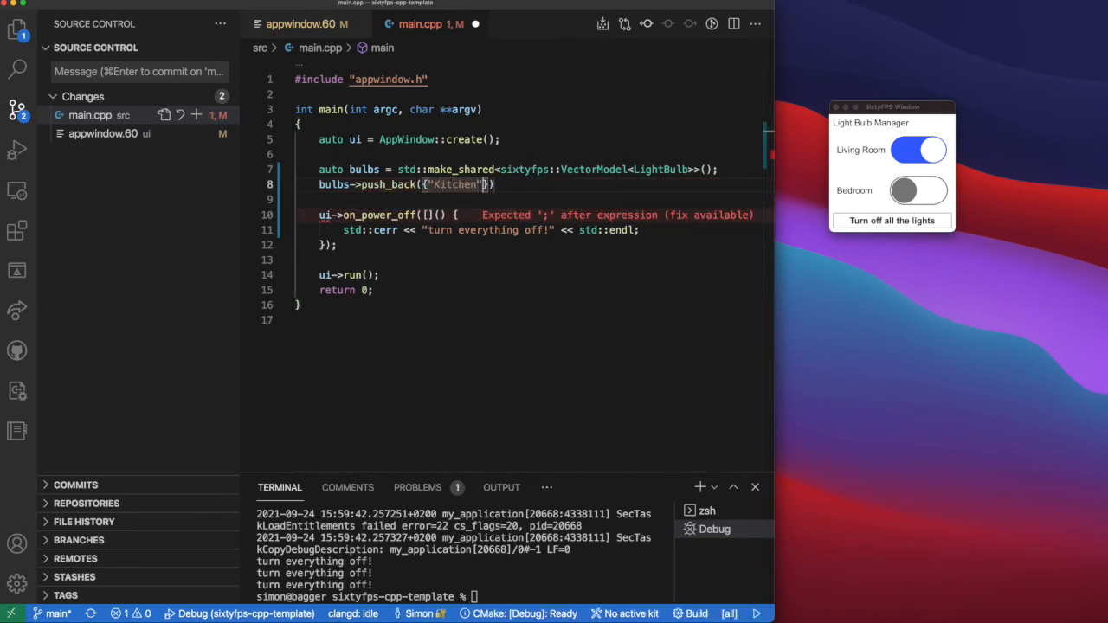
pyautogui.write(', false')
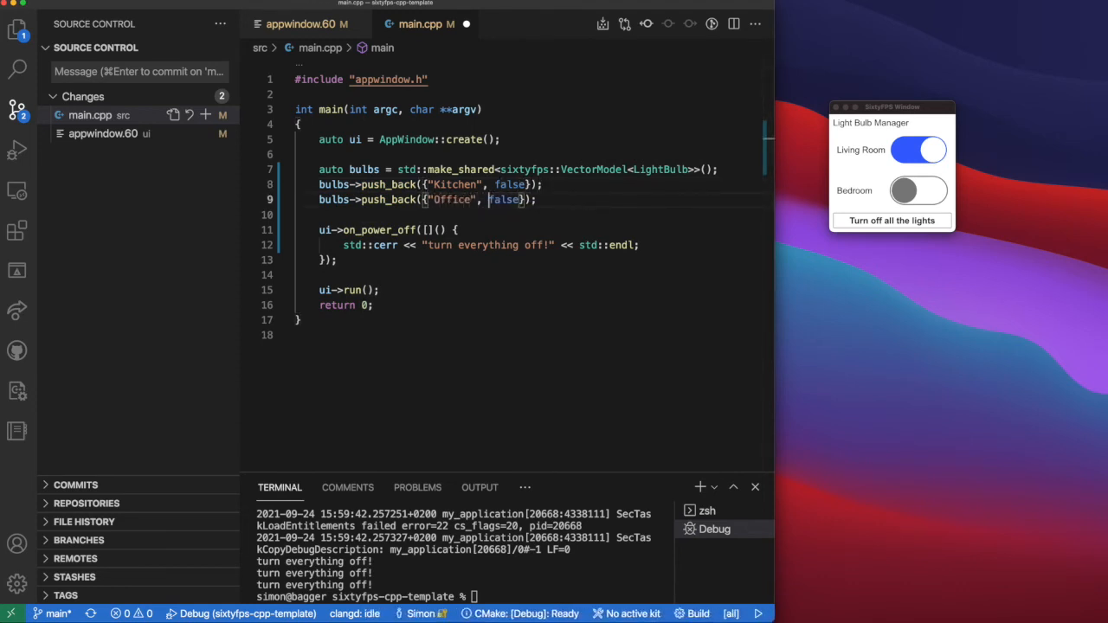
pyautogui.write('true')
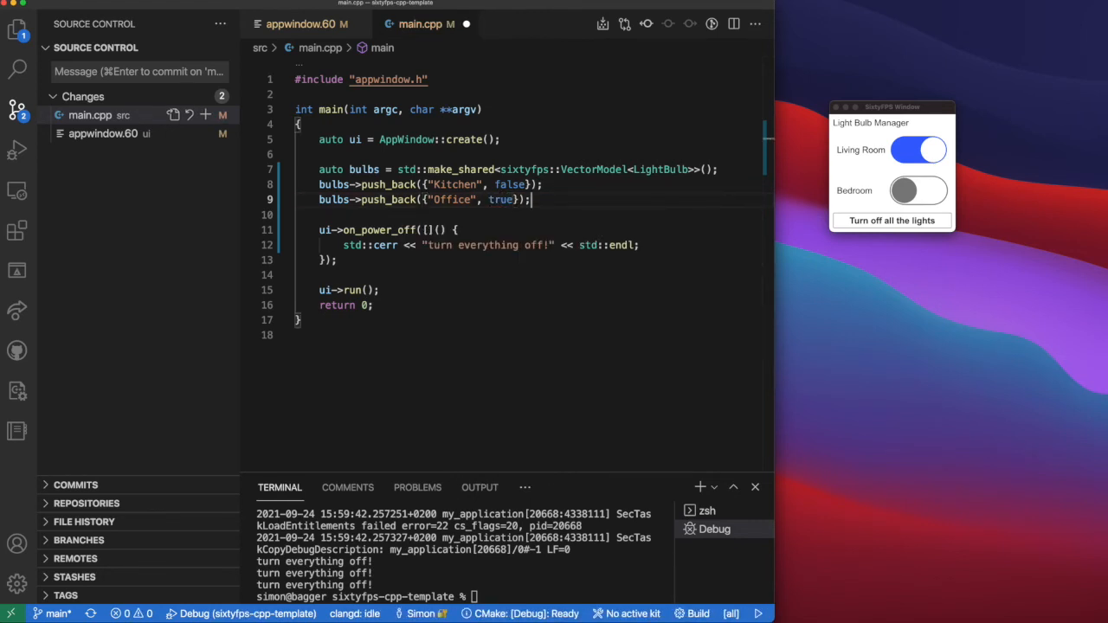
pyautogui.write('ui->set_all_bulbs(bulbs);')
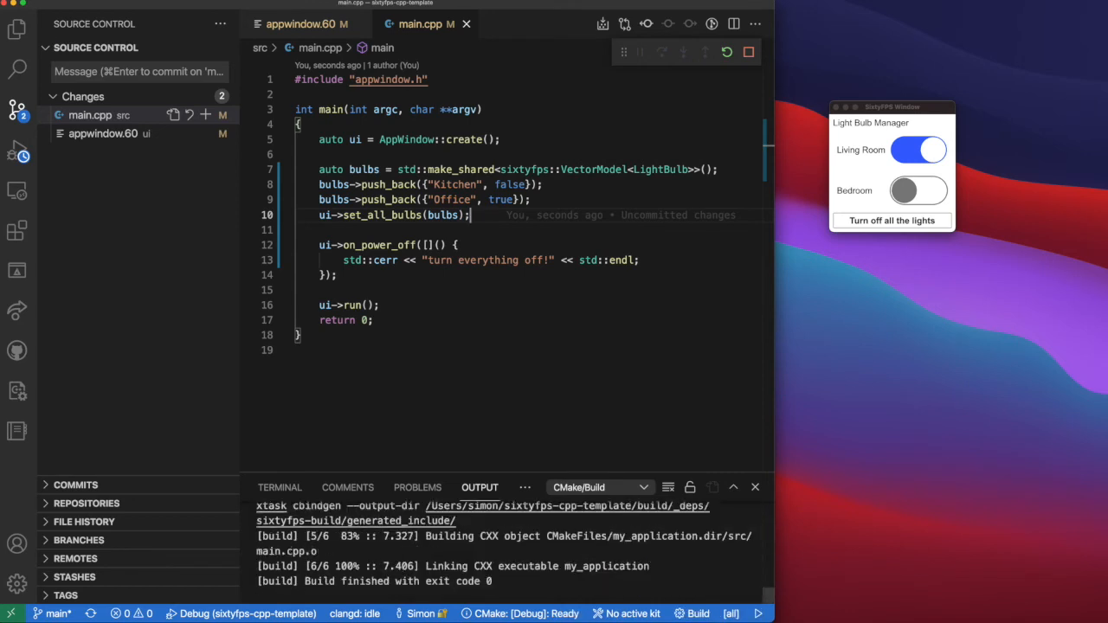
# Launch the rebuilt Light Bulb Manager under the debugger.
pyautogui.click(281, 488)
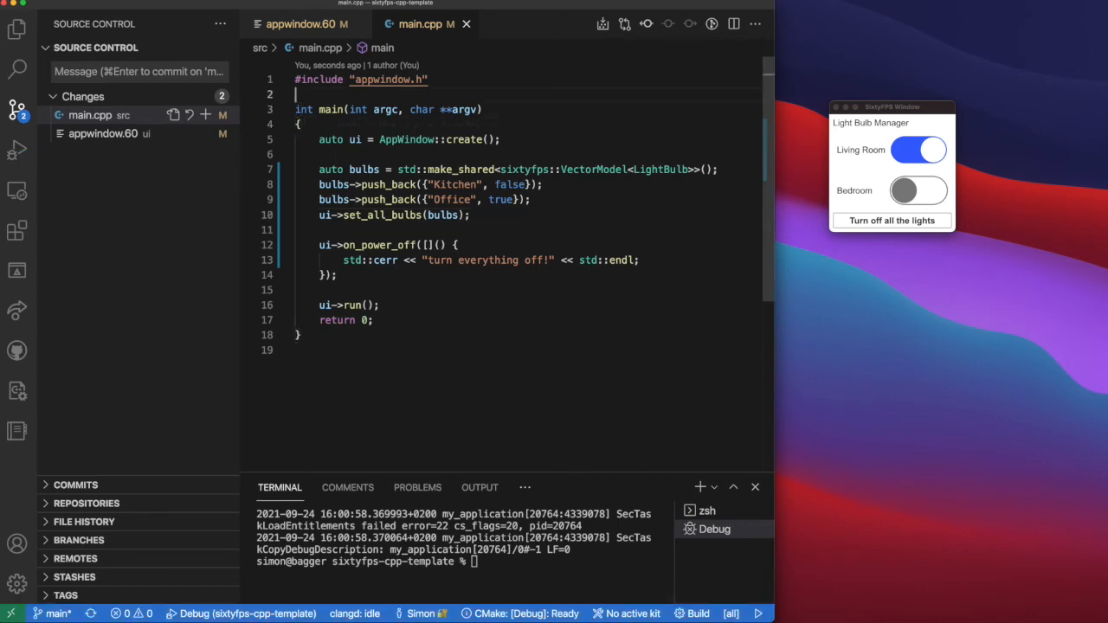
# Define class BulbModel deriving publicly from sixtyfps::VectorModel<LightBulb> with a set_row_data override.
pyautogui.write('class BulbModel')
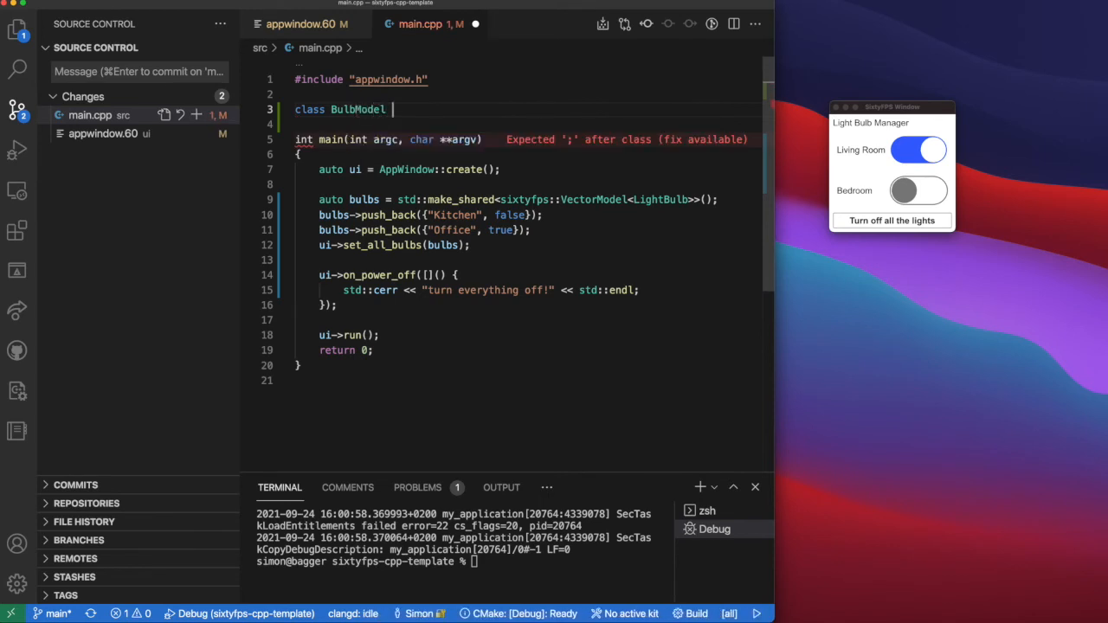
pyautogui.write(': public sixtyfps::VectorModel<LightBulb> {')
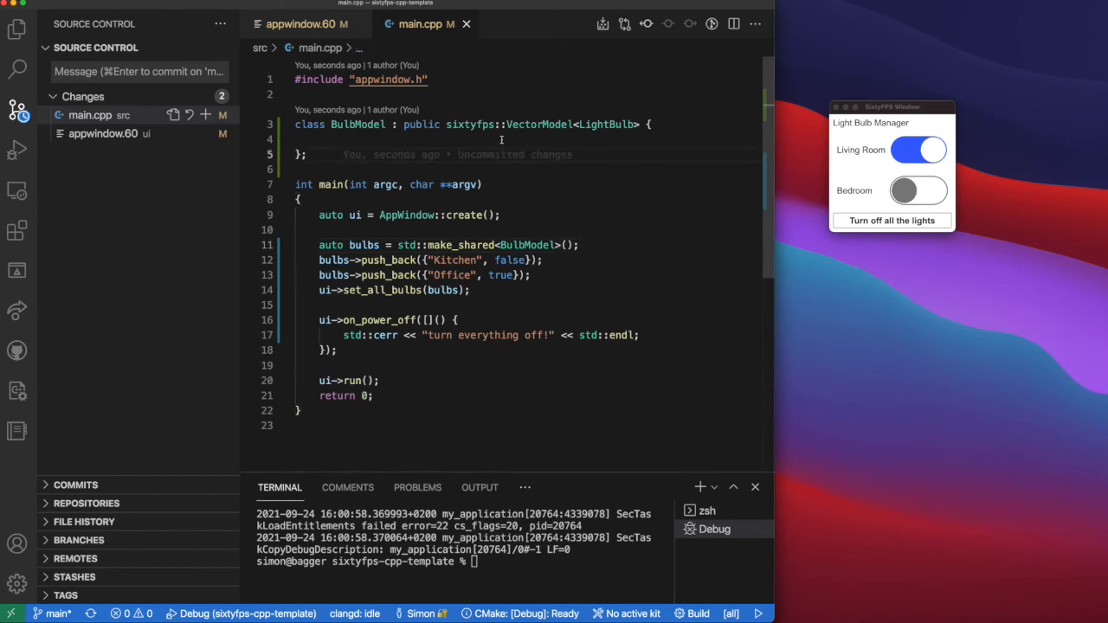
pyautogui.write('public:')
pyautogui.write('void set_row_data(int i, const ModelData &value) override {')
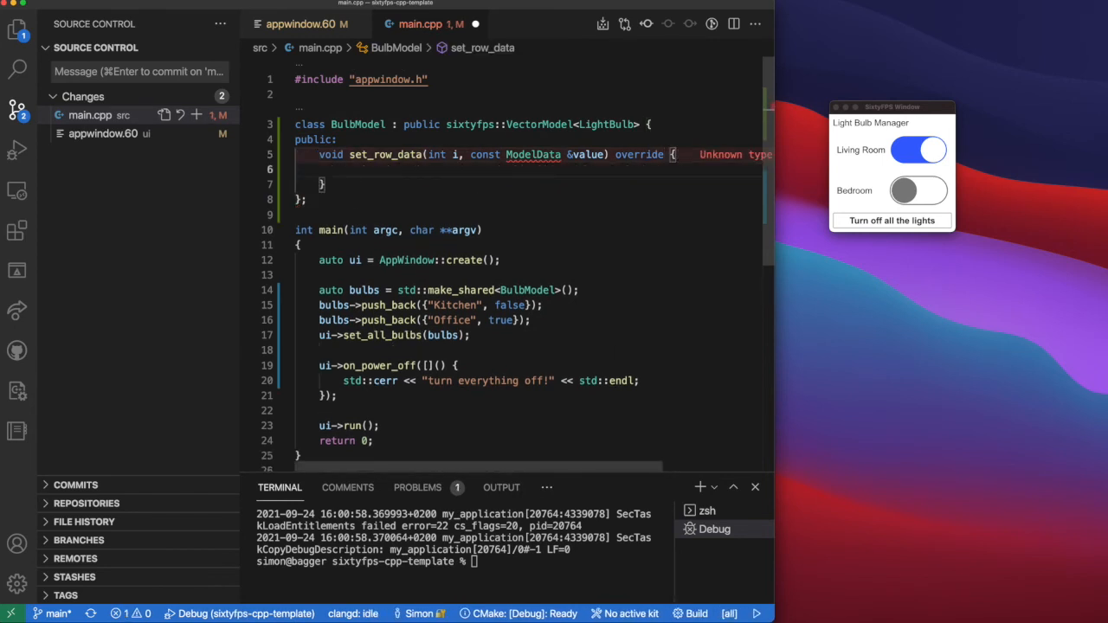
pyautogui.doubleClick(607, 125)
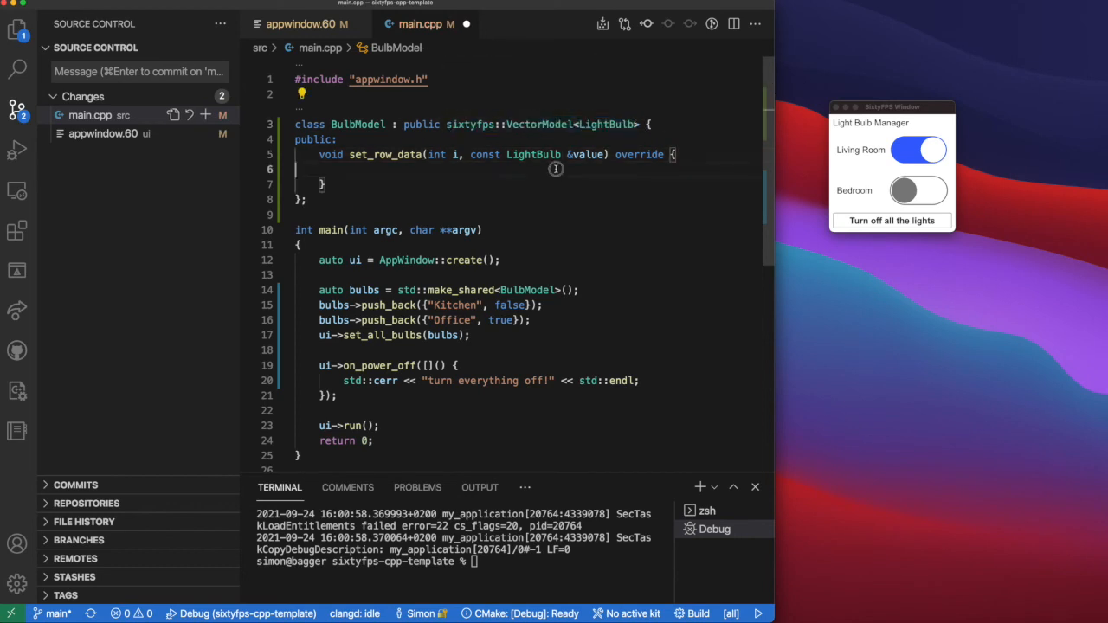
pyautogui.write('sixtyfps::VectorModel<LightBulb>::set_row_data(i, value')
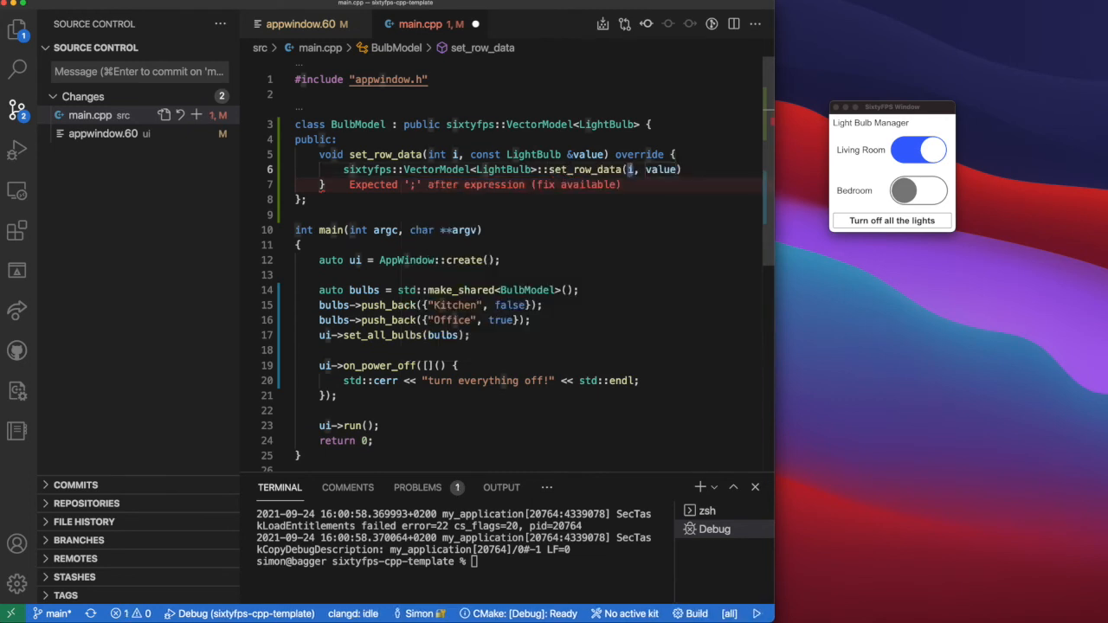
pyautogui.write(';')
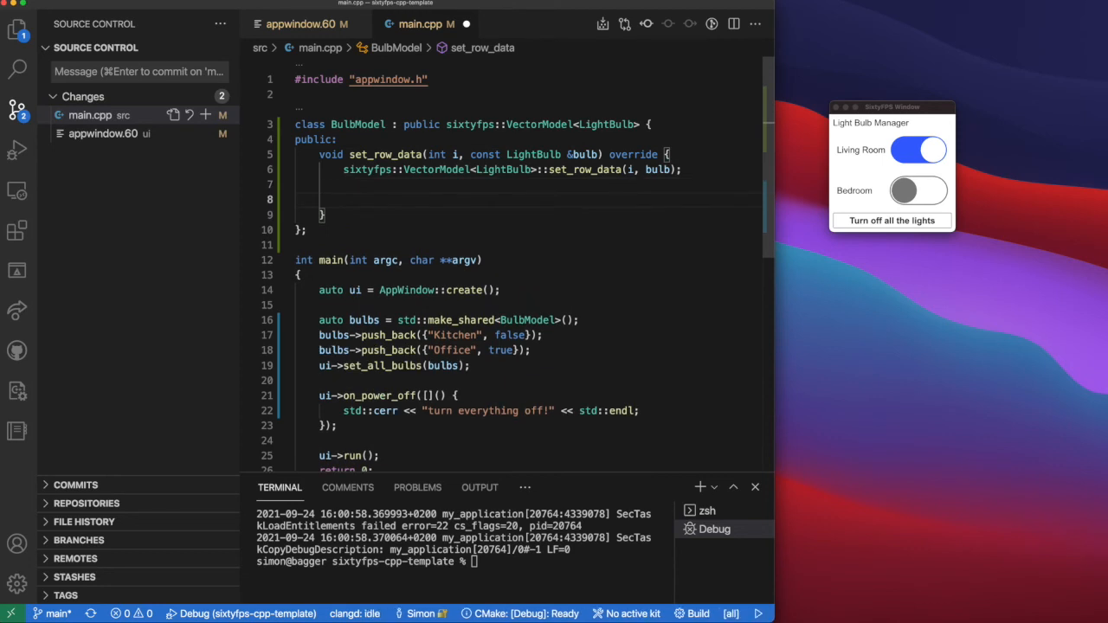
# Log each bulb's location and state to std::cerr inside set_row_data.
pyautogui.click(346, 199)
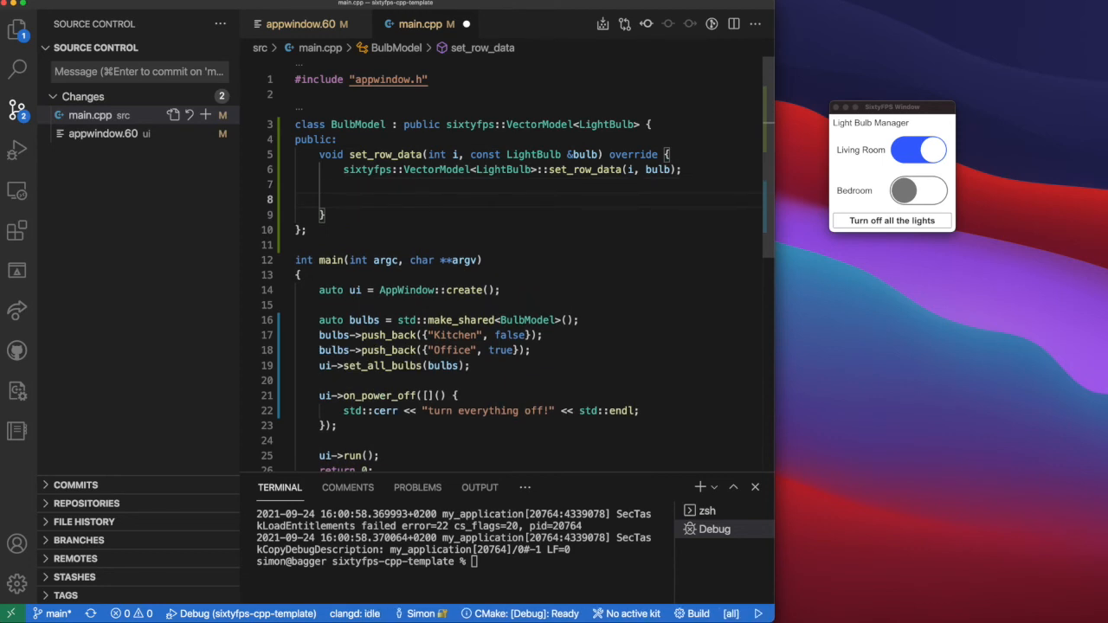
pyautogui.write('std::cerr << "')
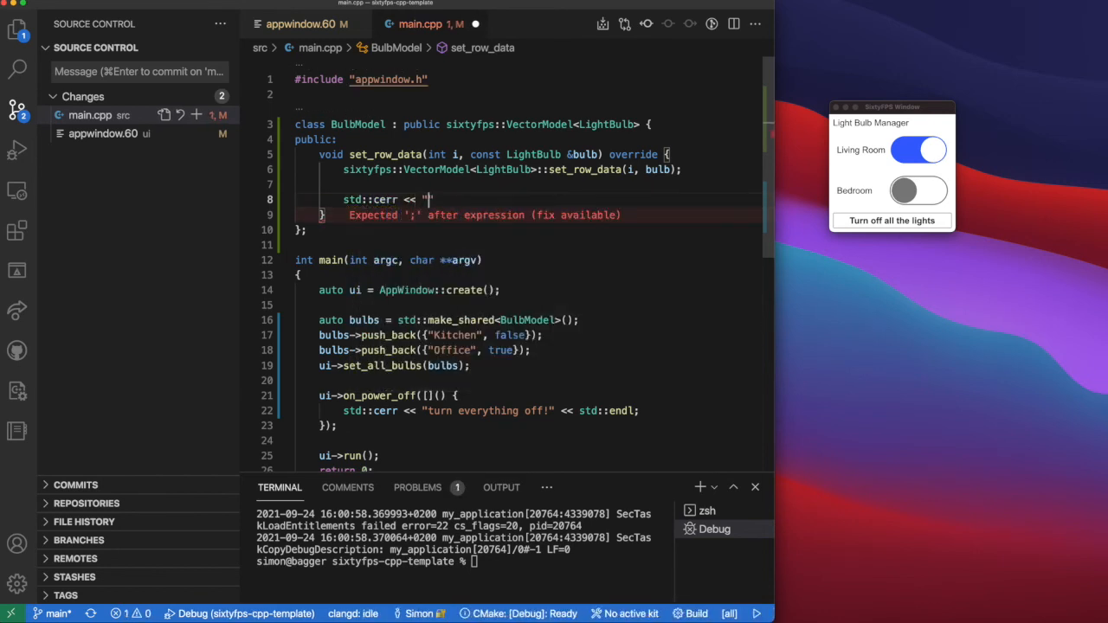
pyautogui.write('bulb state changed')
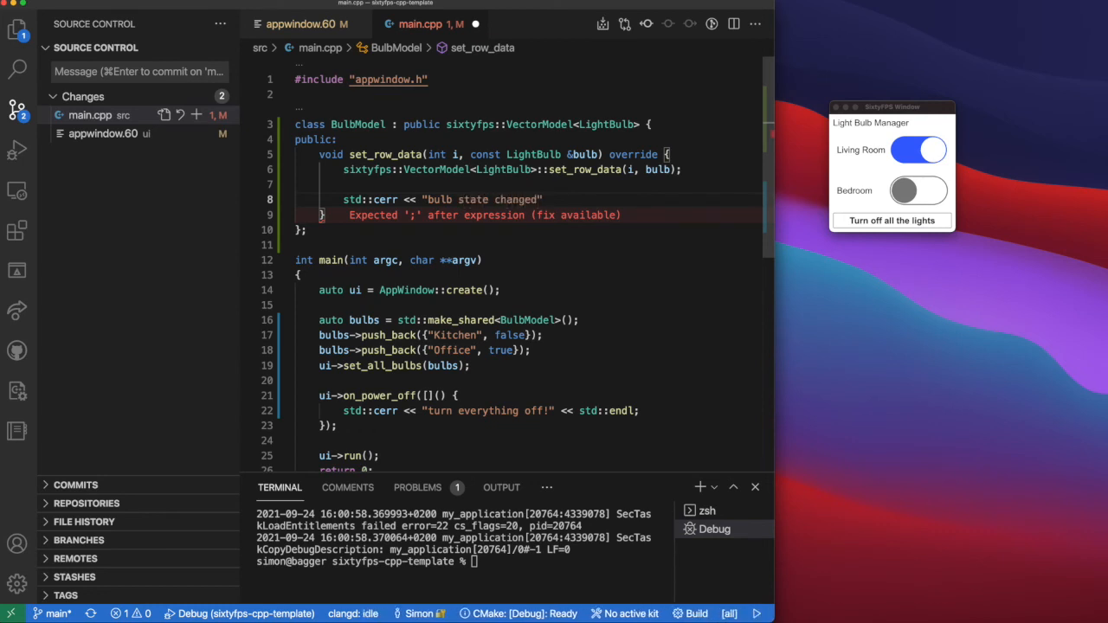
pyautogui.write('location:')
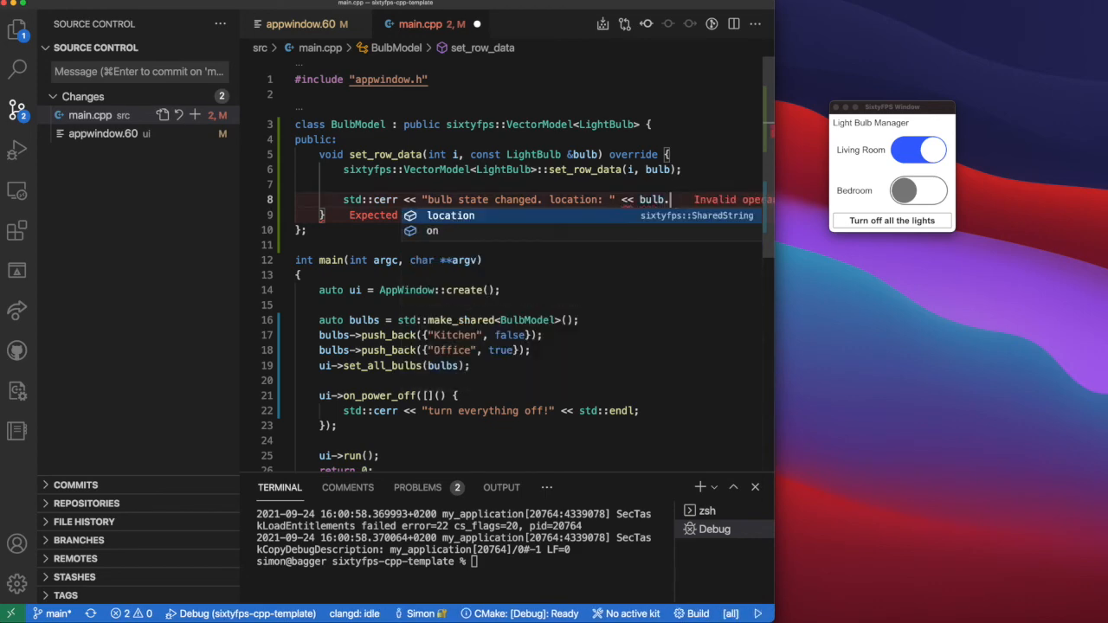
pyautogui.write('location << " sta')
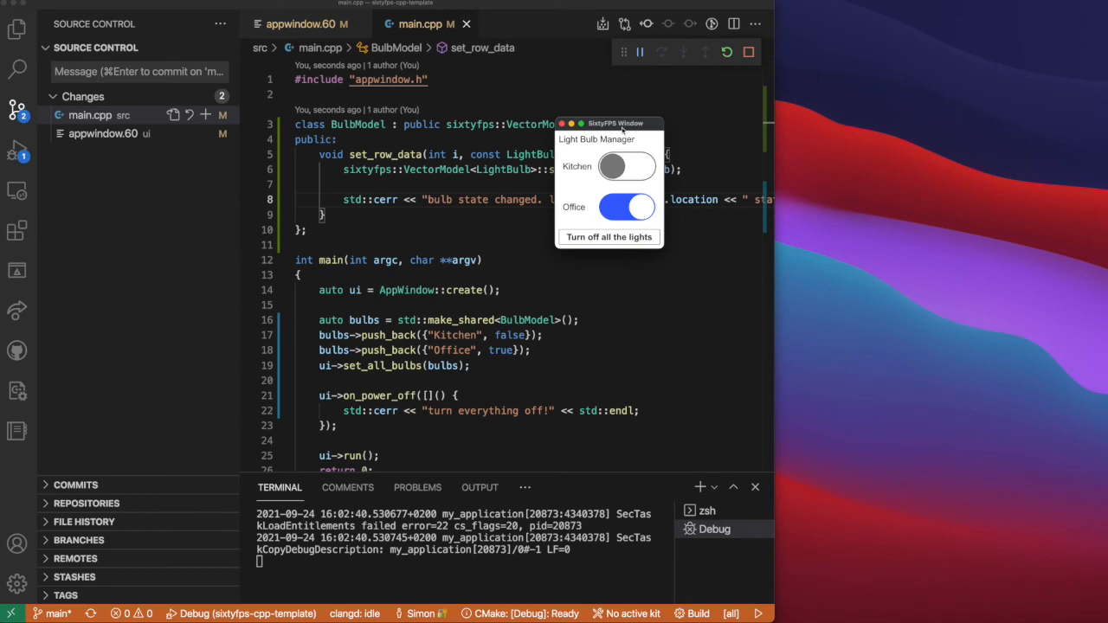
# Toggle the Kitchen light on and off and the Office light off to log state changes.
pyautogui.click(626, 166)
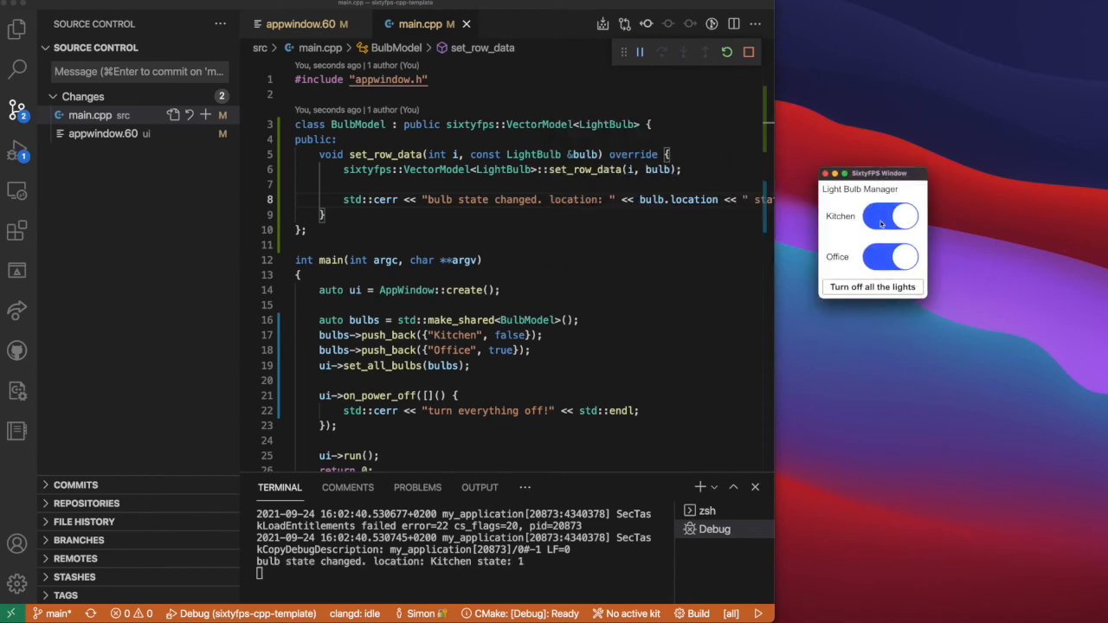
pyautogui.click(889, 215)
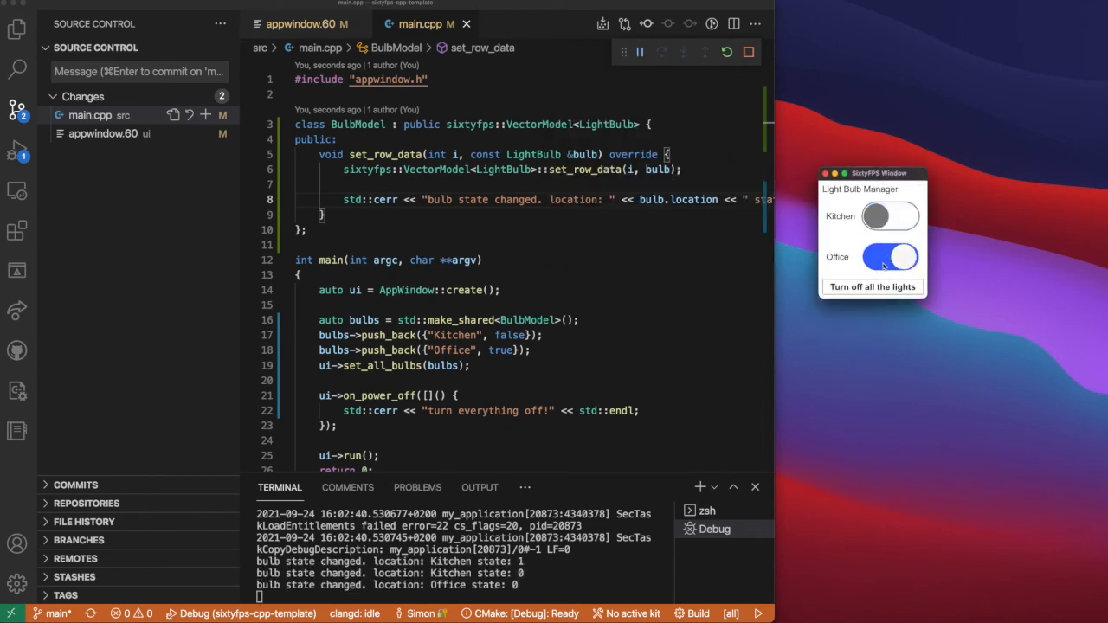
pyautogui.click(890, 256)
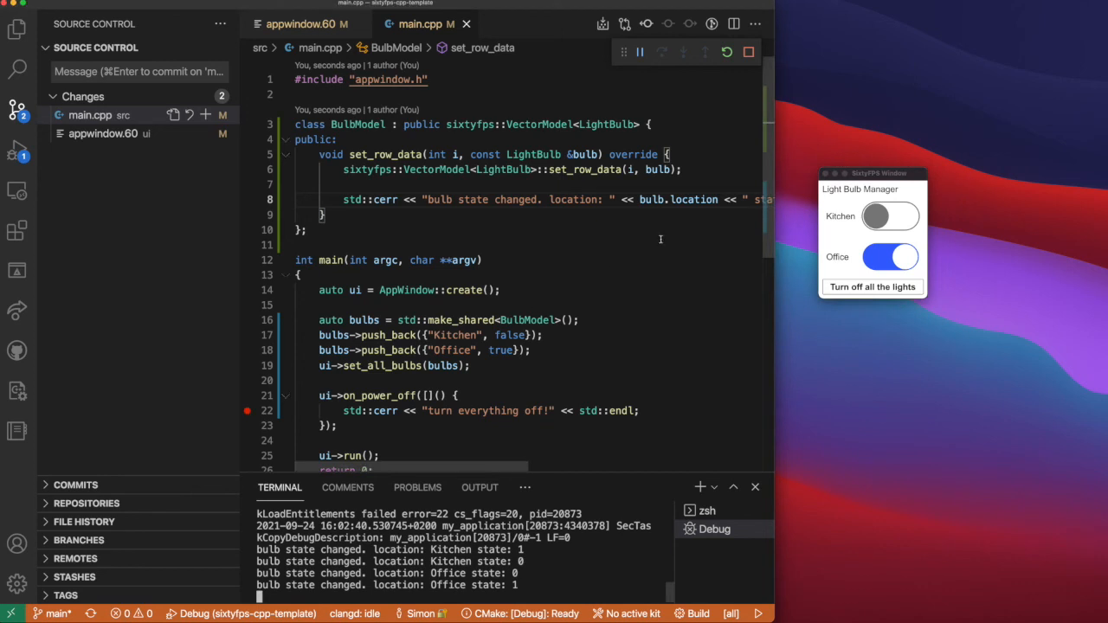
# Hit the power-off breakpoint via 'Turn off all the lights', then stop debugging.
pyautogui.click(872, 288)
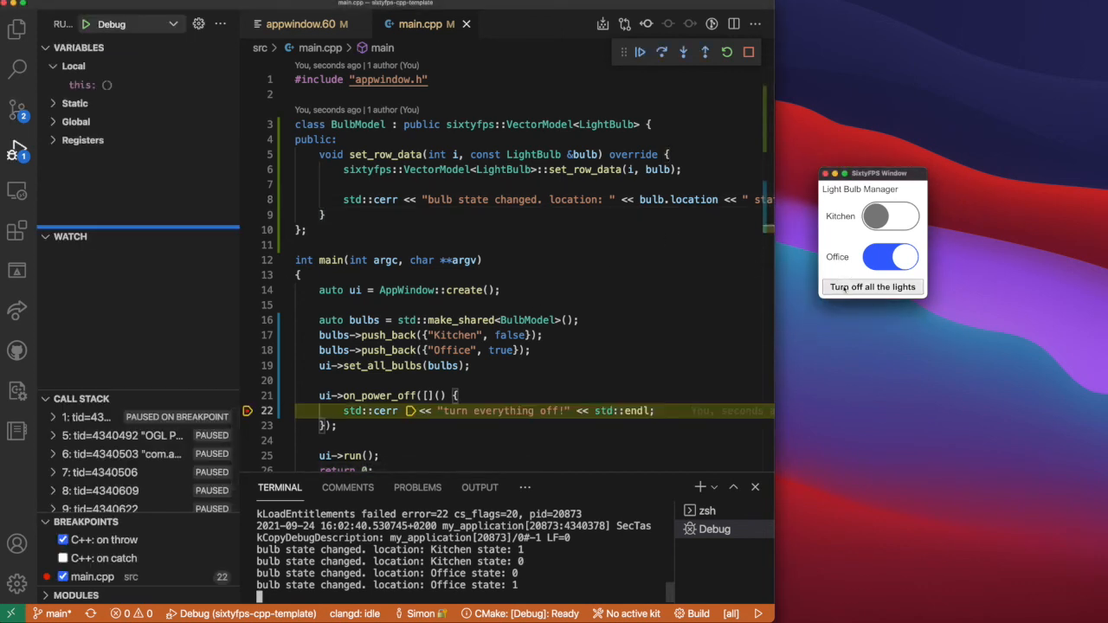
pyautogui.click(748, 52)
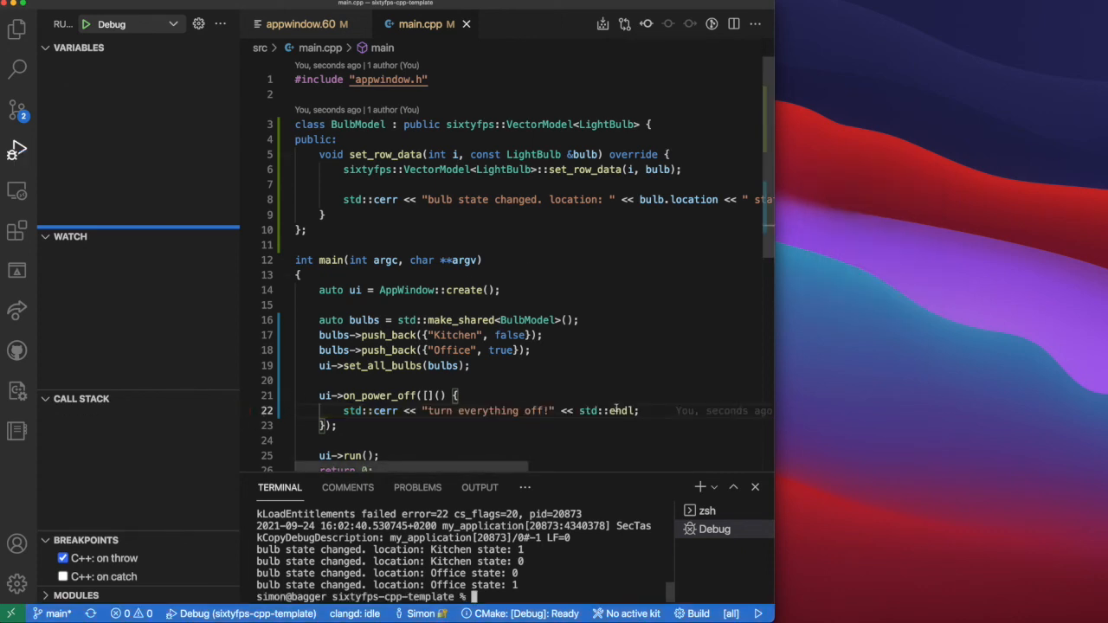
pyautogui.scroll(-3)
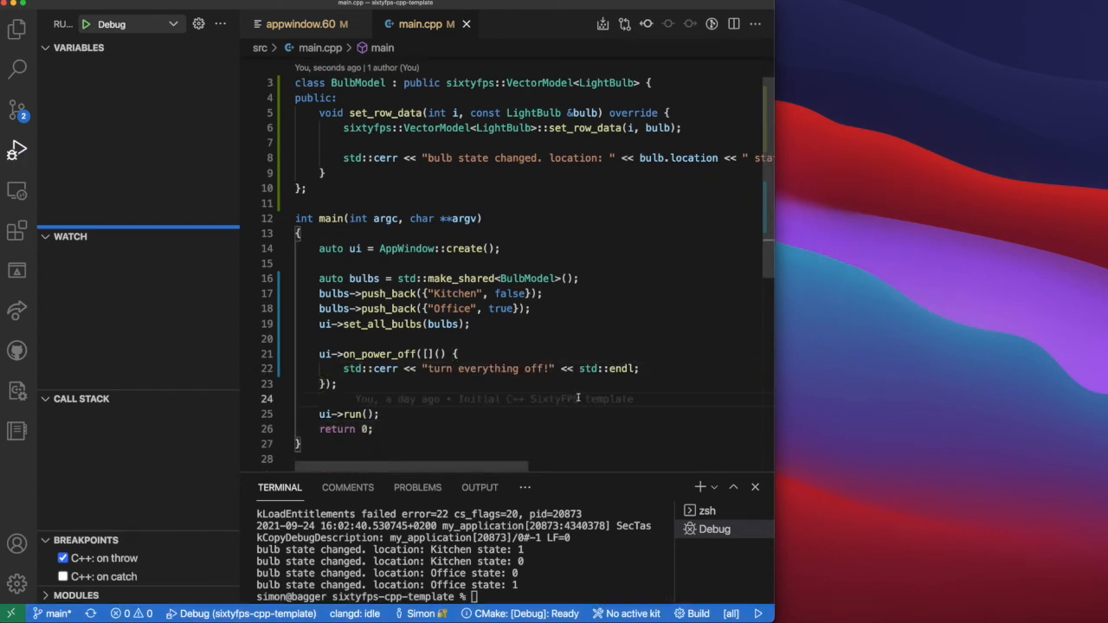
# Add a 3-second sixtyfps::Timer::single_shot pushing an off Storage Room bulb, verify it in the app, and stop.
pyautogui.write('sixtyfps::Timer::single_shot(std::chrono::seconds(), F callback')
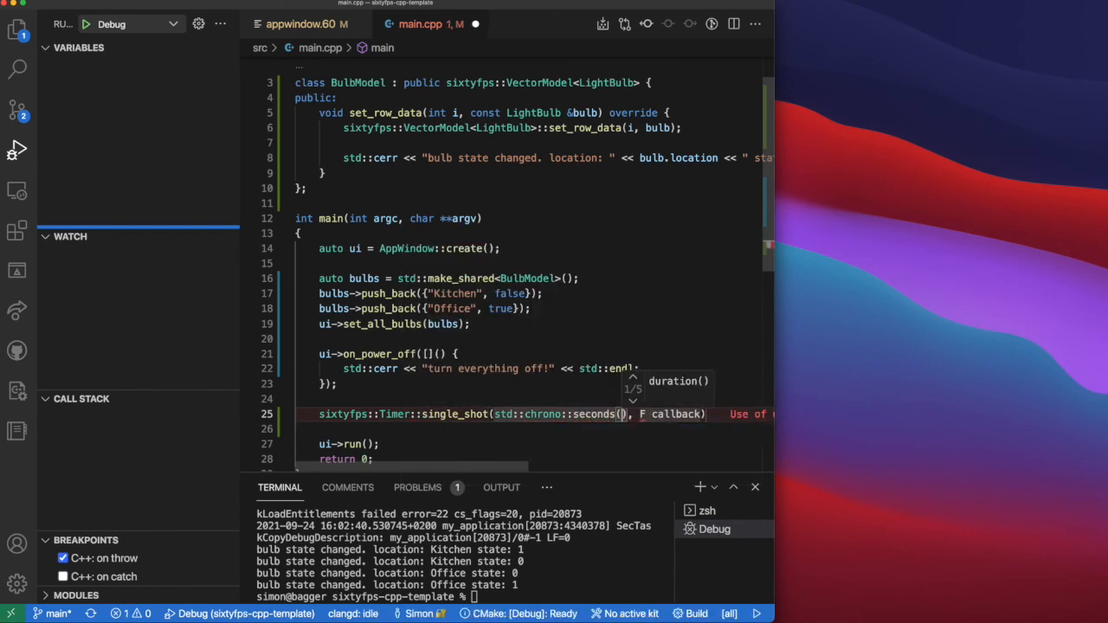
pyautogui.write('3')
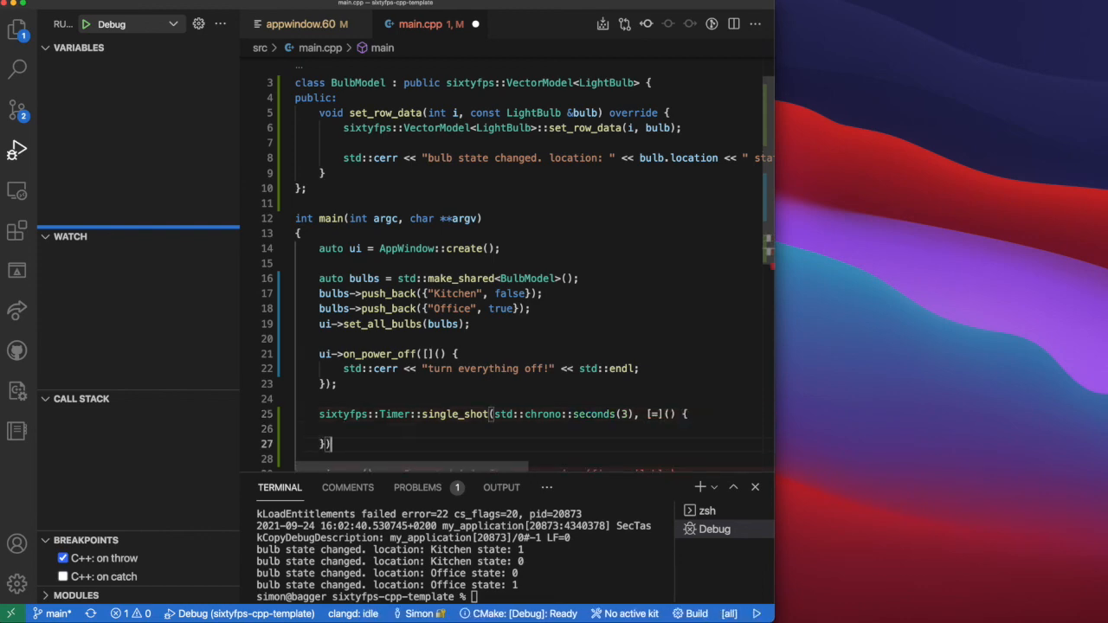
pyautogui.write('bulbs->push_back(')
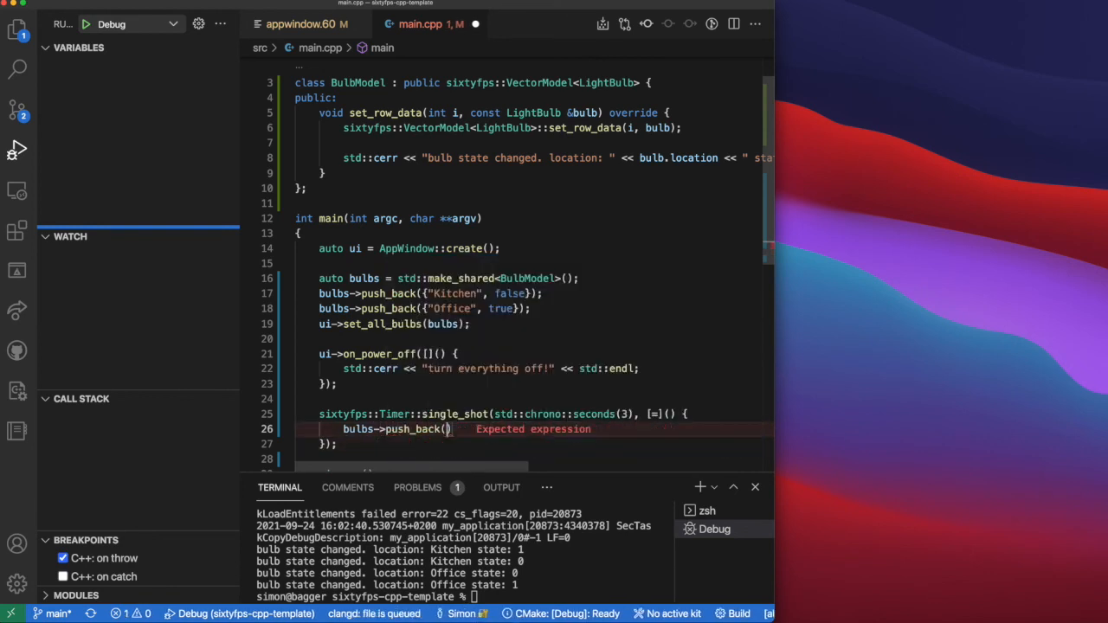
pyautogui.write('{"Storage Room", false')
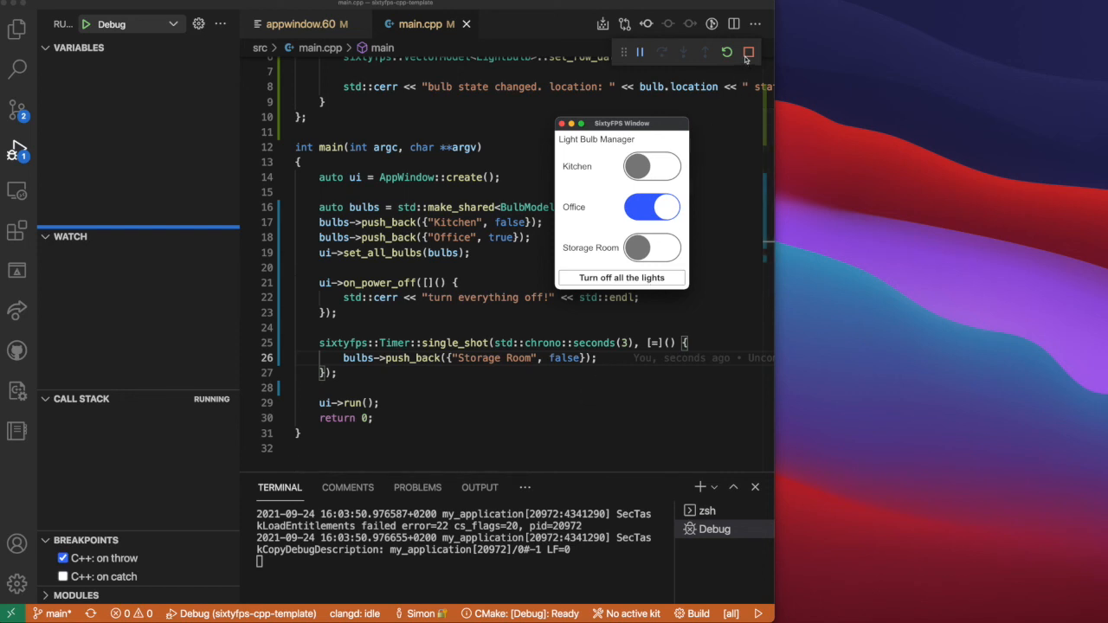
pyautogui.click(744, 50)
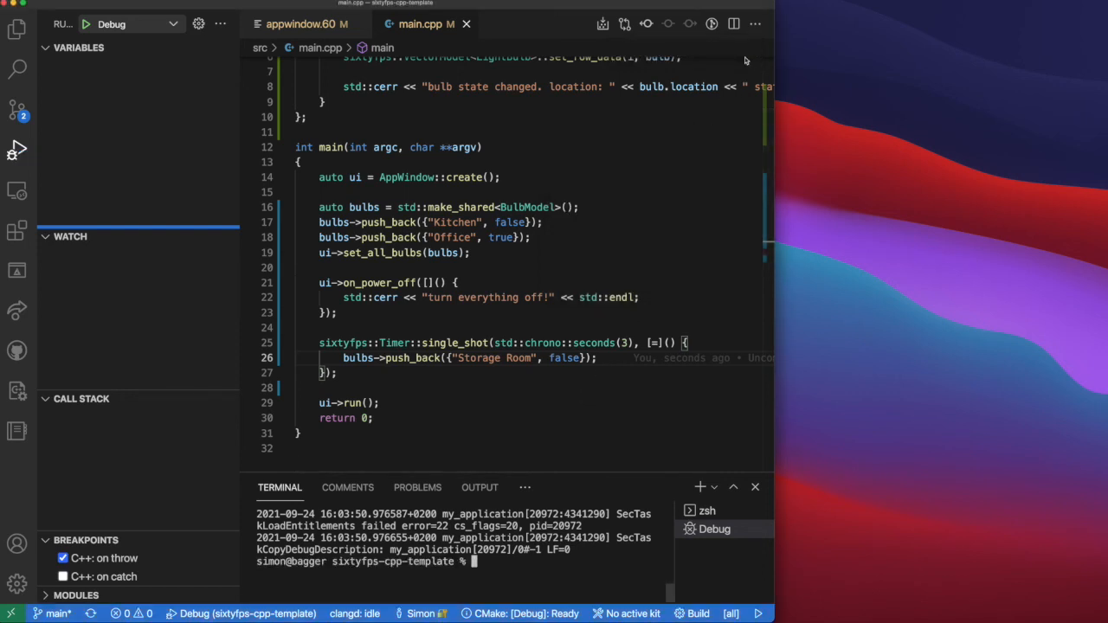